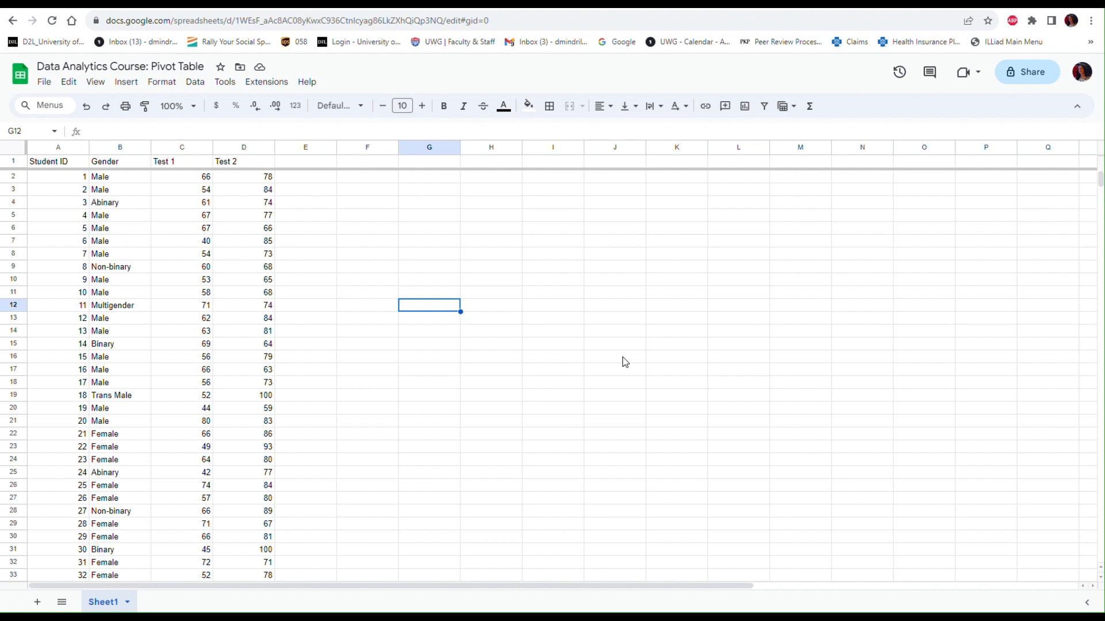
mouse_move(92, 290)
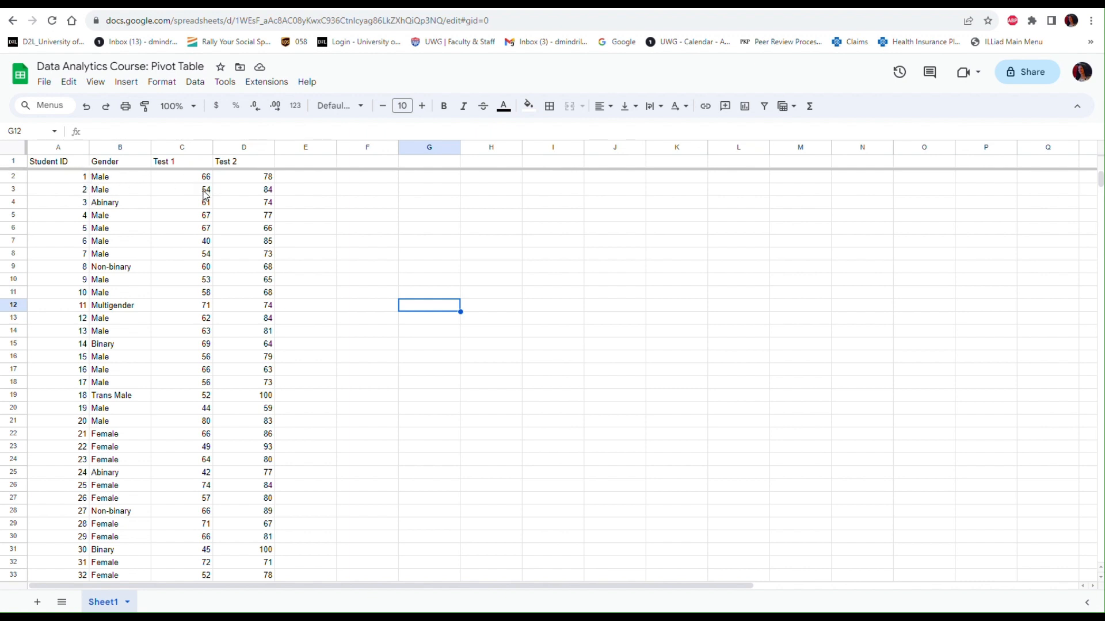
Select columns A–D and start a pivot table from Sheet1!A:D on a new sheet.
scroll("down", 3)
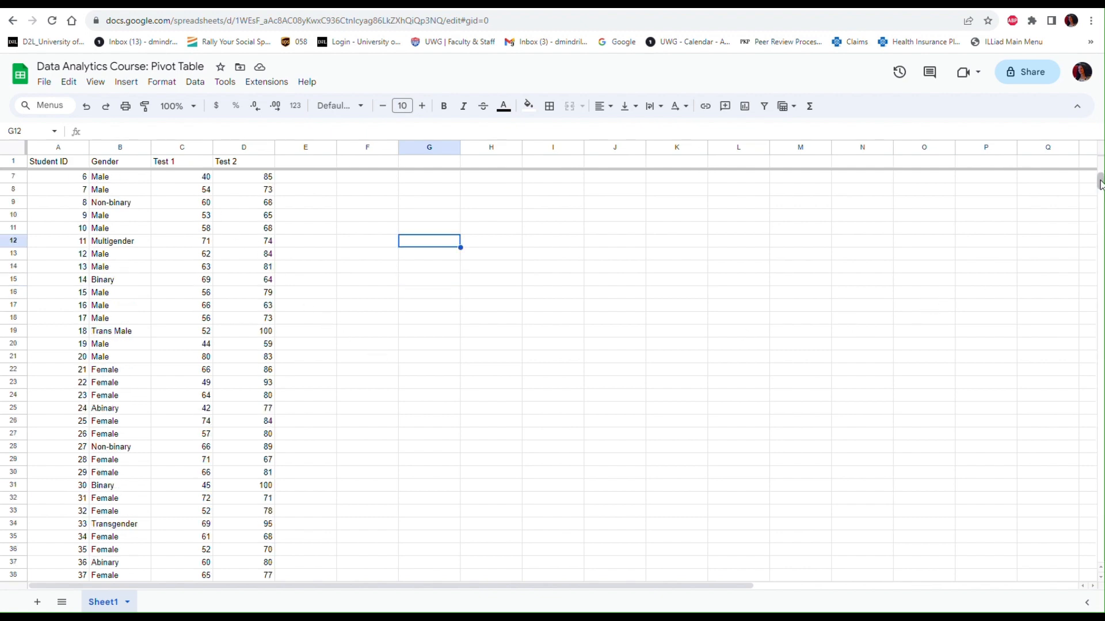
scroll("down", 3)
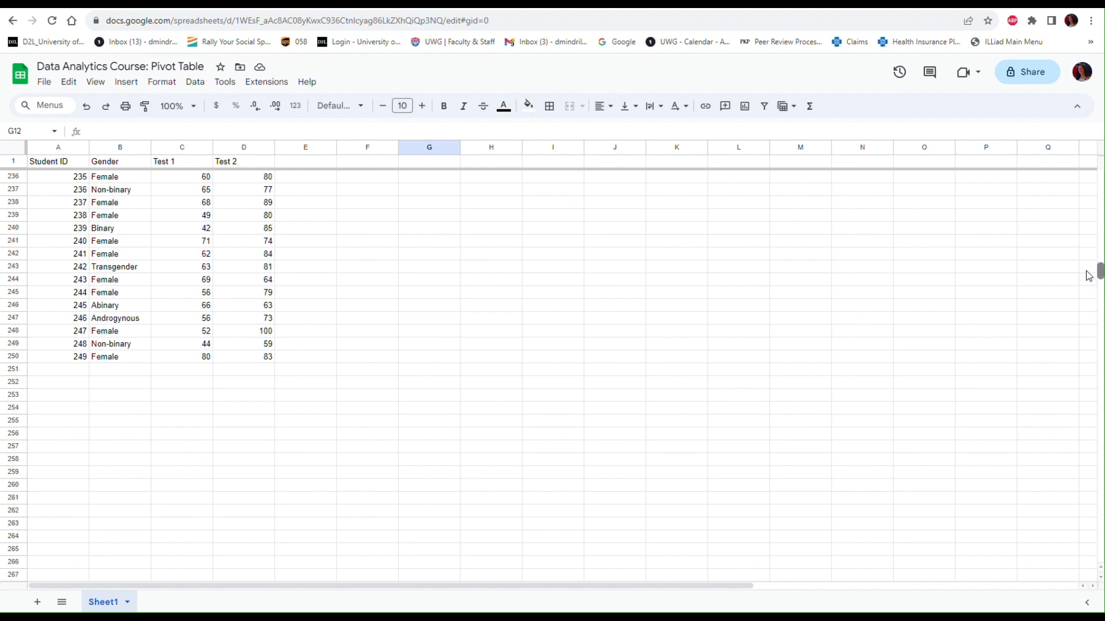
scroll("up", 3)
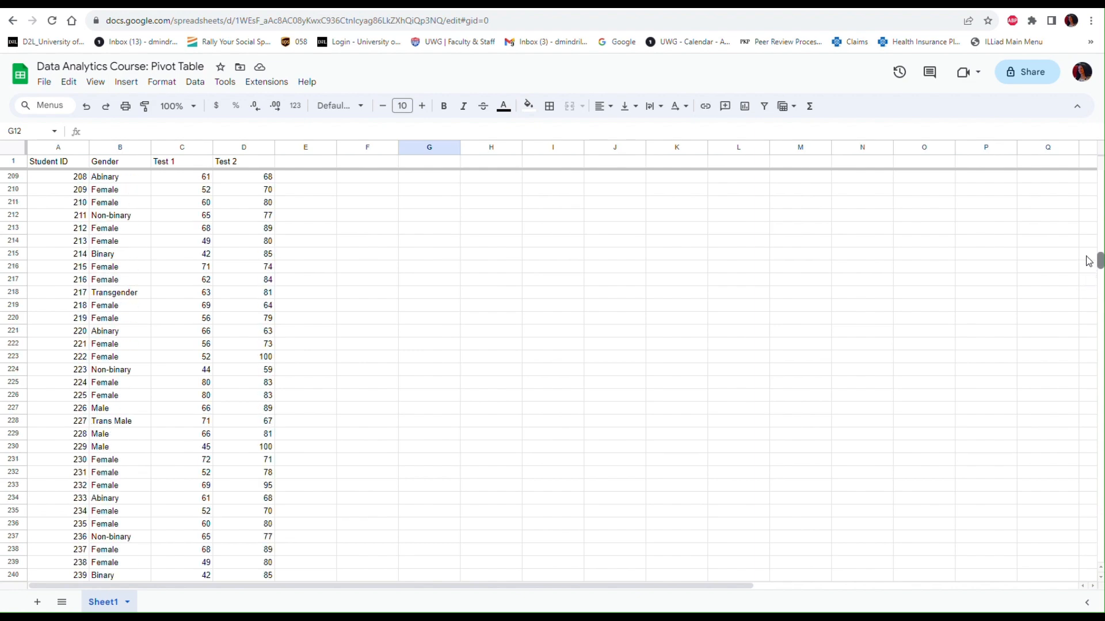
scroll("up", 3)
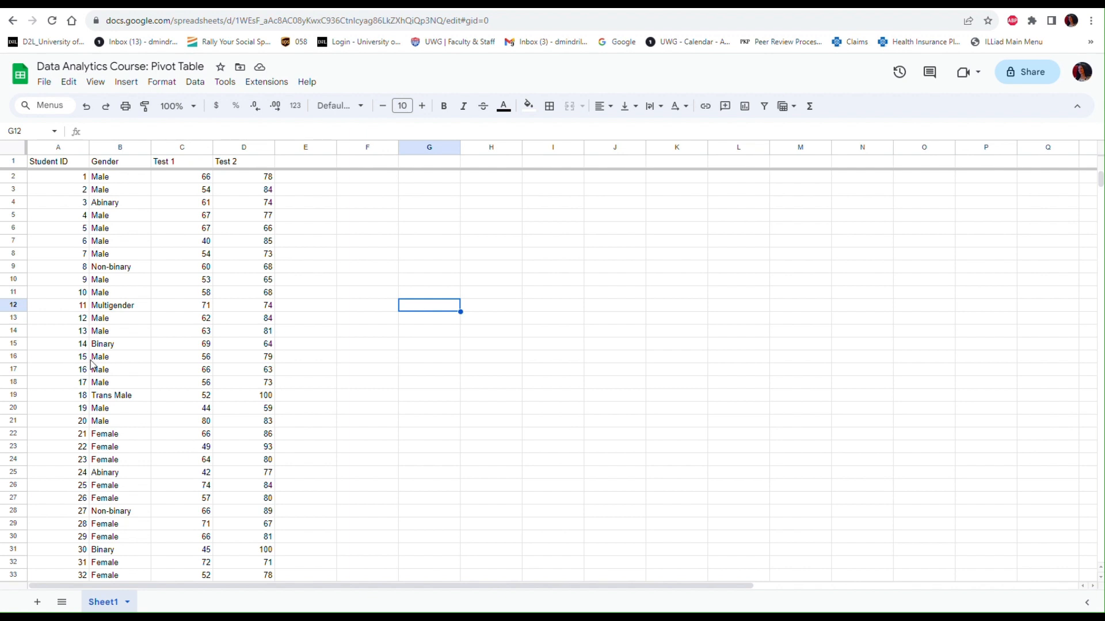
left_click(57, 147)
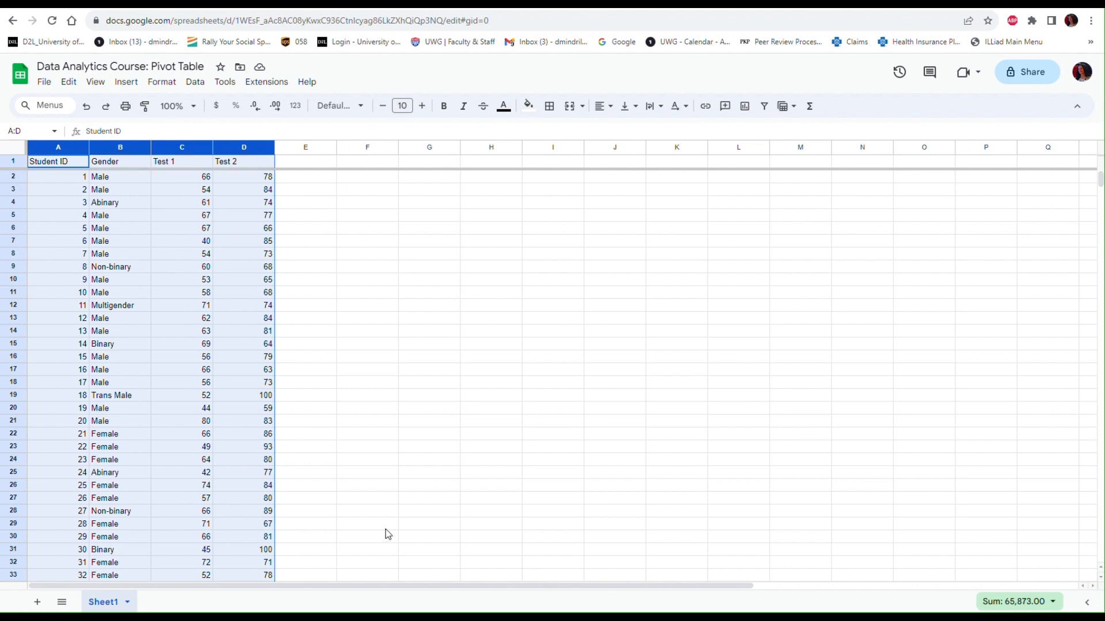
mouse_move(172, 106)
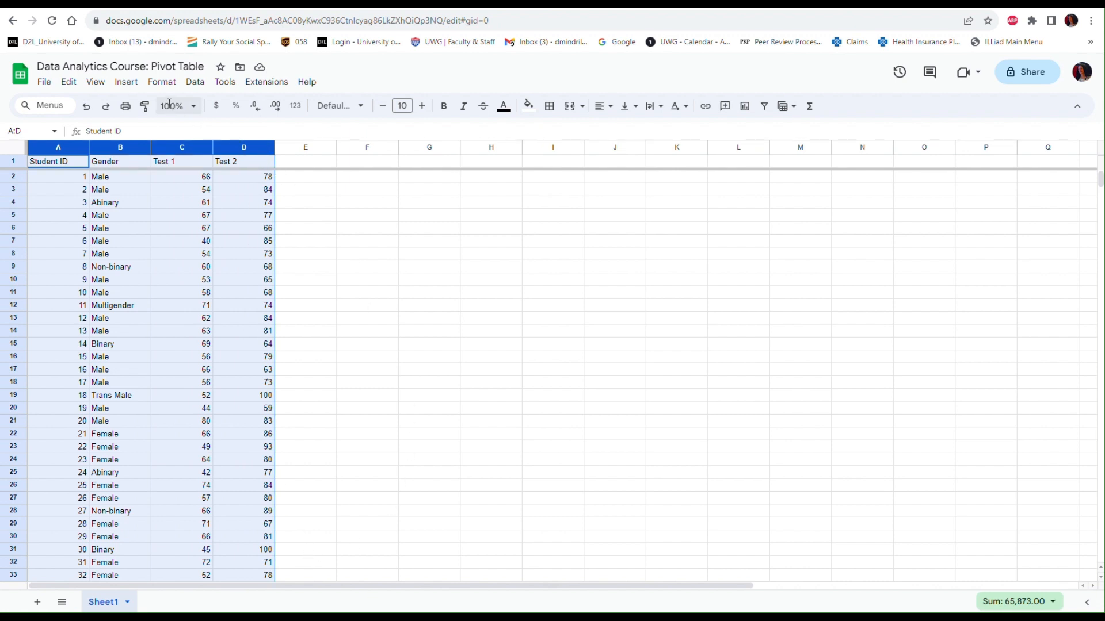
left_click(125, 81)
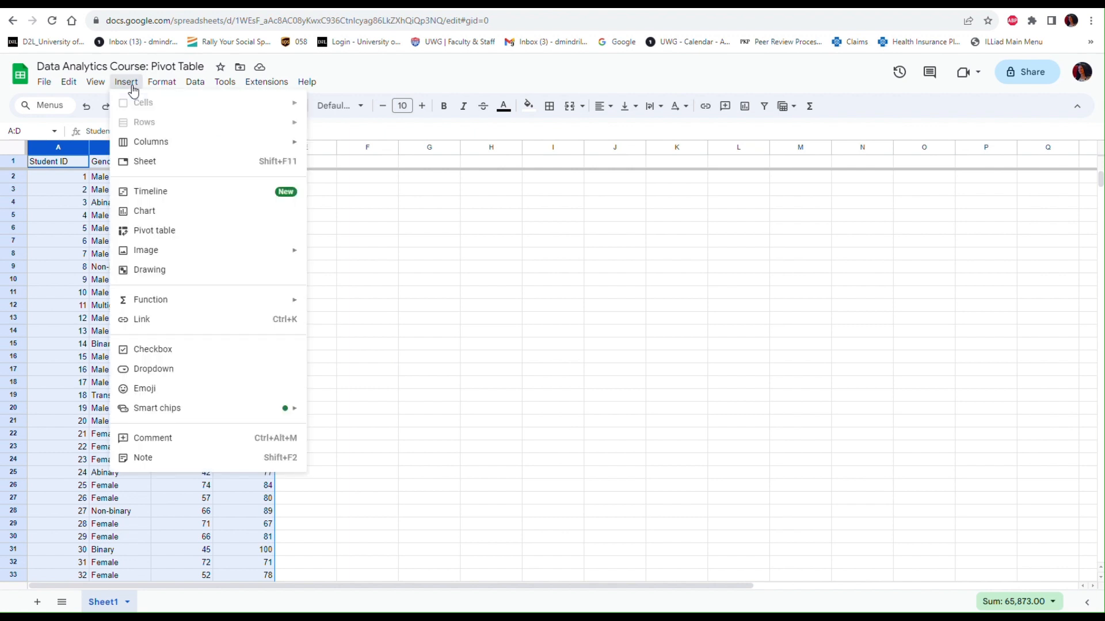
mouse_move(154, 230)
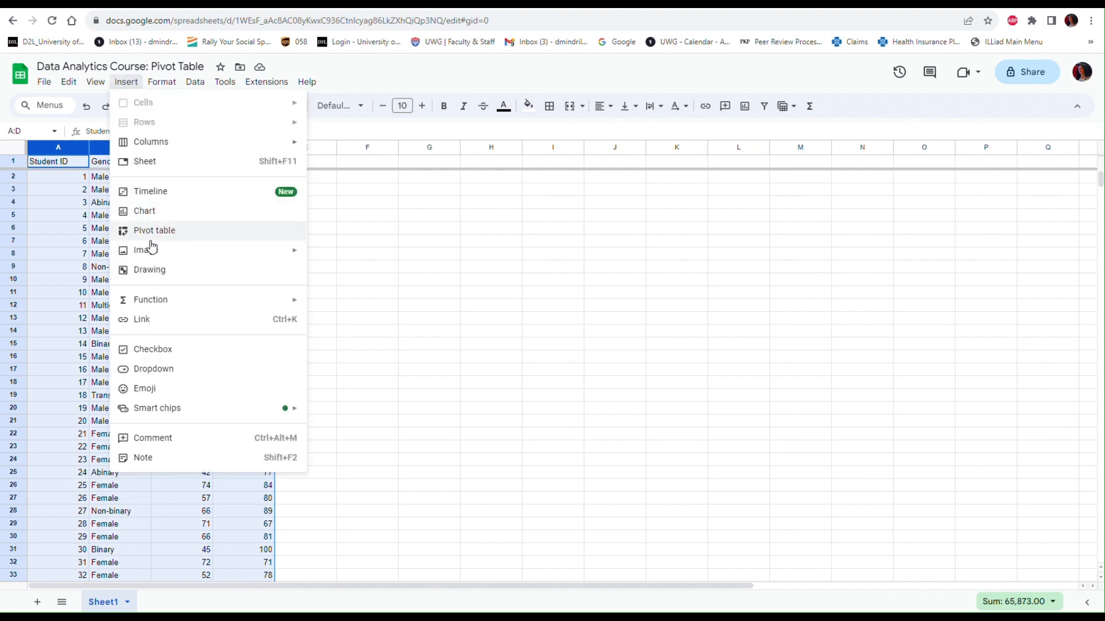
left_click(153, 230)
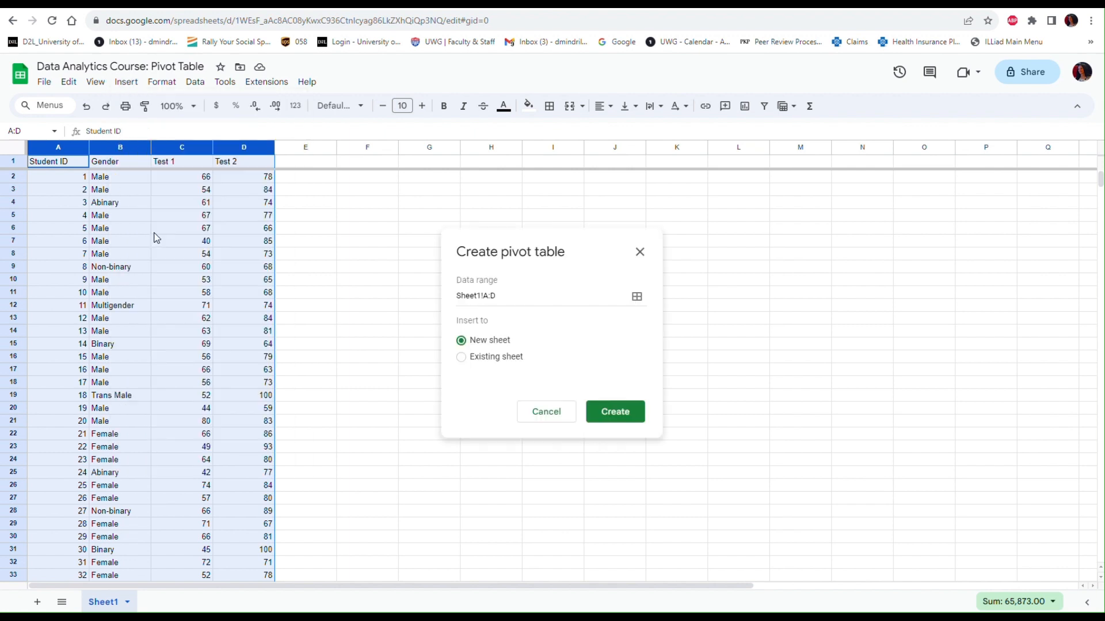
mouse_move(512, 313)
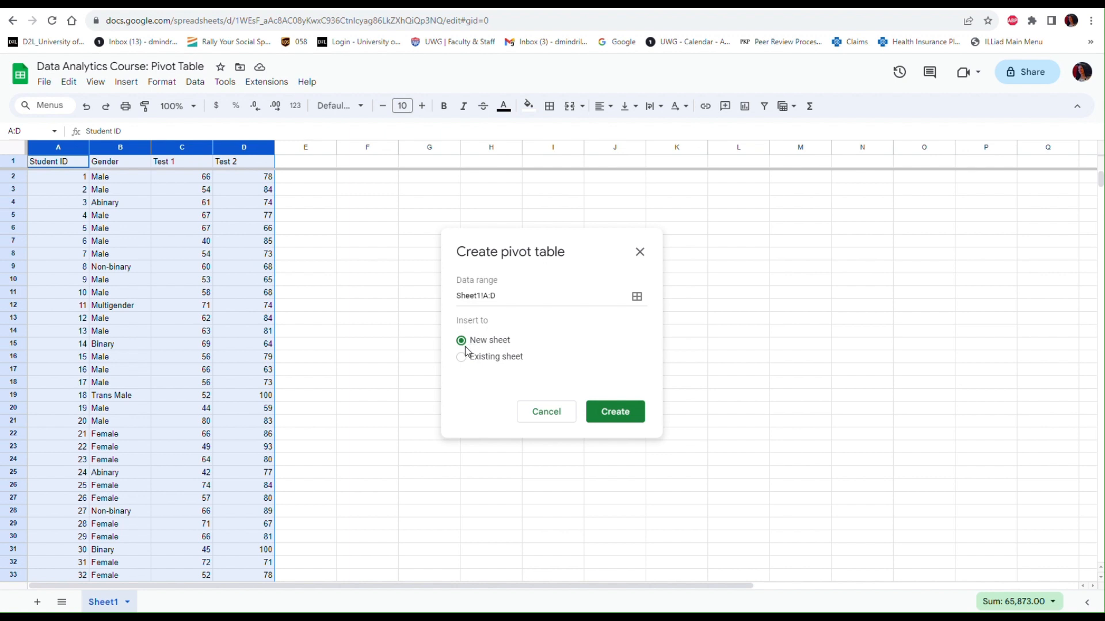
mouse_move(533, 340)
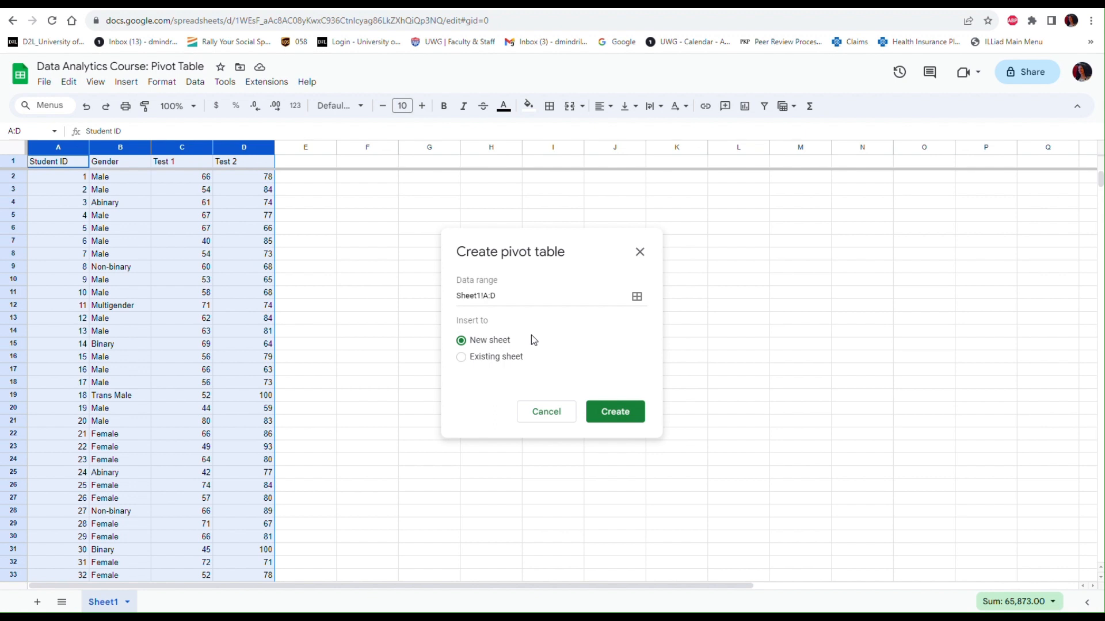
mouse_move(481, 343)
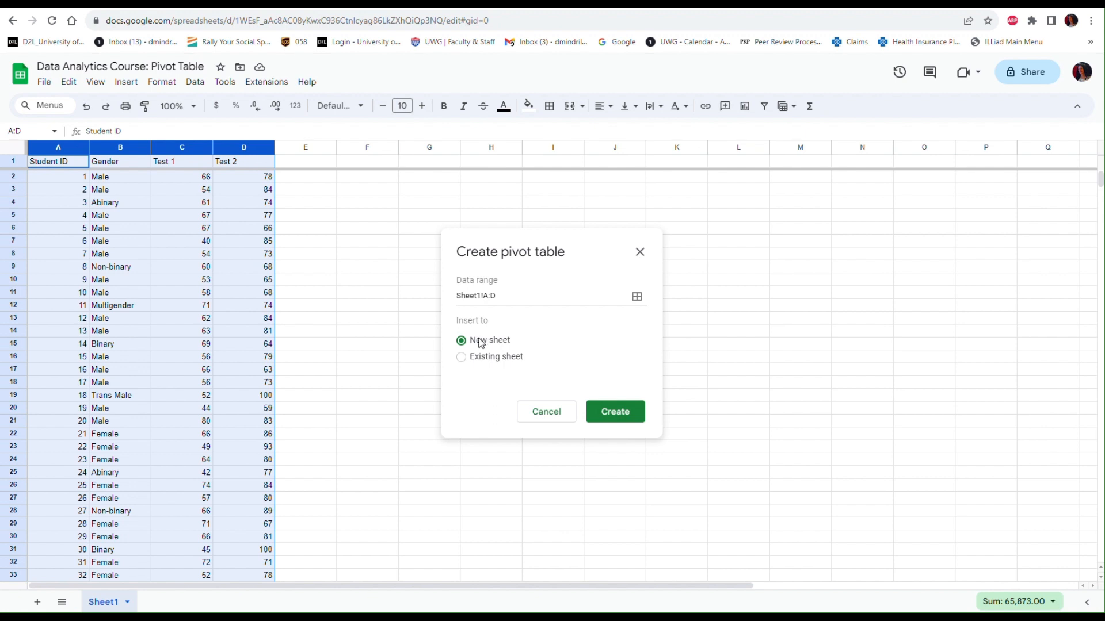
mouse_move(511, 353)
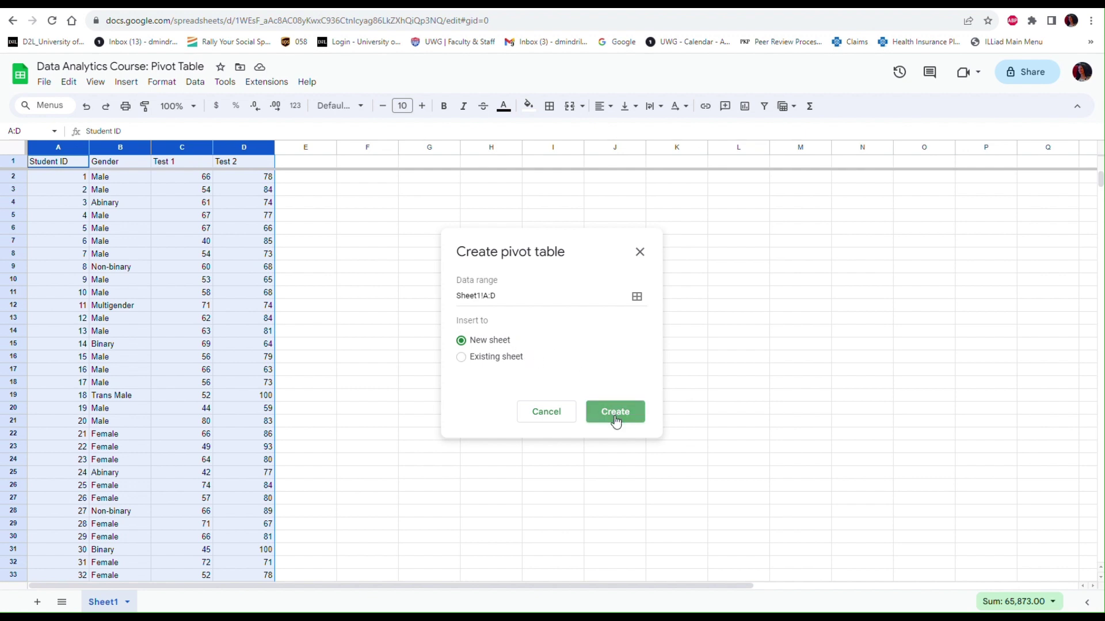
Create the empty pivot table on a new sheet, Pivot Table 2.
left_click(614, 412)
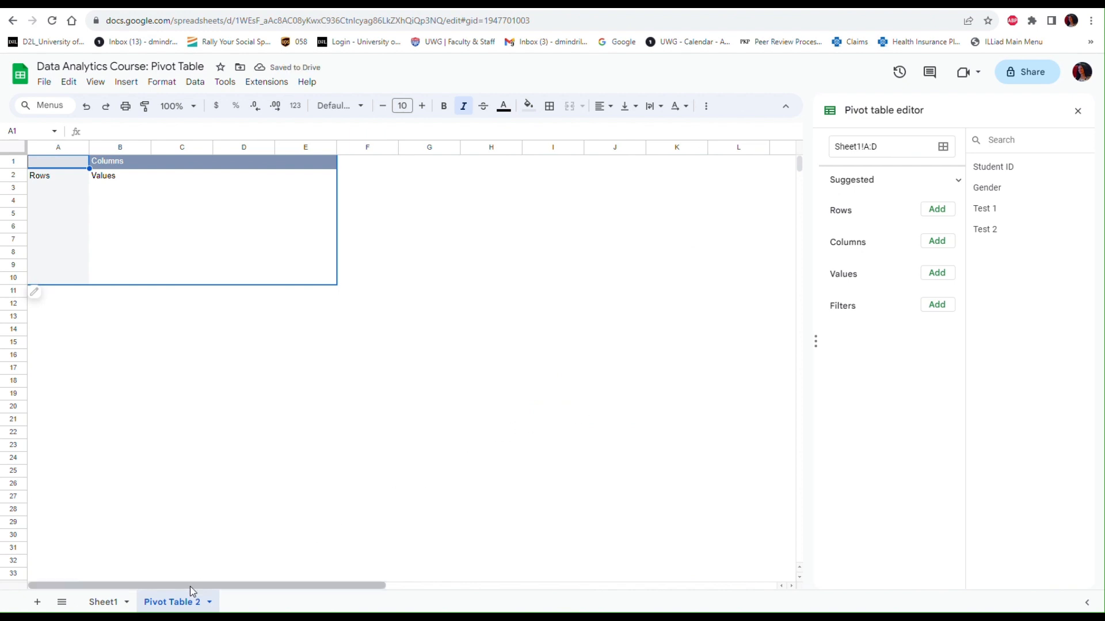
mouse_move(229, 345)
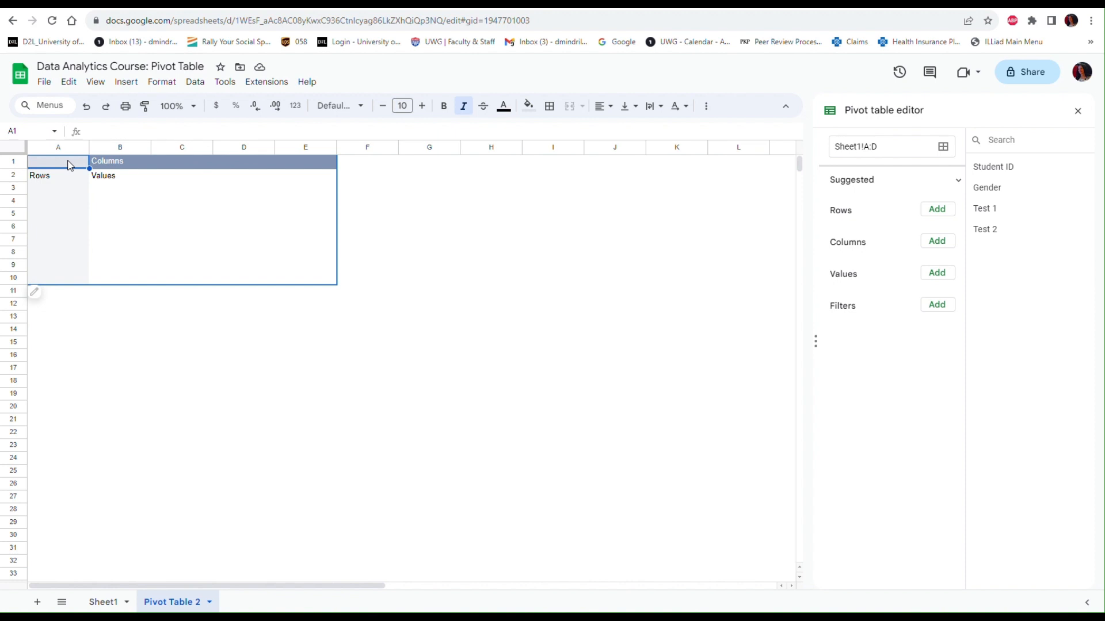
mouse_move(910, 109)
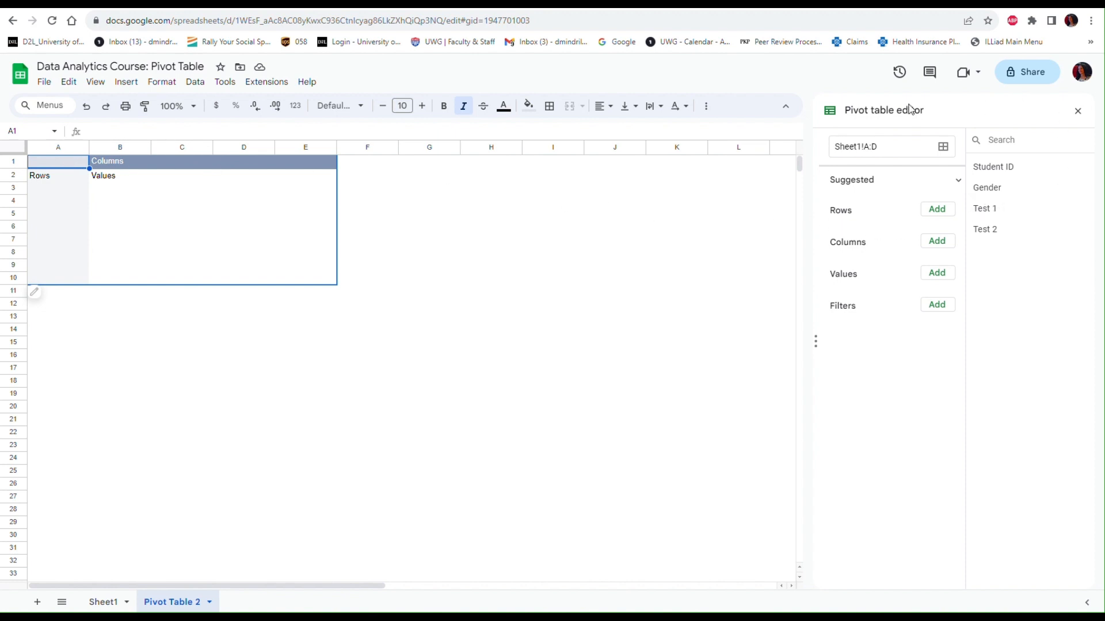
mouse_move(839, 117)
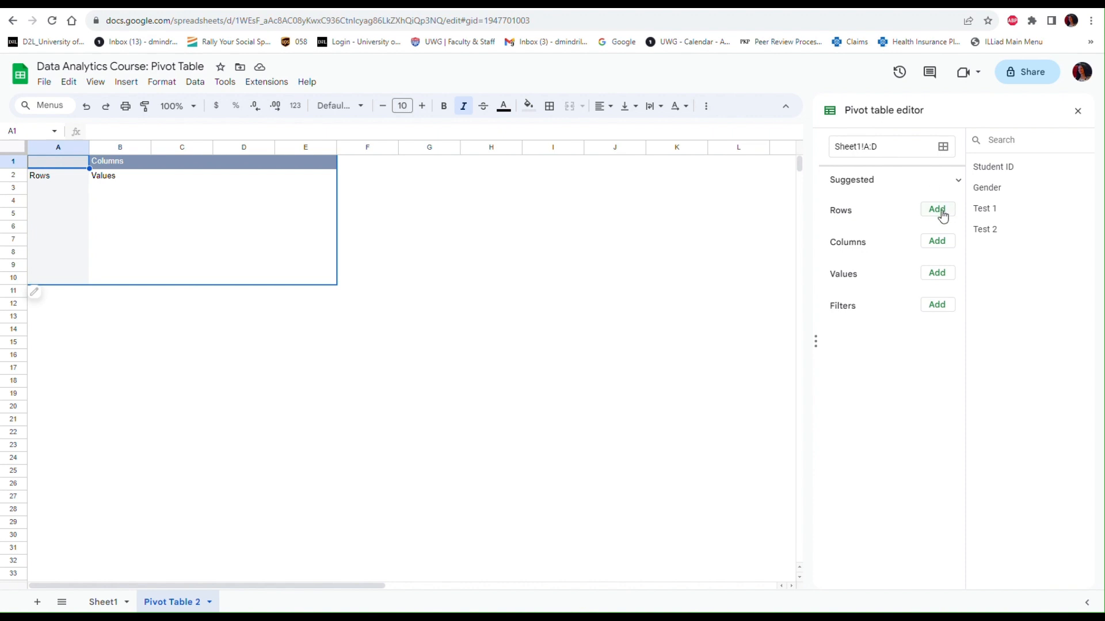
Add Gender as the pivot table's row field.
left_click(936, 210)
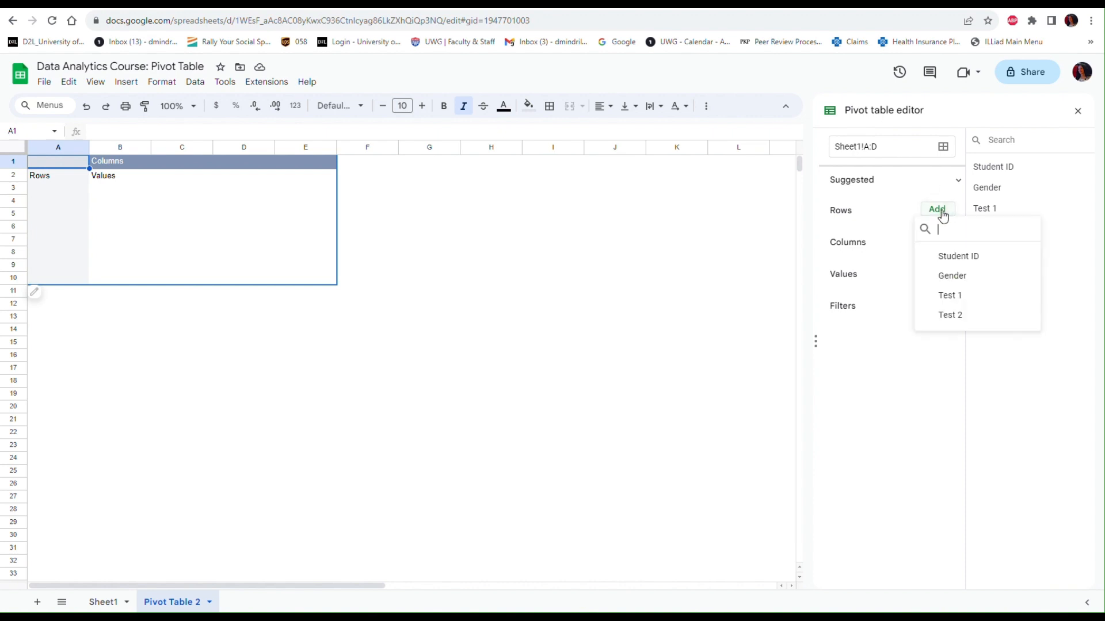
mouse_move(937, 229)
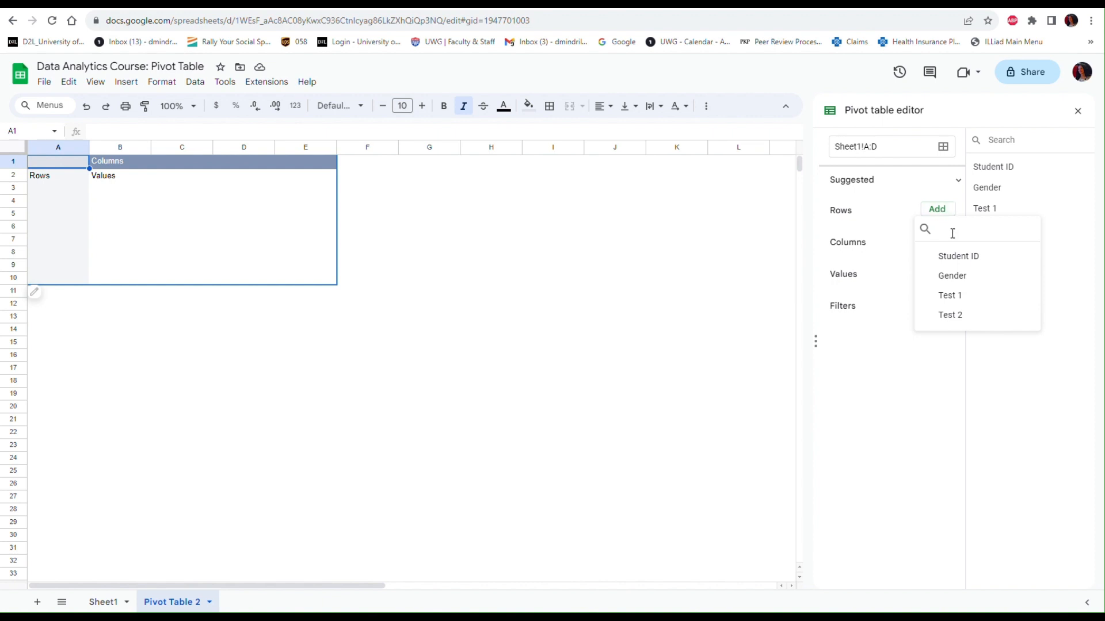
mouse_move(951, 276)
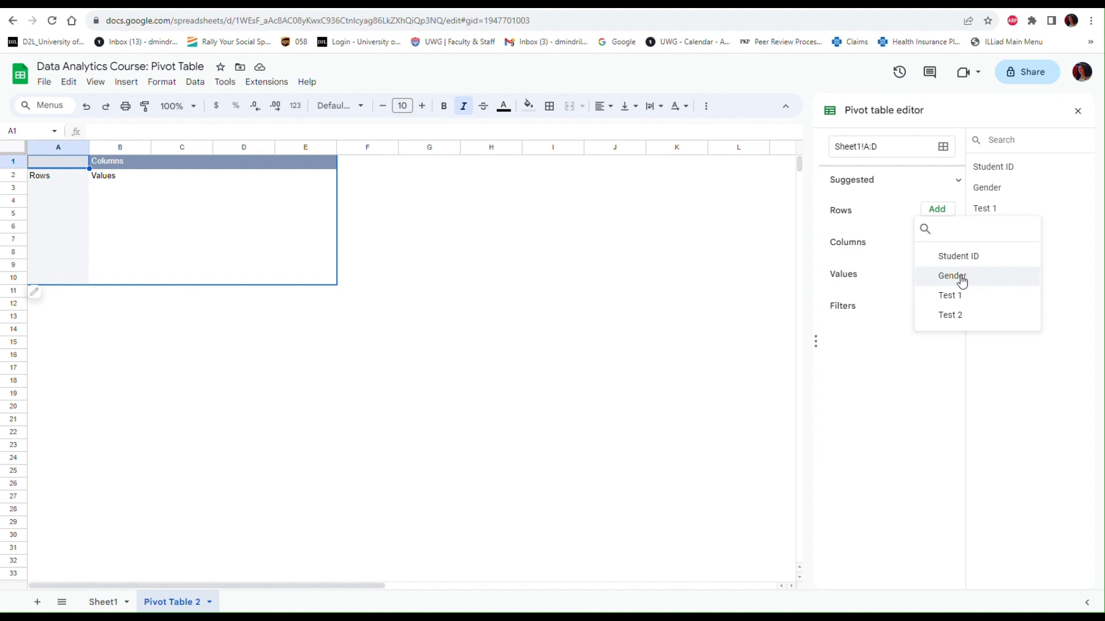
left_click(952, 275)
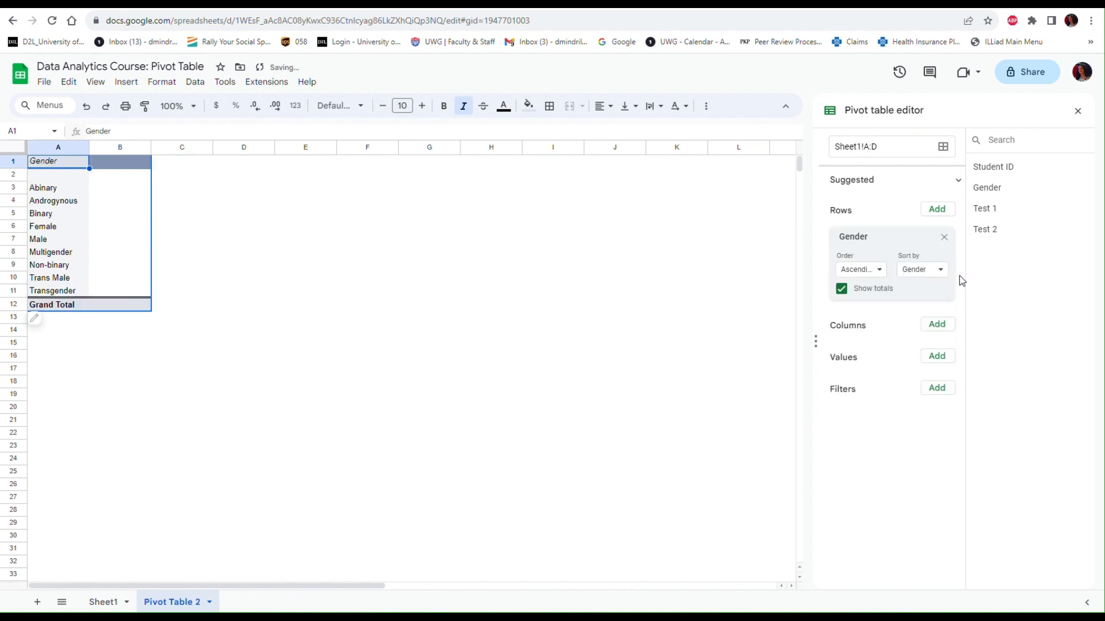
mouse_move(254, 284)
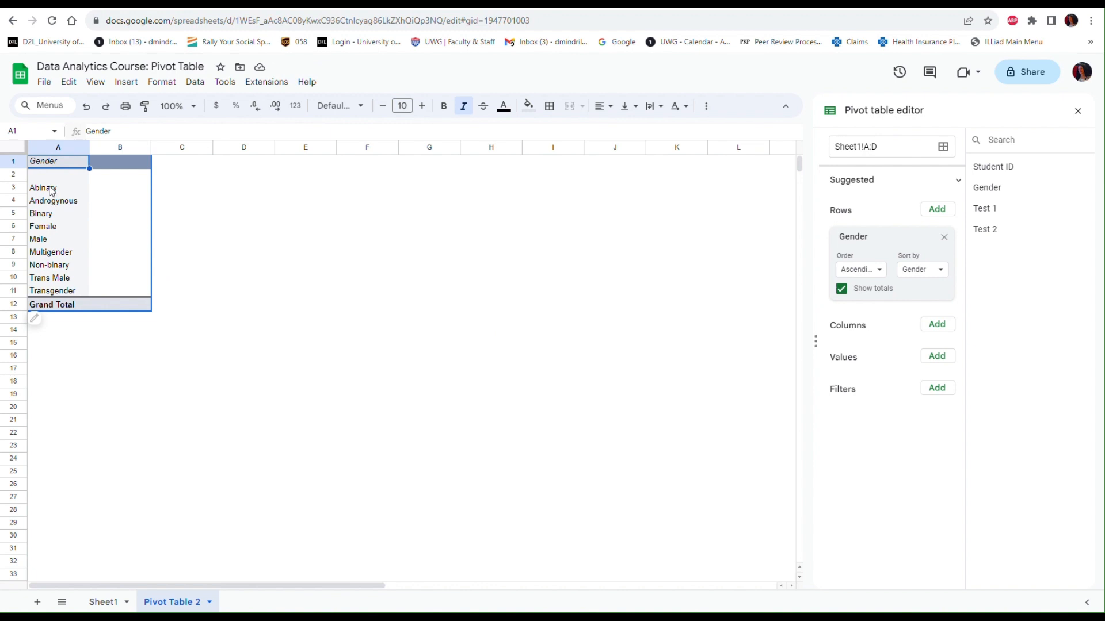
mouse_move(65, 304)
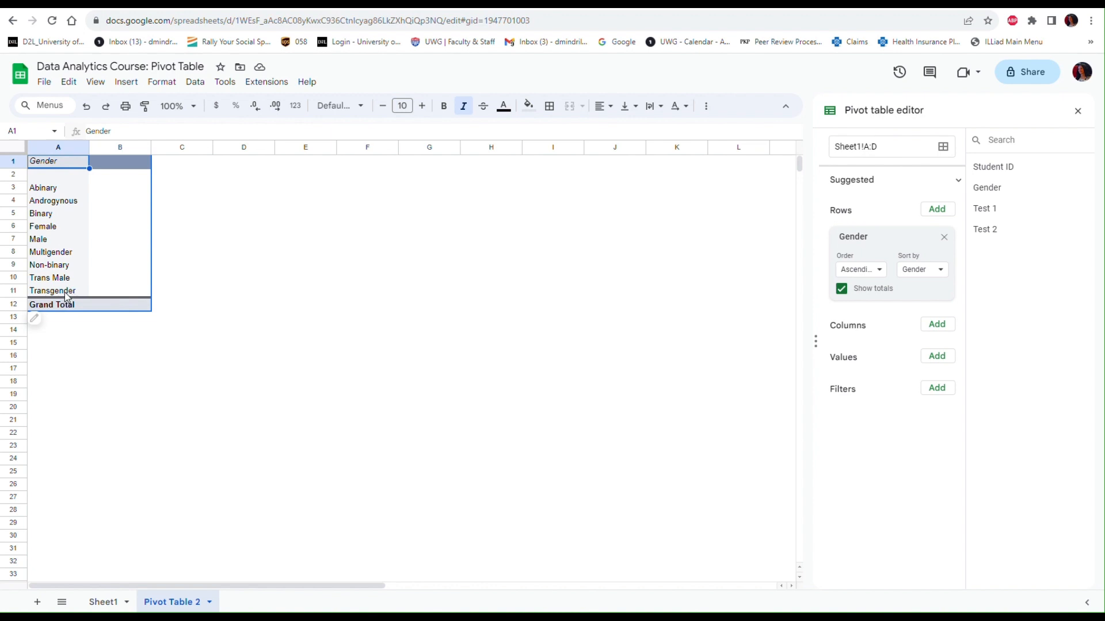
mouse_move(74, 221)
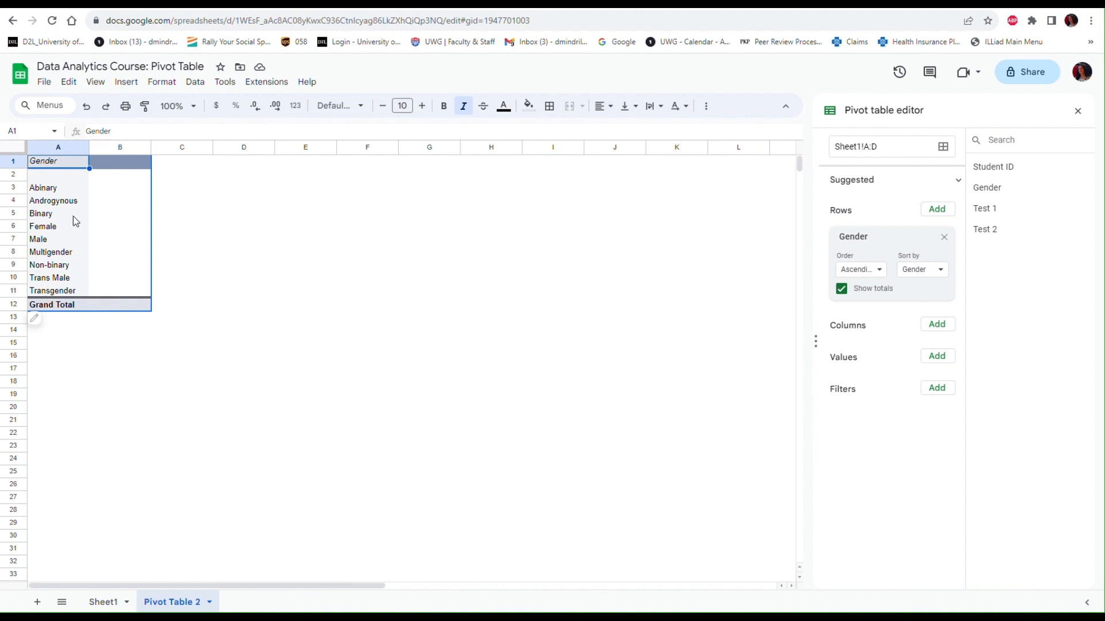
mouse_move(51, 195)
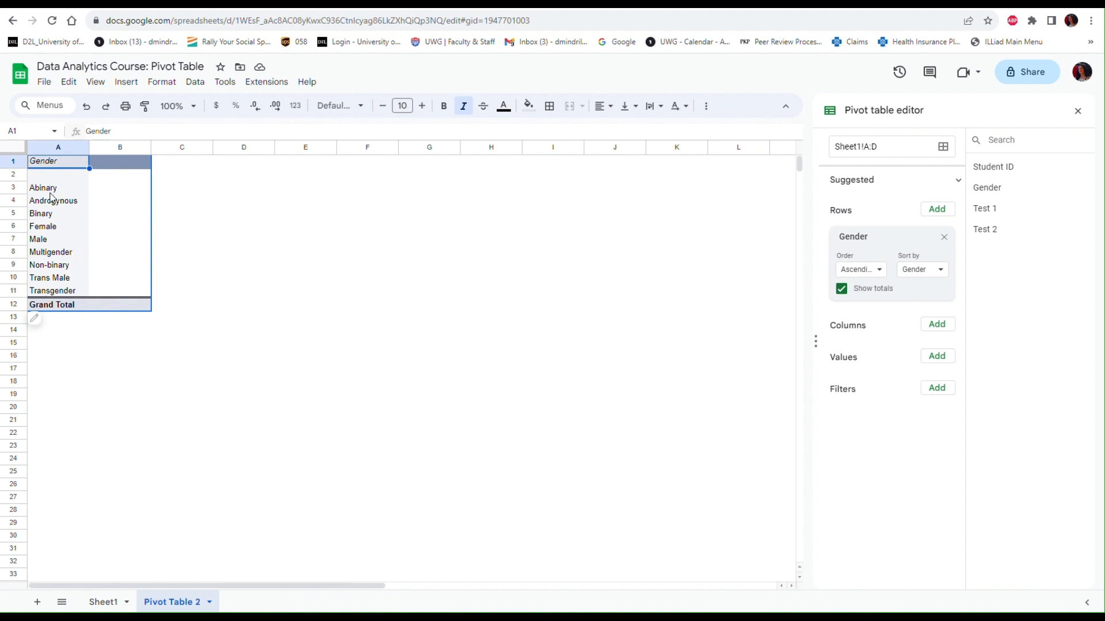
mouse_move(65, 311)
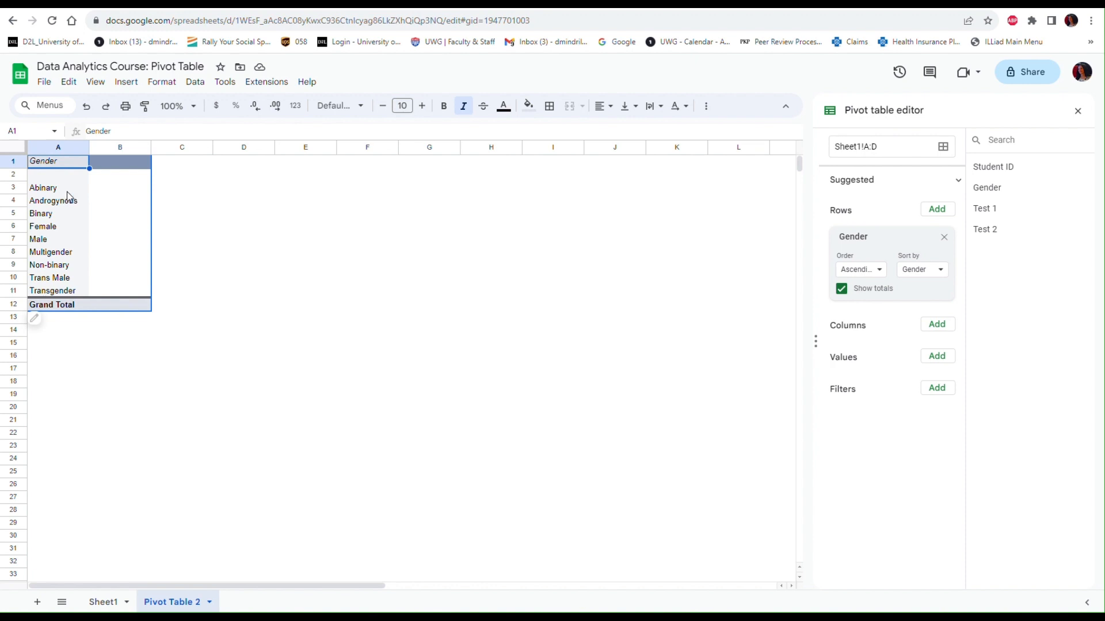
mouse_move(51, 200)
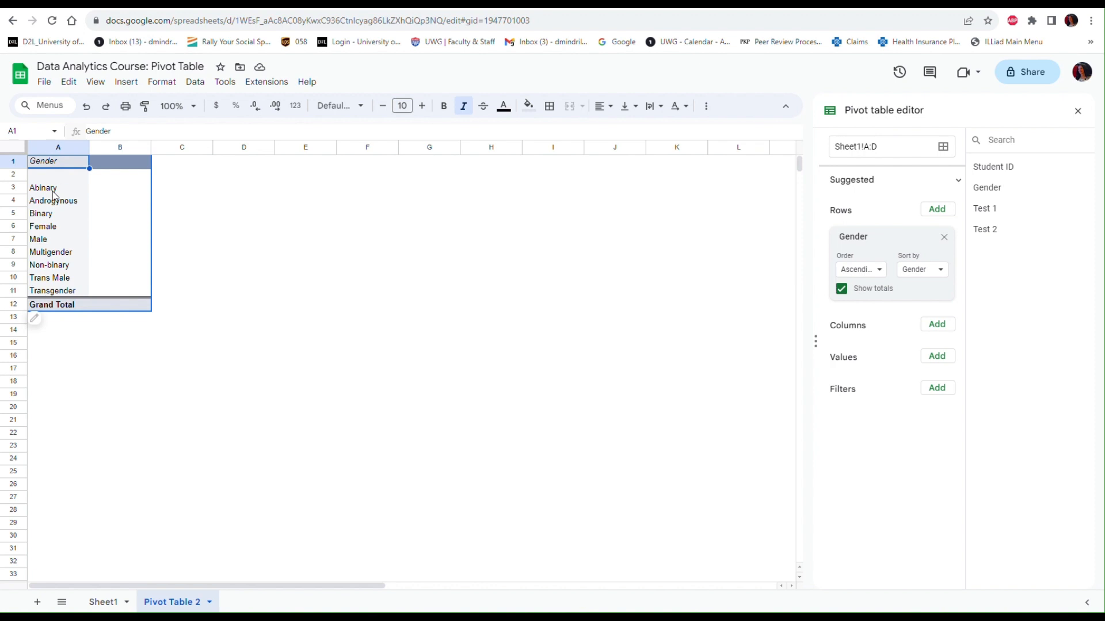
mouse_move(765, 380)
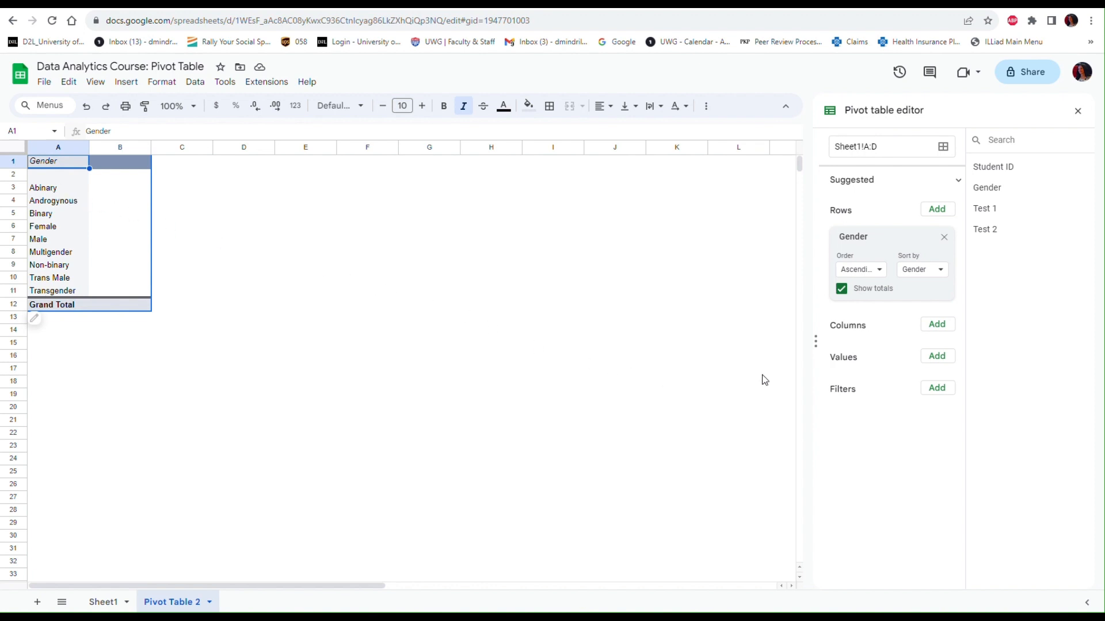
mouse_move(937, 357)
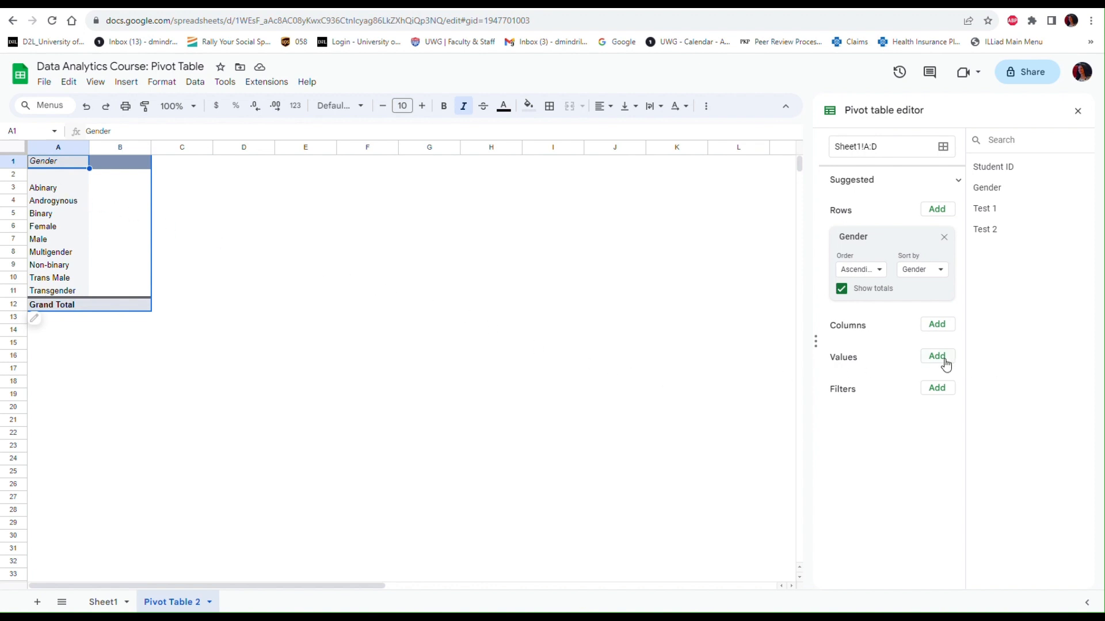
Add Gender as a COUNTA value, counting students per gender (total 249).
left_click(936, 355)
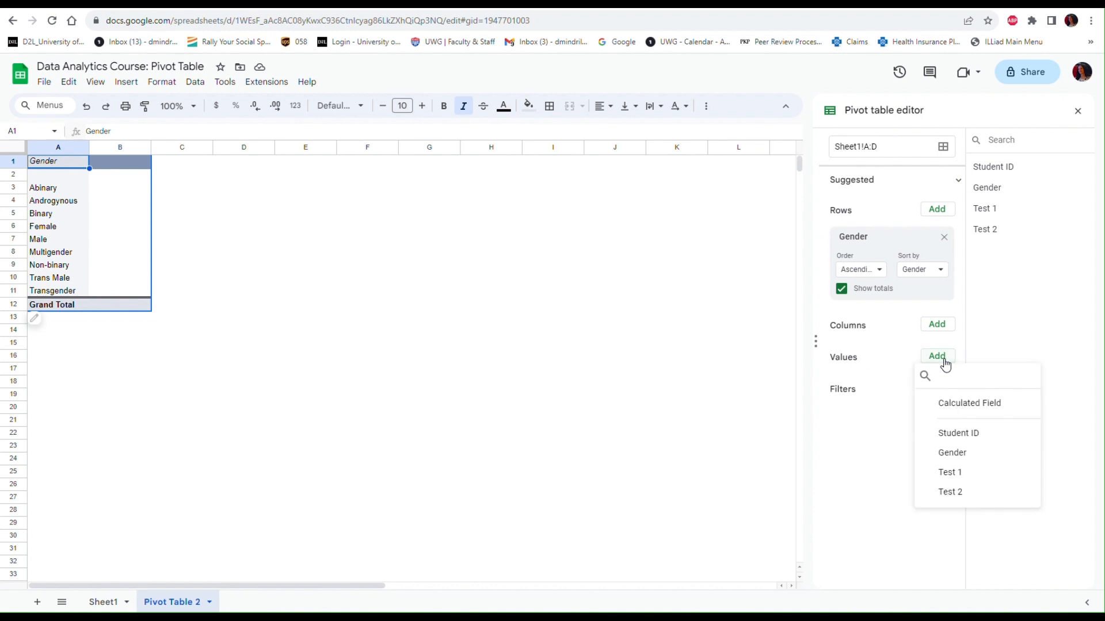
mouse_move(944, 383)
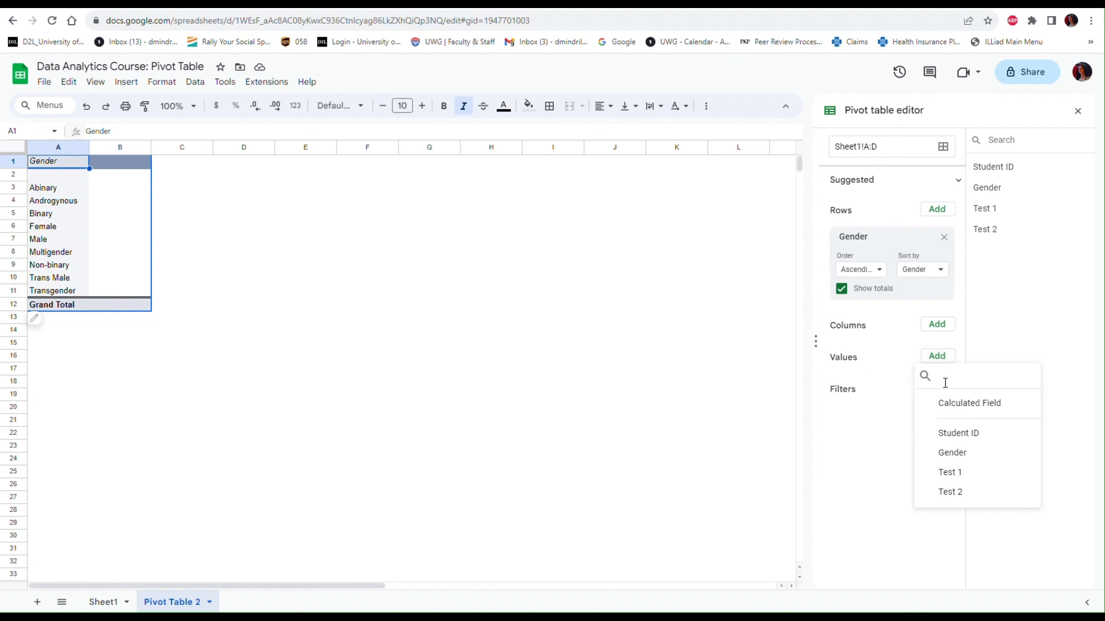
left_click(952, 452)
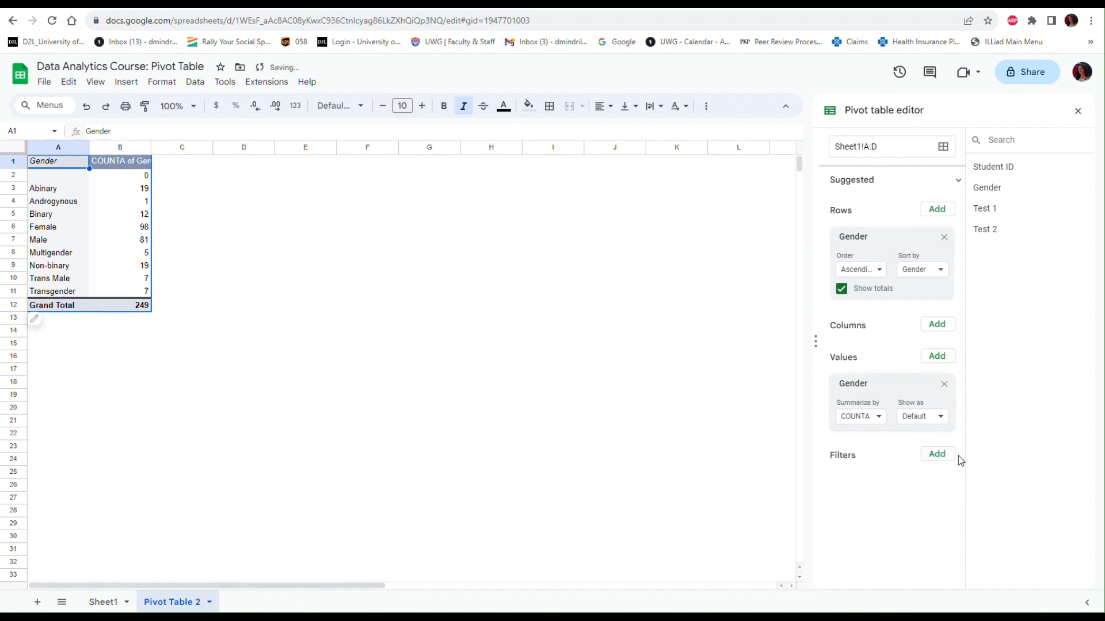
mouse_move(534, 323)
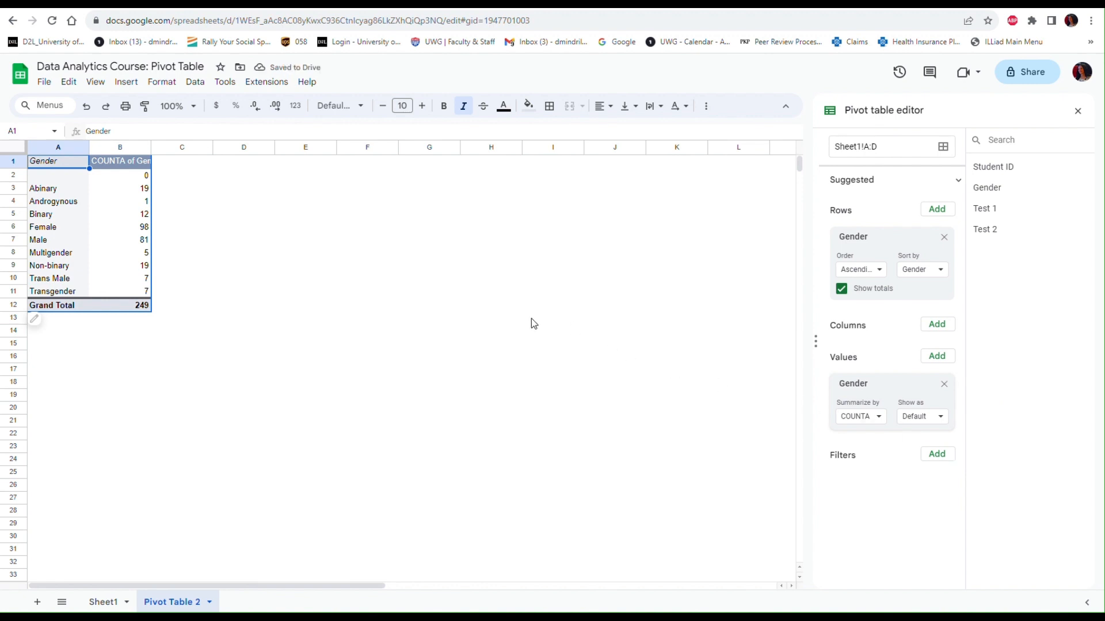
mouse_move(129, 184)
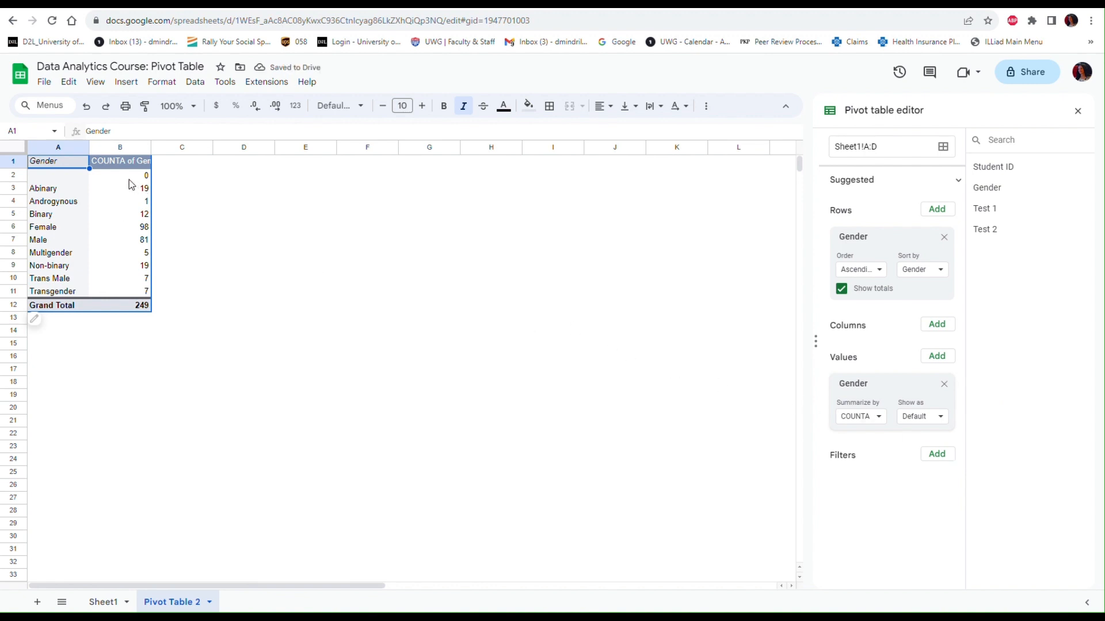
mouse_move(103, 172)
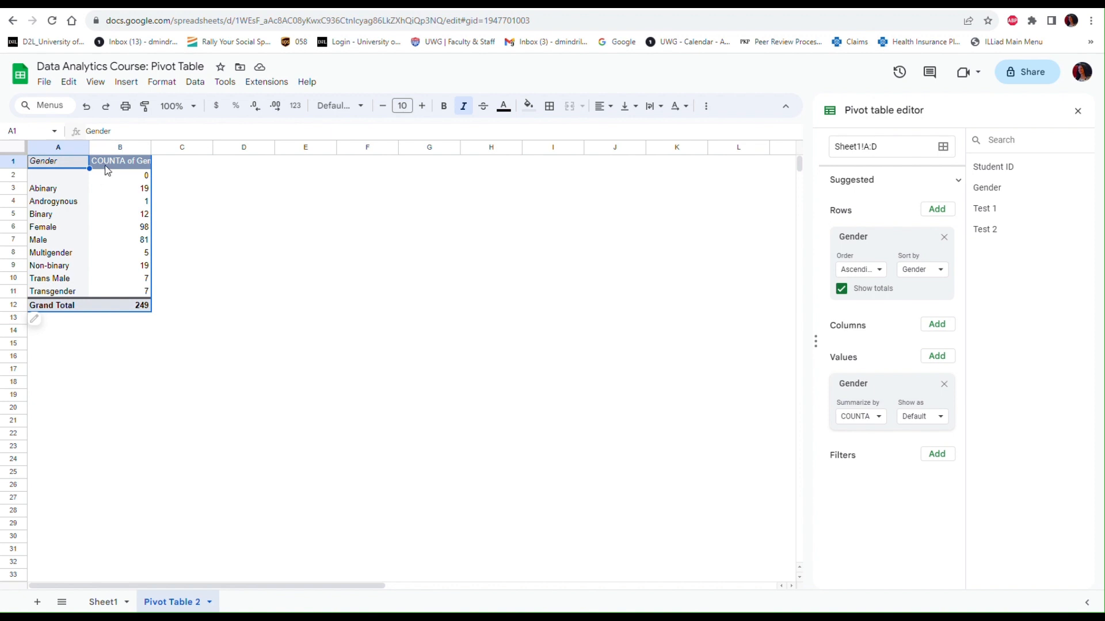
mouse_move(139, 196)
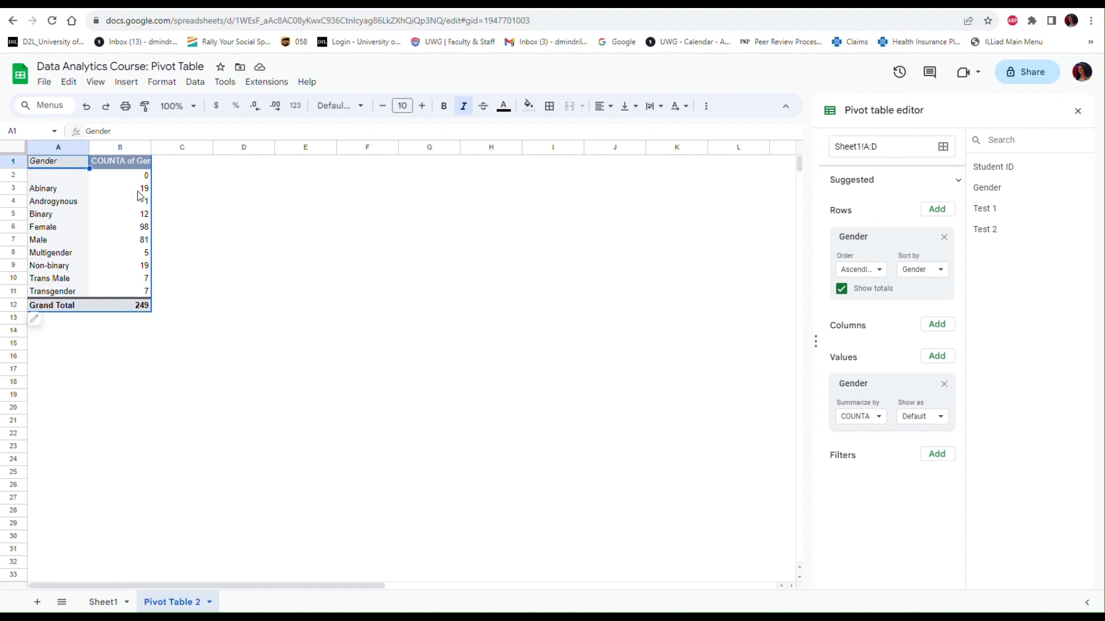
mouse_move(63, 194)
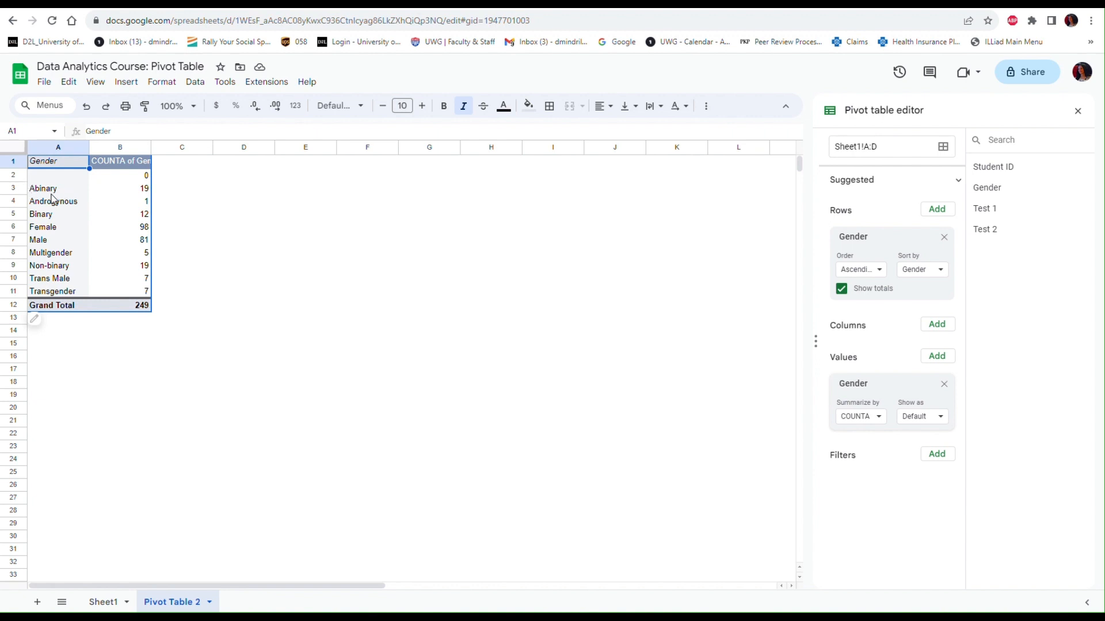
mouse_move(92, 191)
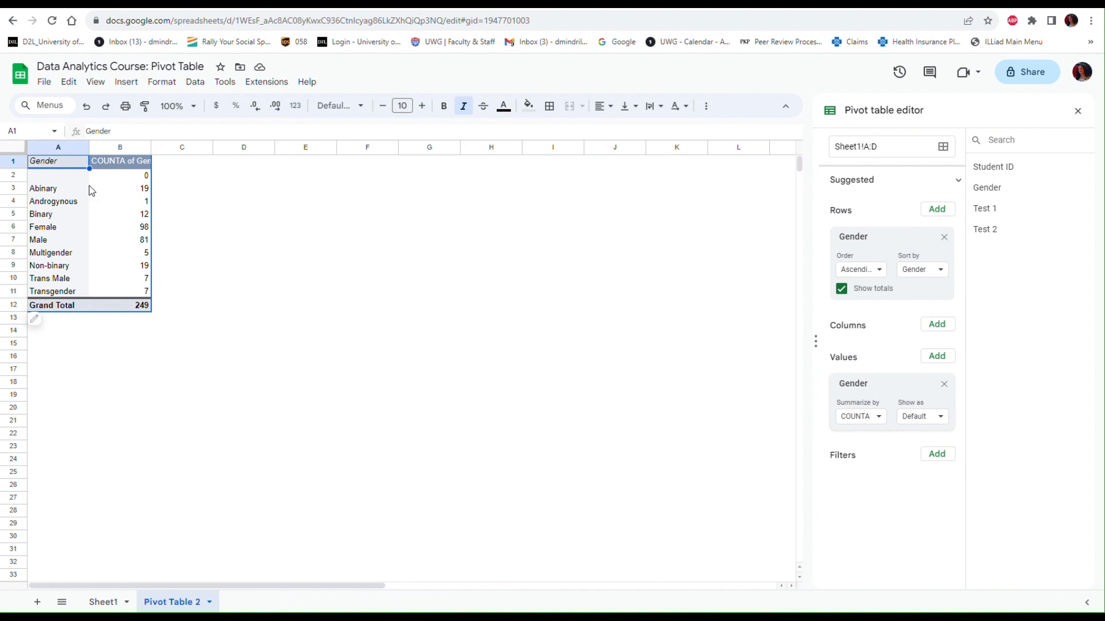
mouse_move(125, 167)
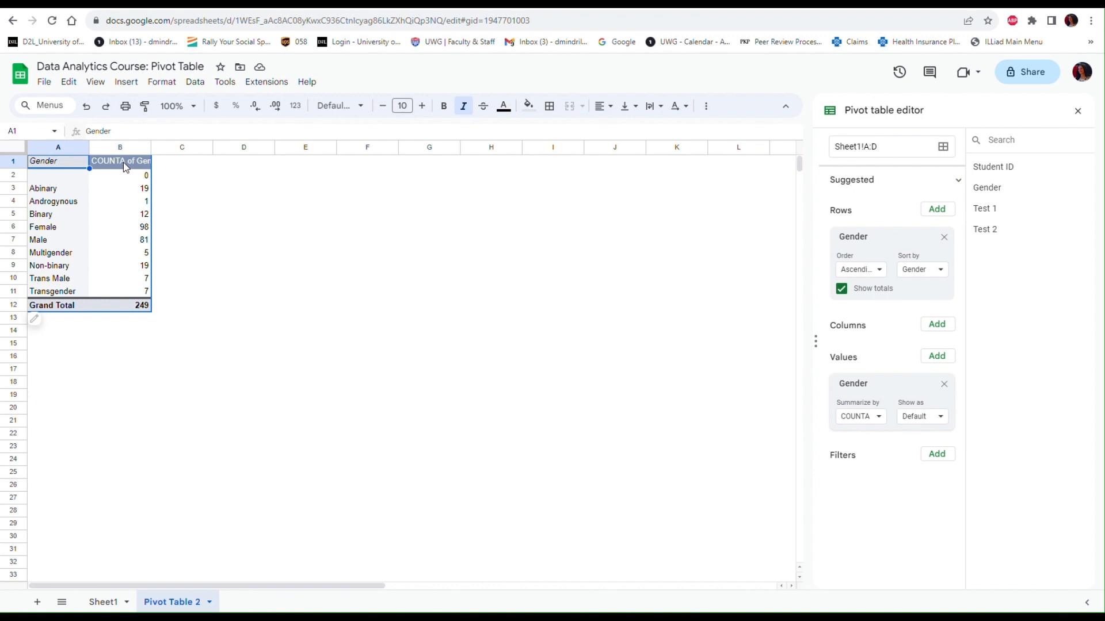
mouse_move(130, 171)
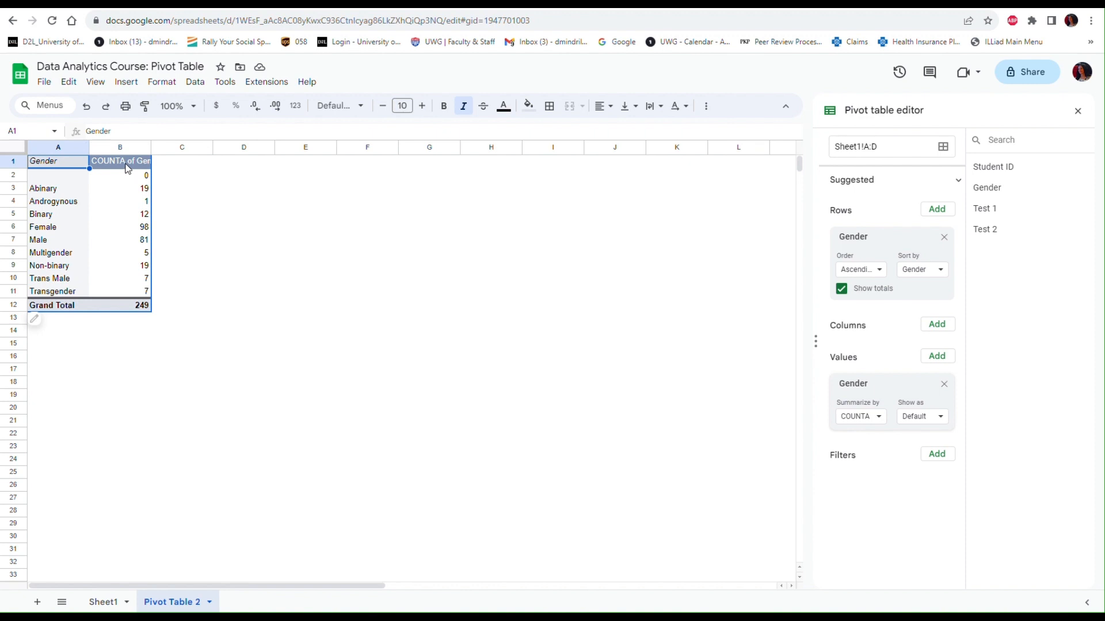
Rename the COUNTA of Gender header in B1 to 'N'.
left_click(120, 161)
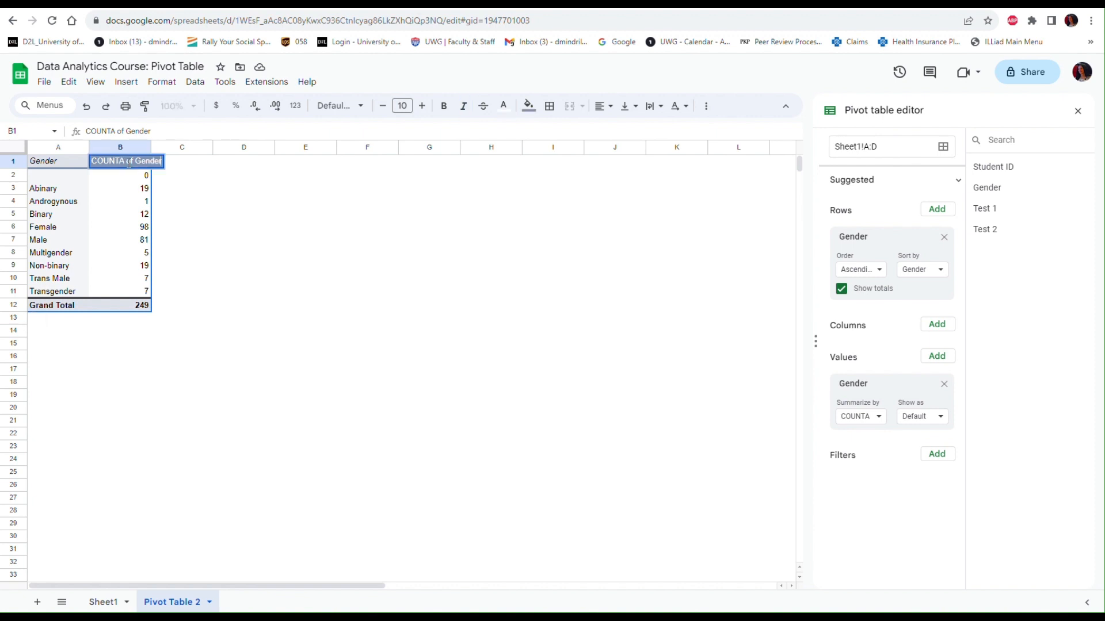
mouse_move(164, 167)
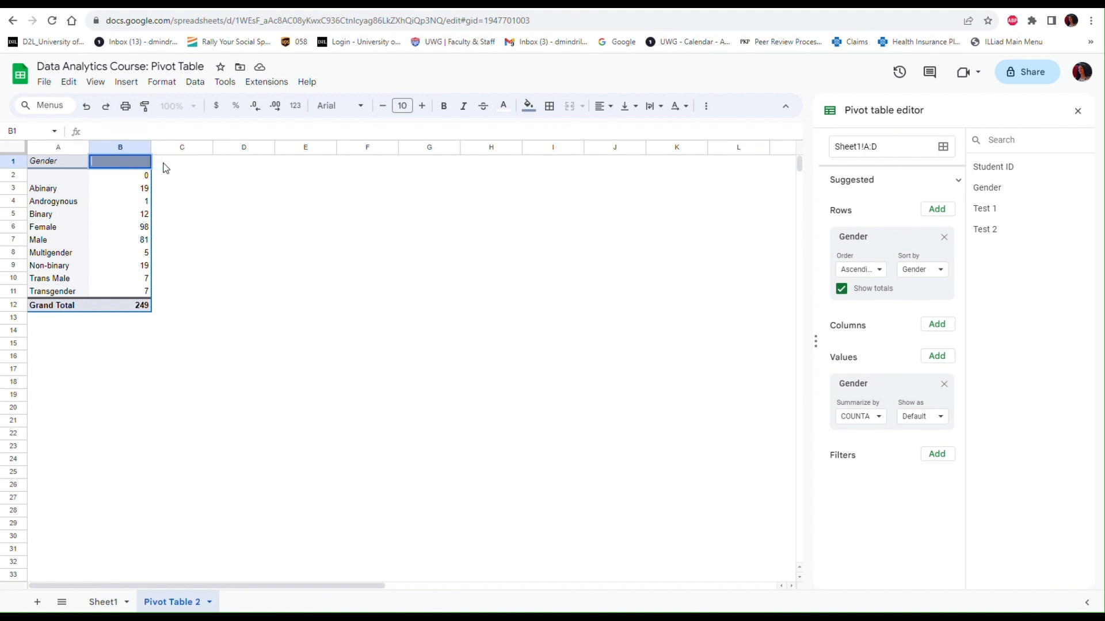
type("N")
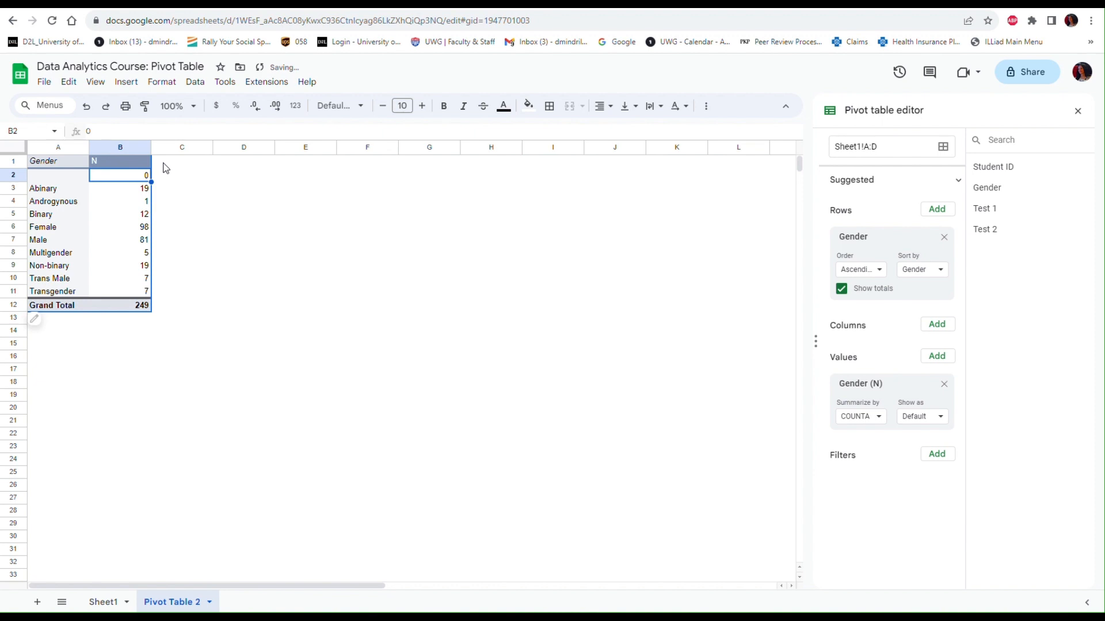
mouse_move(139, 192)
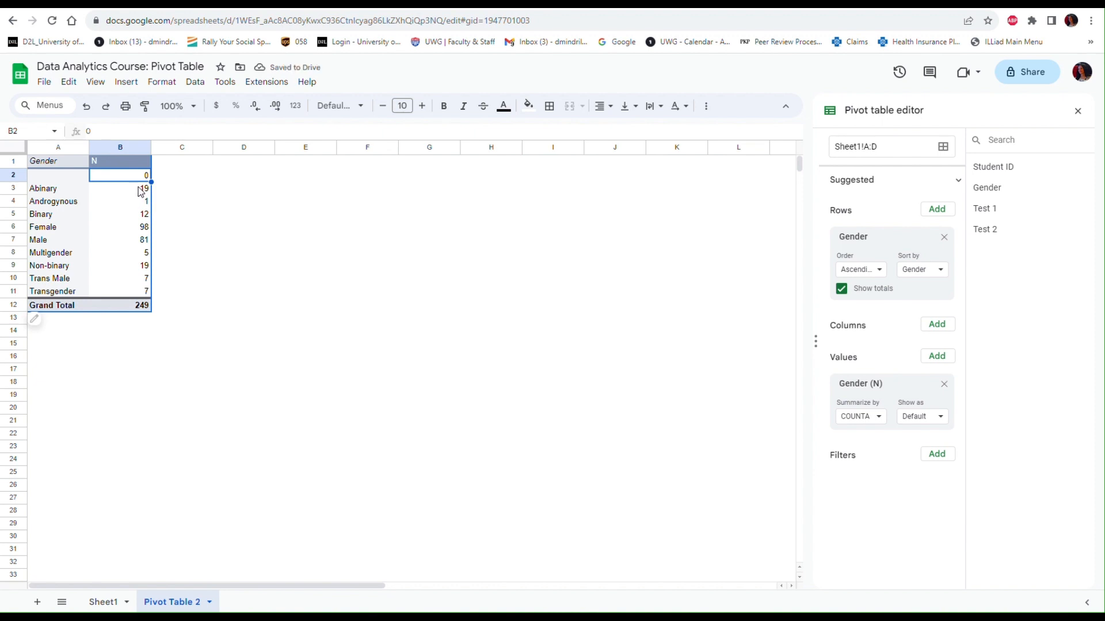
mouse_move(62, 185)
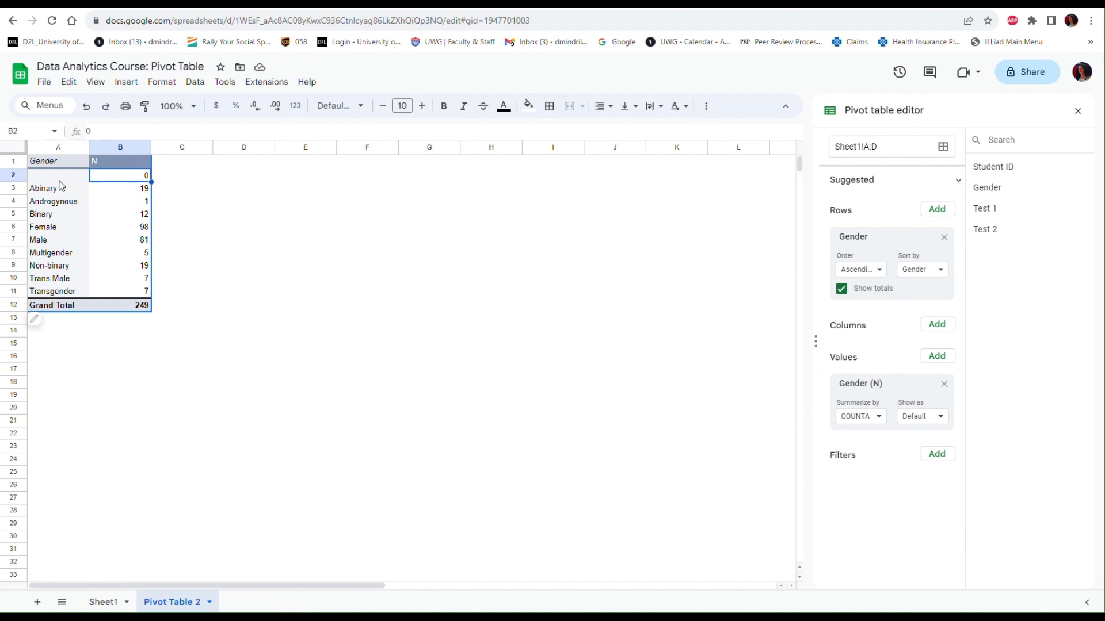
mouse_move(43, 175)
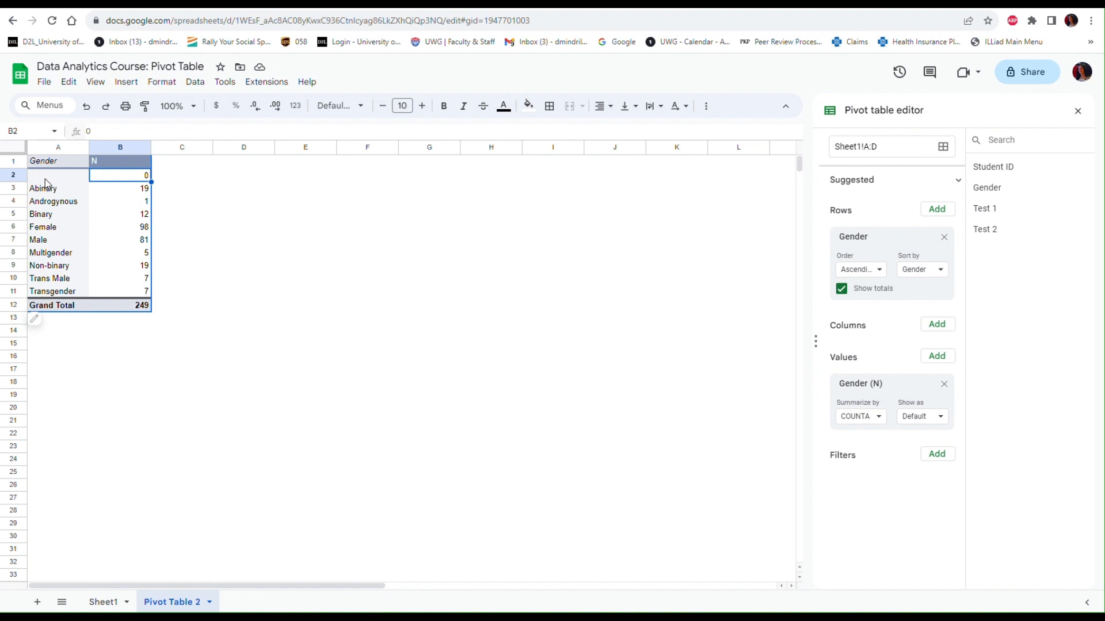
mouse_move(144, 185)
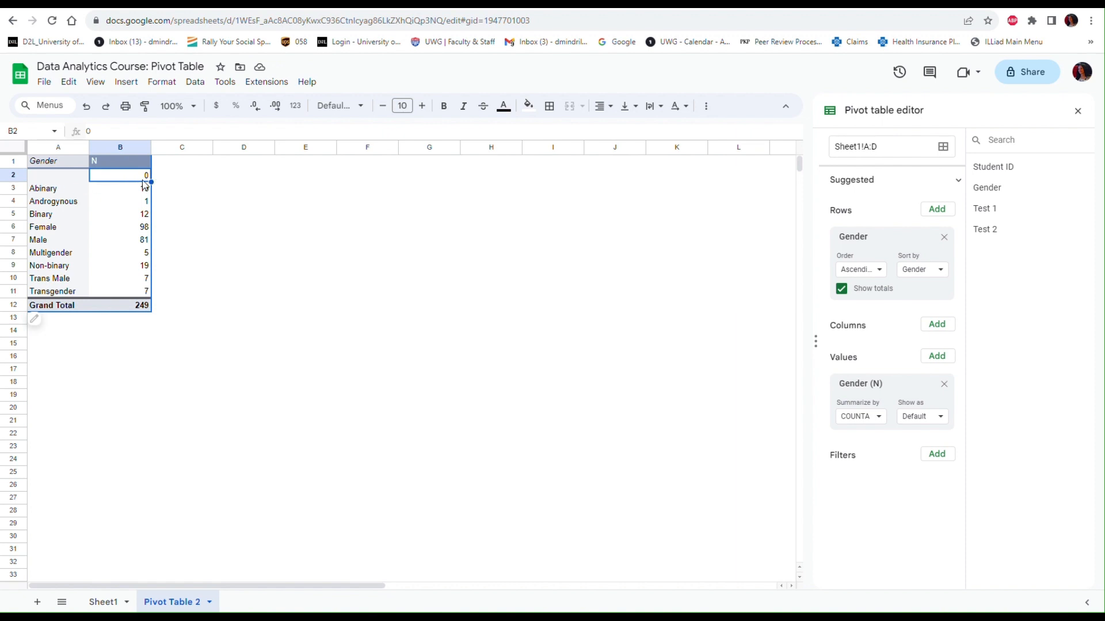
Deselect the pivot table and return to the Sheet1 source data.
left_click(182, 188)
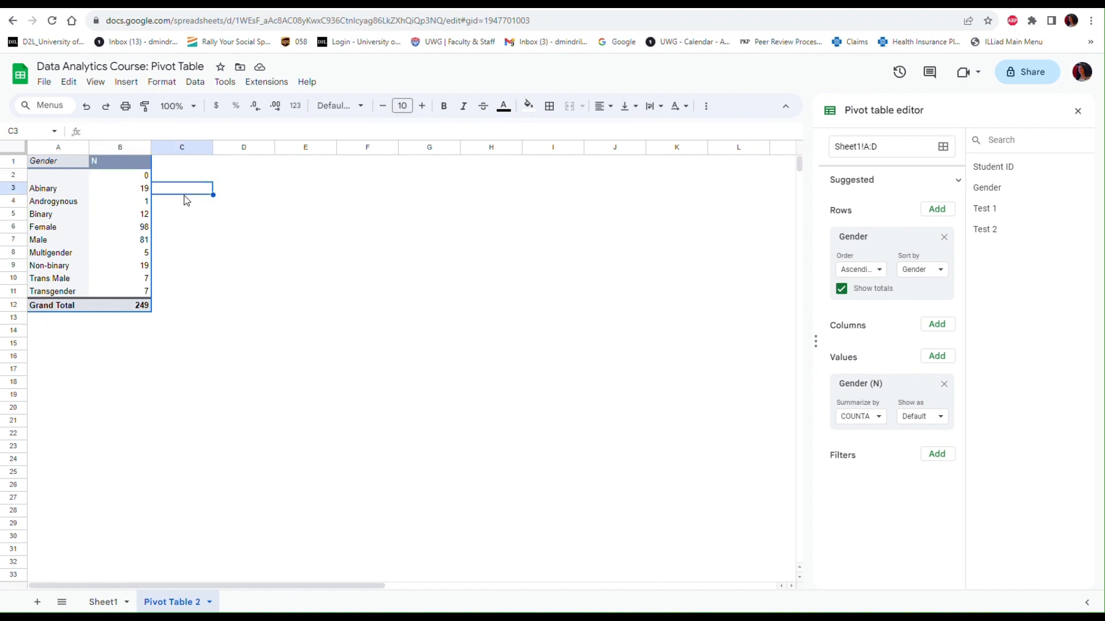
mouse_move(175, 225)
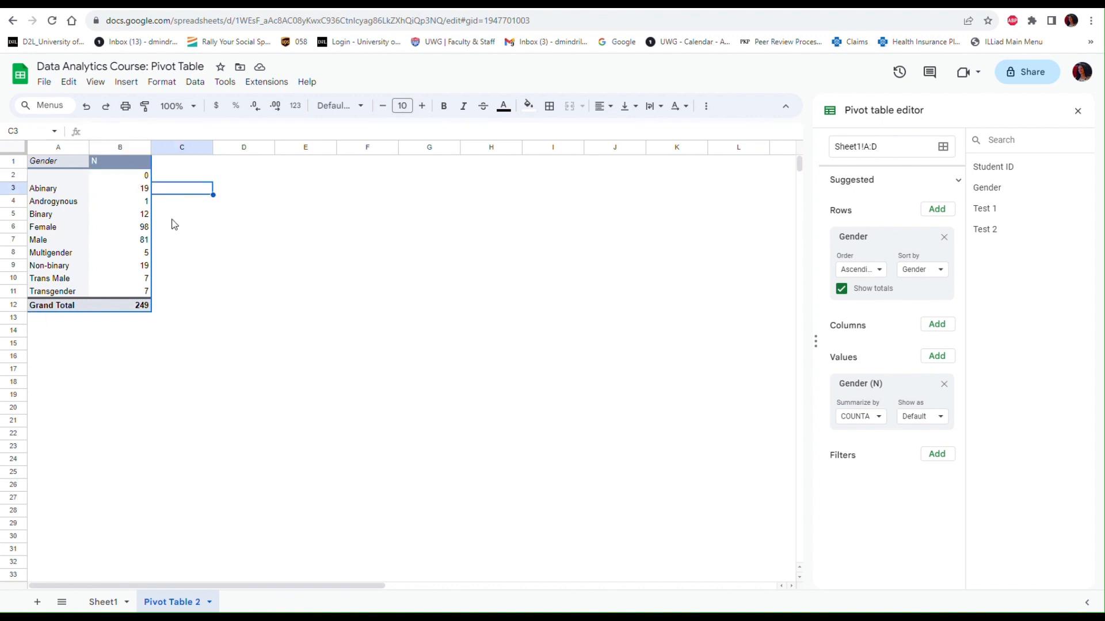
mouse_move(167, 535)
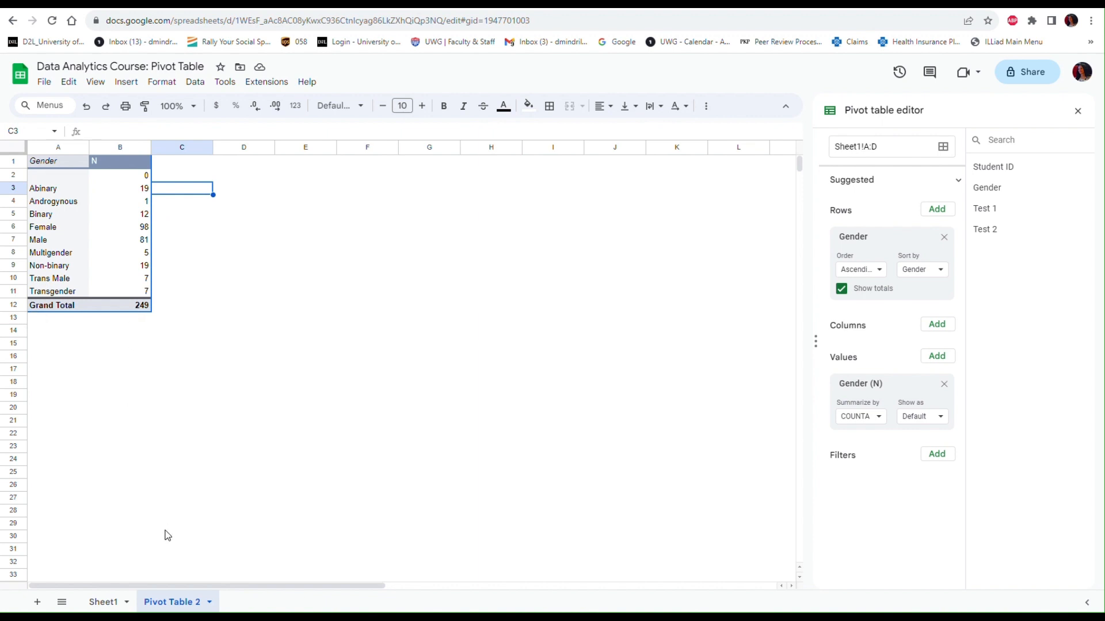
left_click(104, 601)
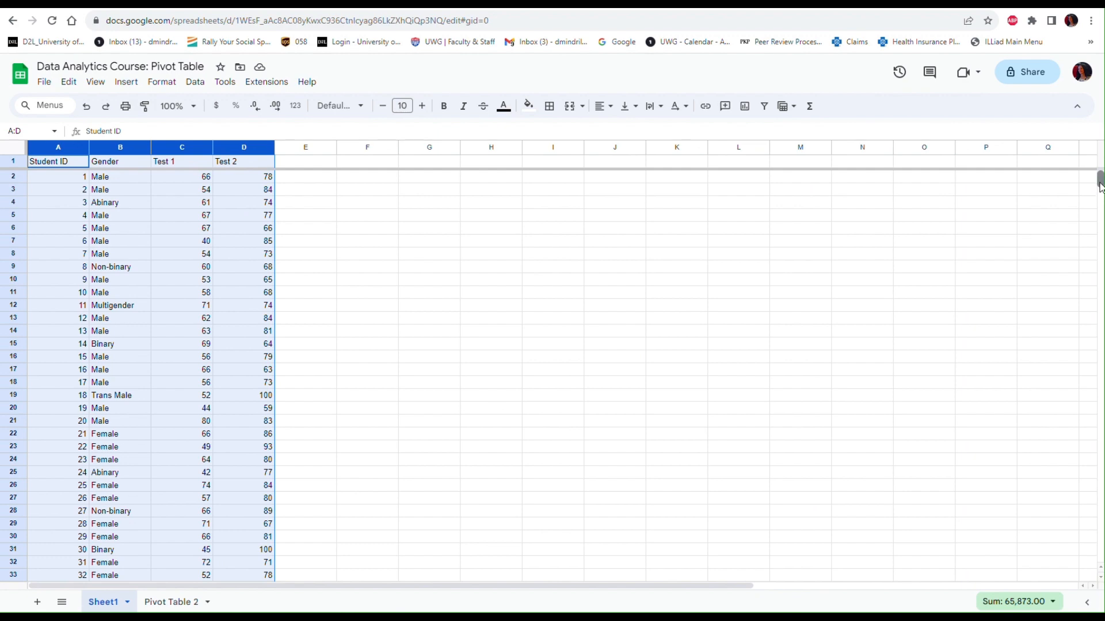
scroll("down", 3)
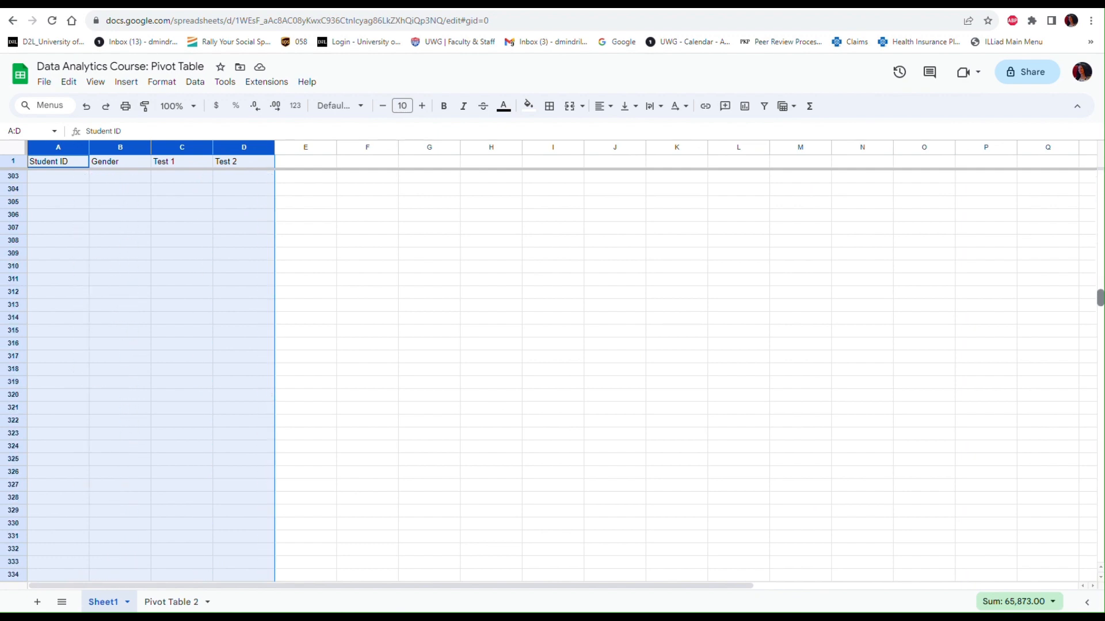
scroll("up", 3)
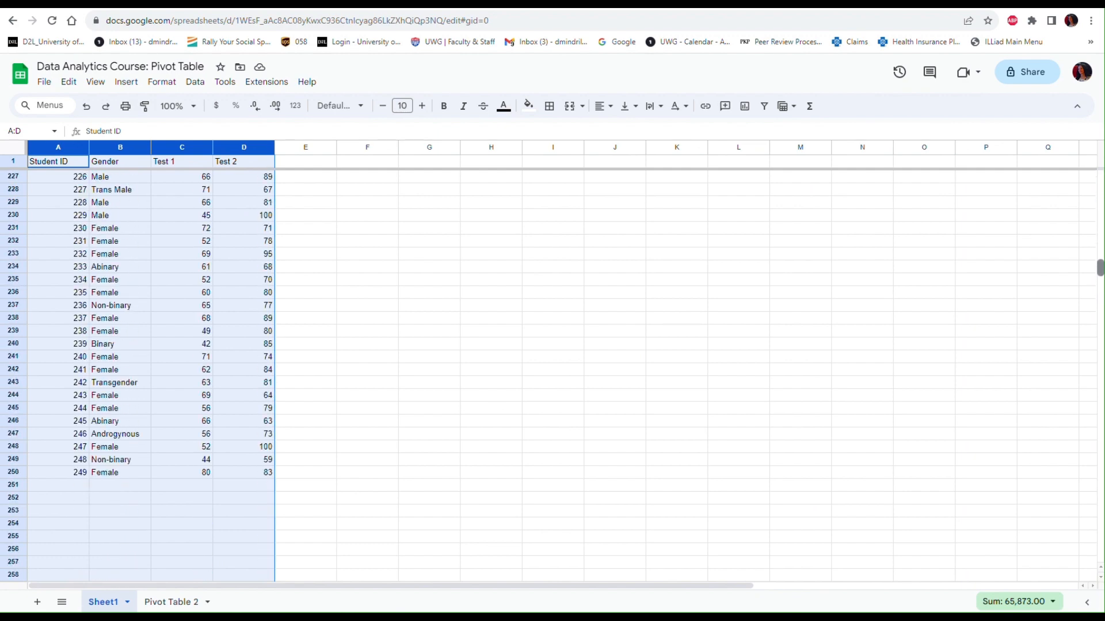
scroll("down", 3)
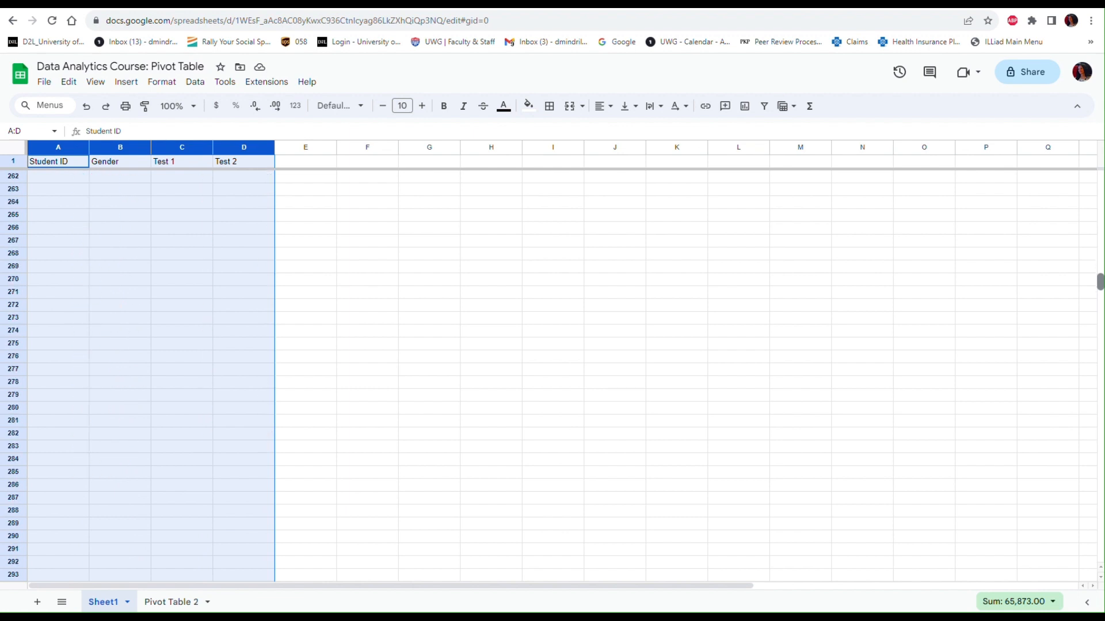
scroll("down", 3)
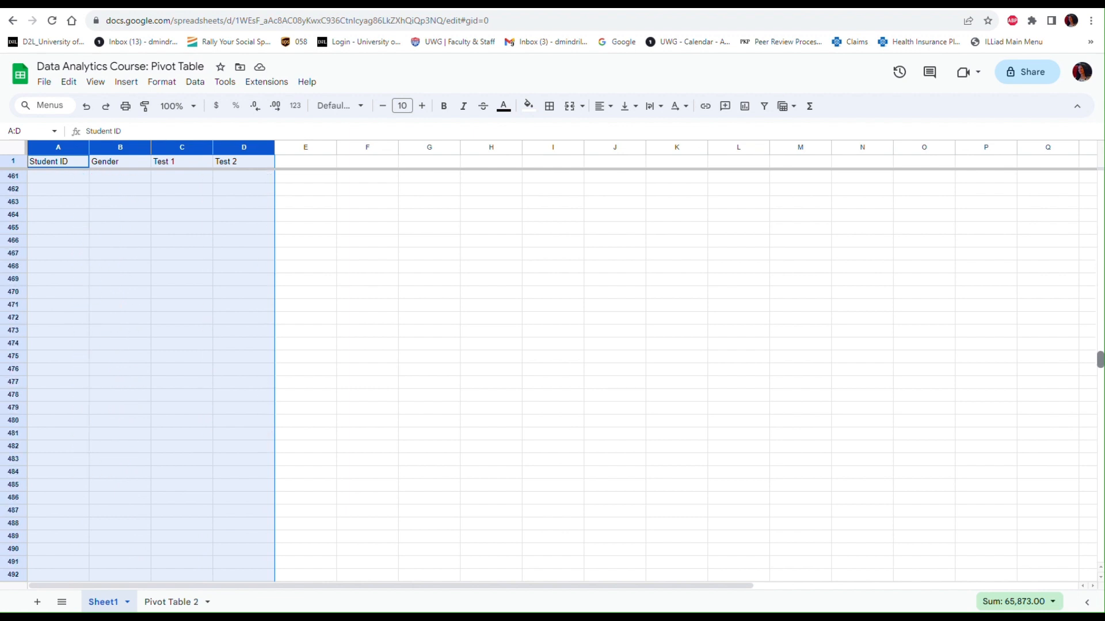
scroll("down", 3)
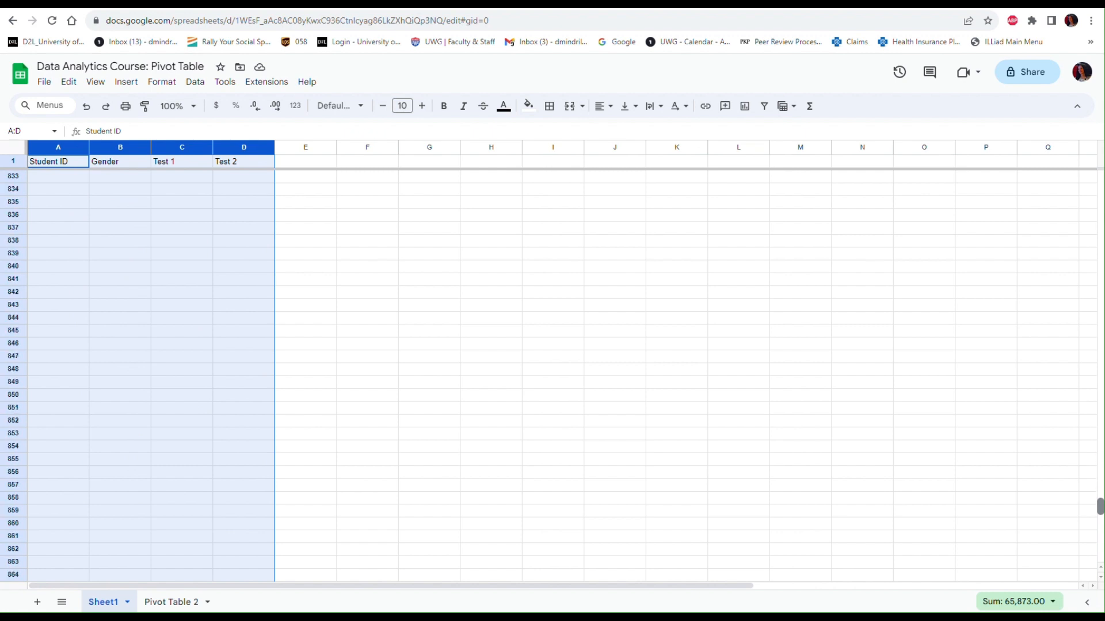
scroll("down", 3)
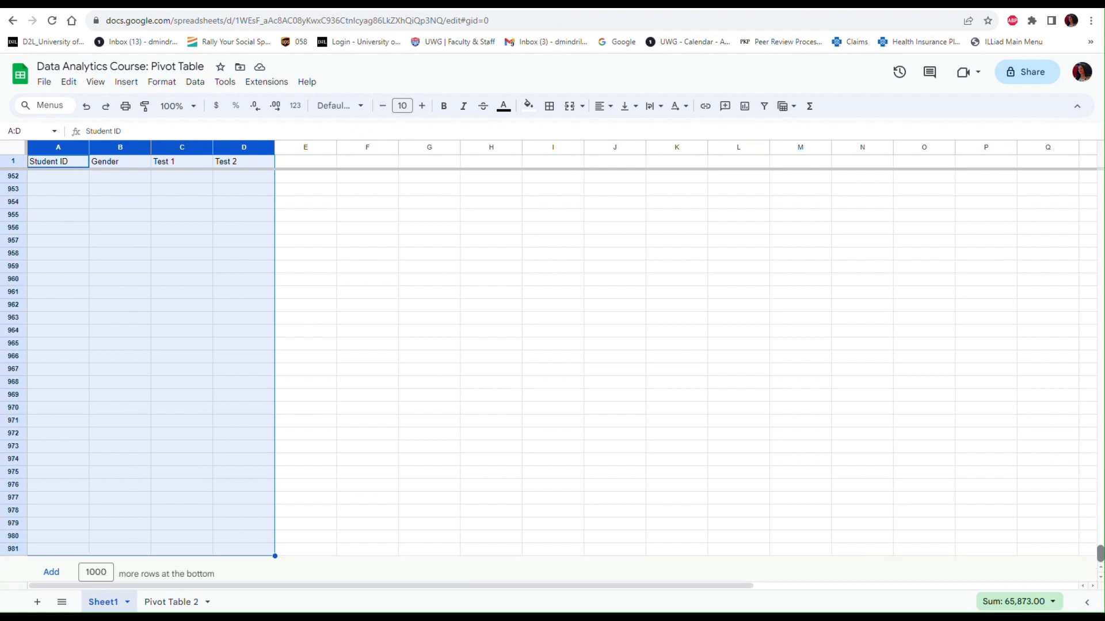
scroll("up", 3)
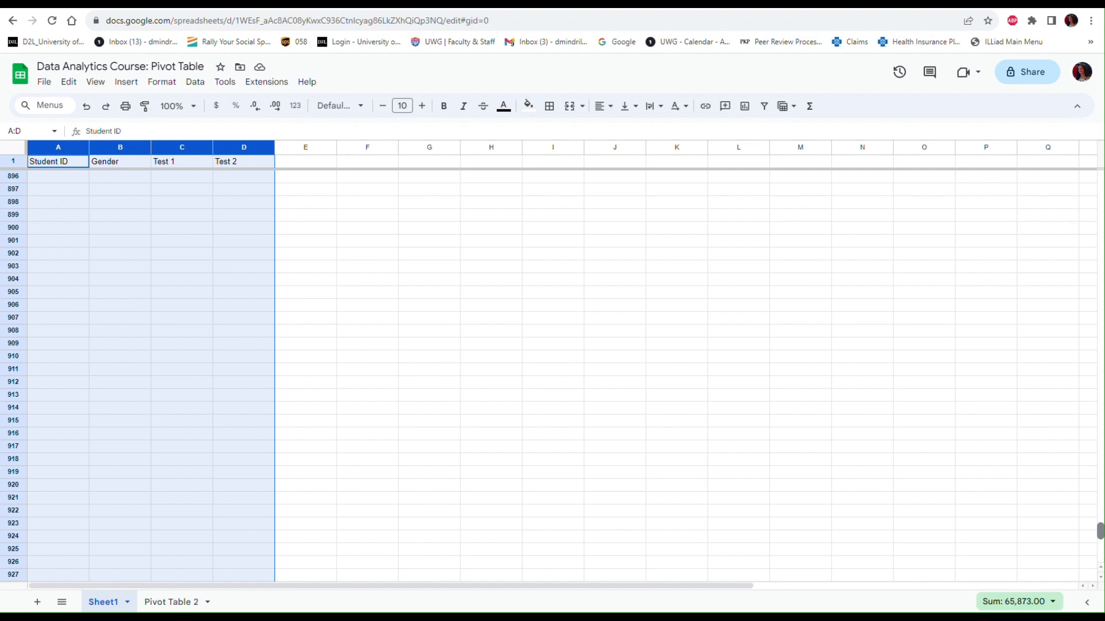
scroll("up", 3)
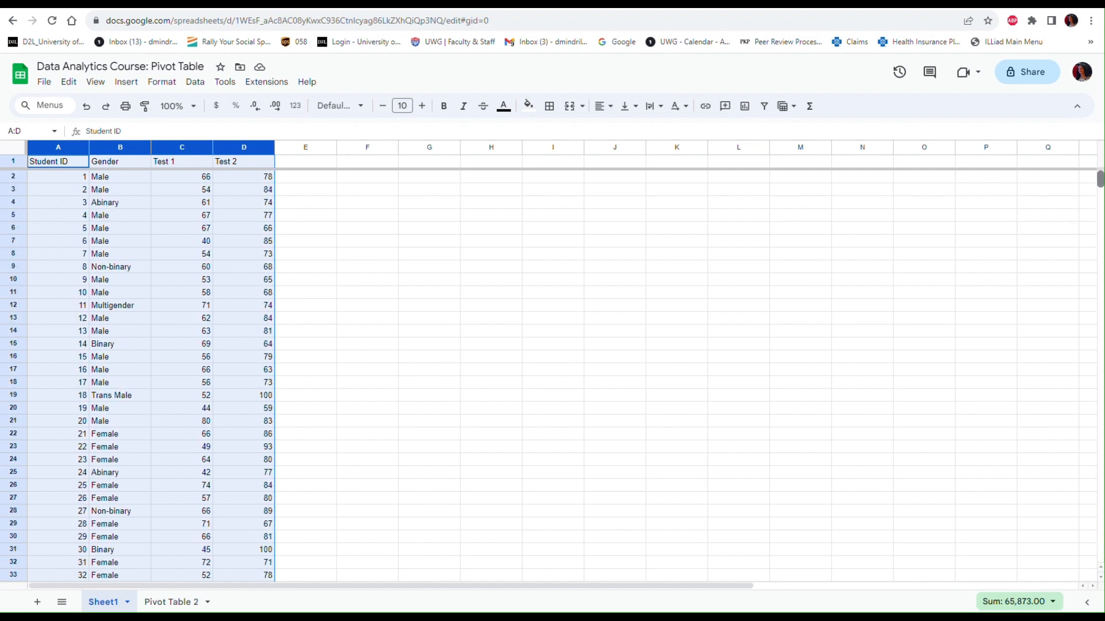
mouse_move(283, 351)
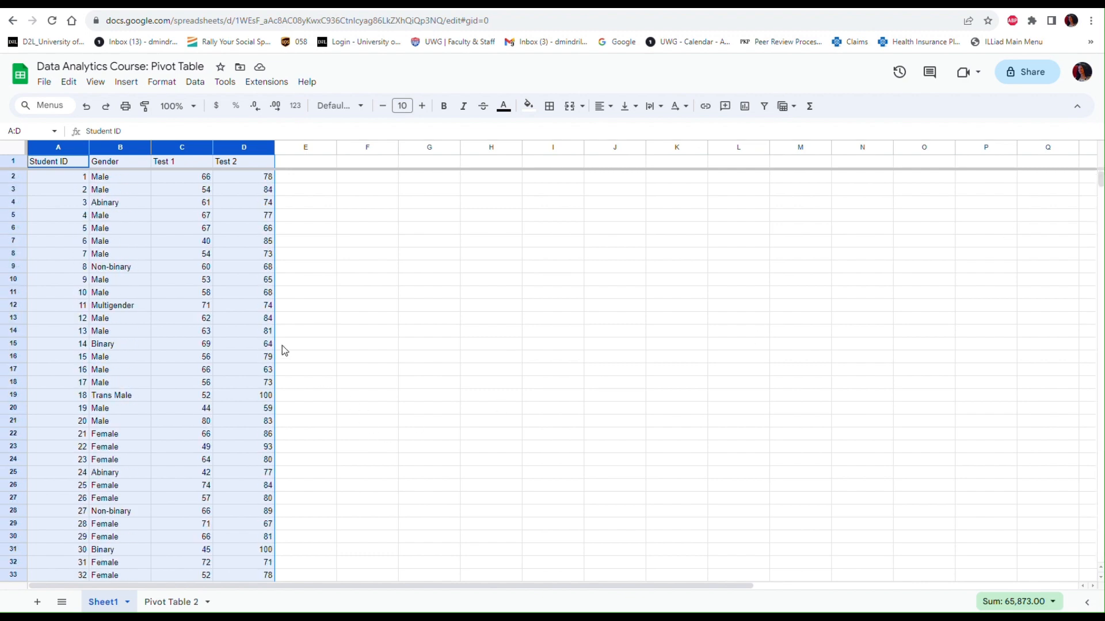
mouse_move(202, 583)
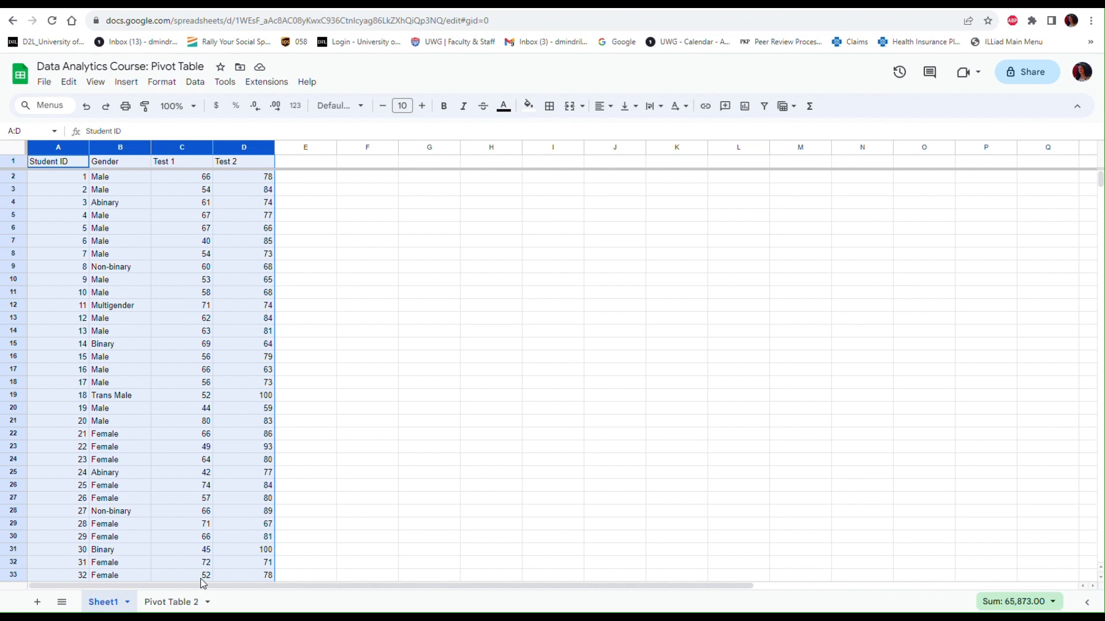
mouse_move(172, 602)
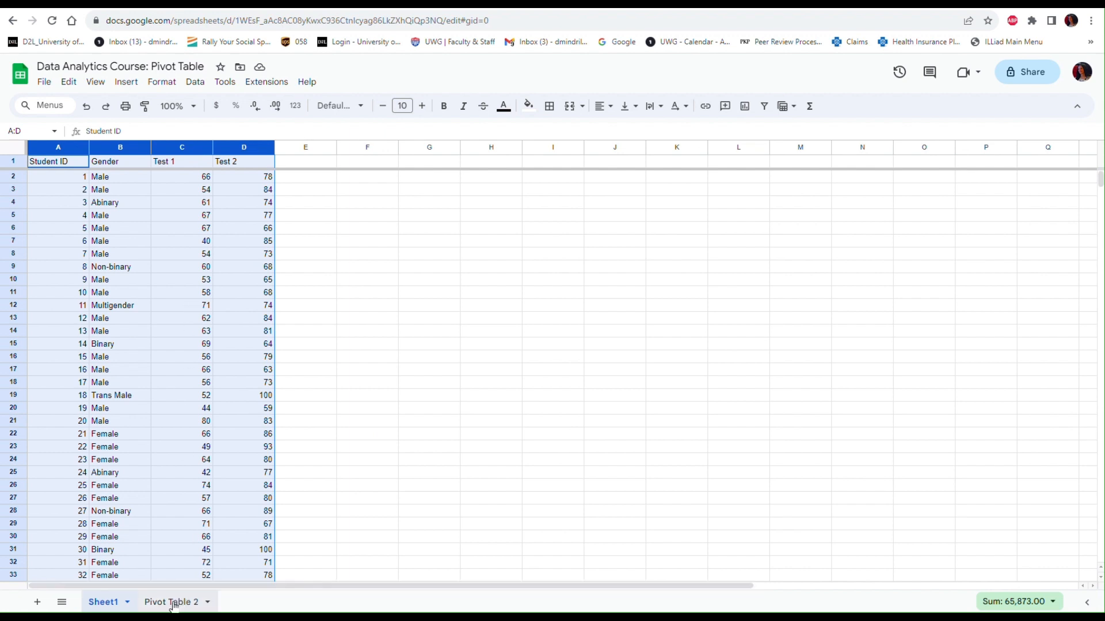
left_click(172, 602)
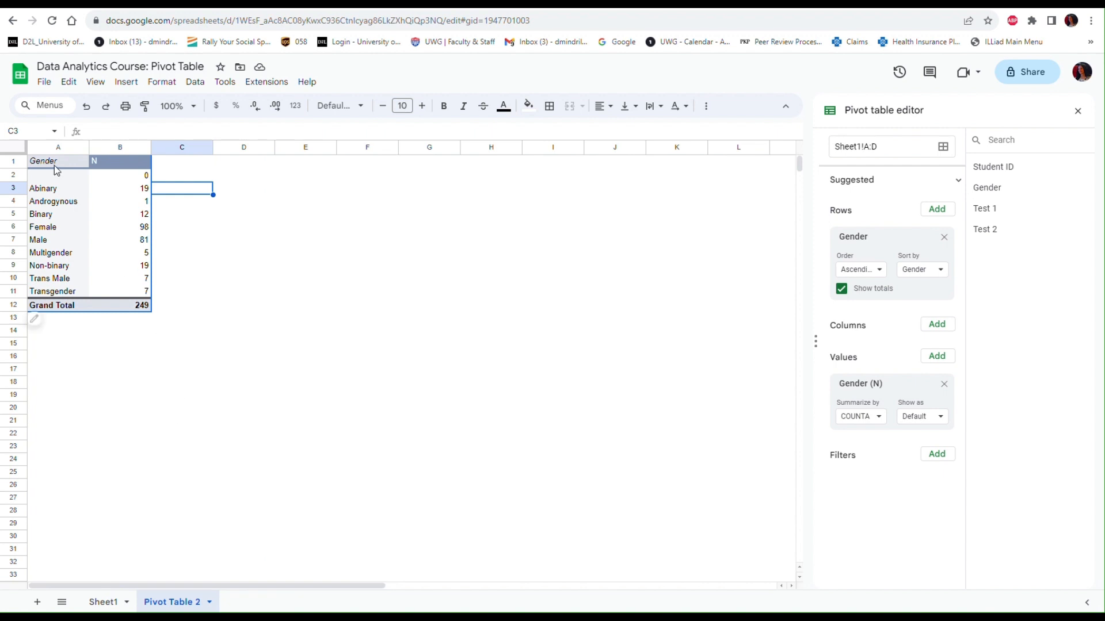
mouse_move(97, 186)
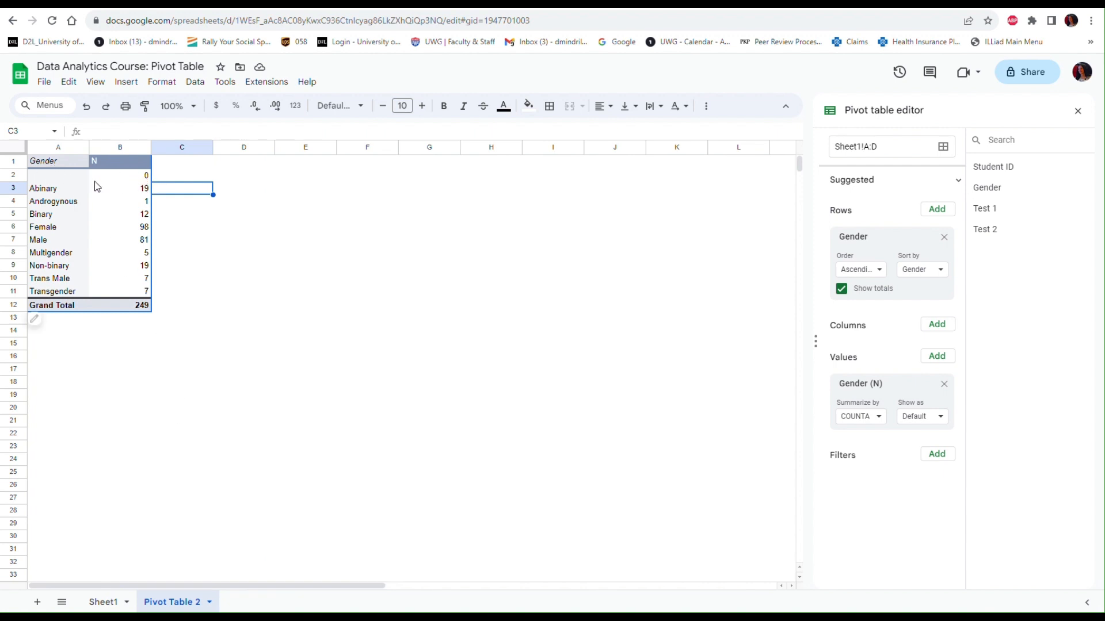
mouse_move(60, 180)
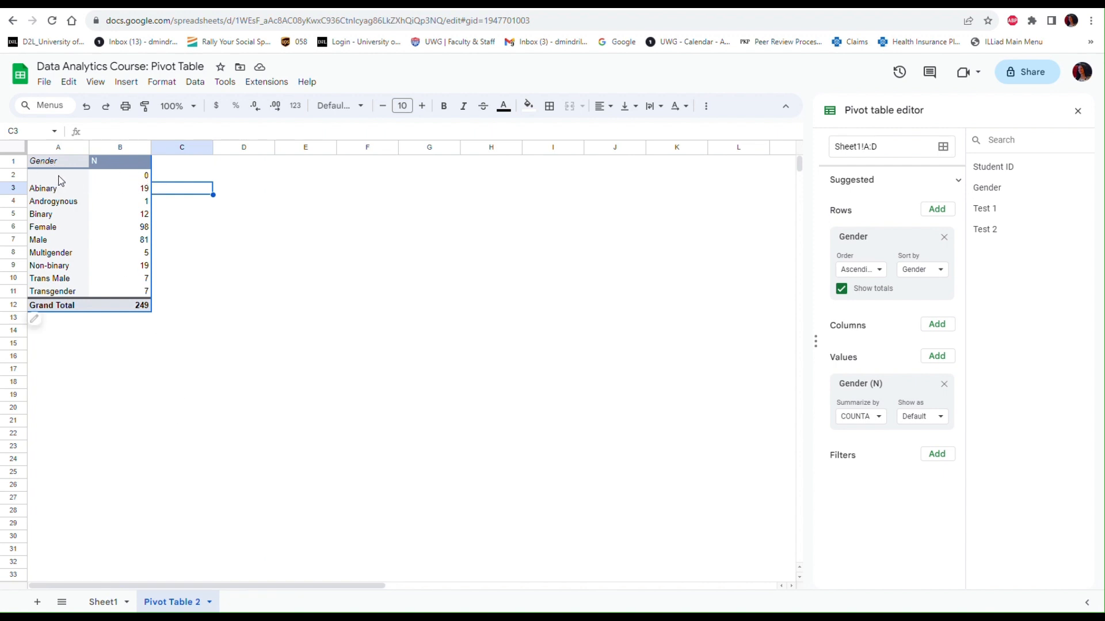
mouse_move(317, 214)
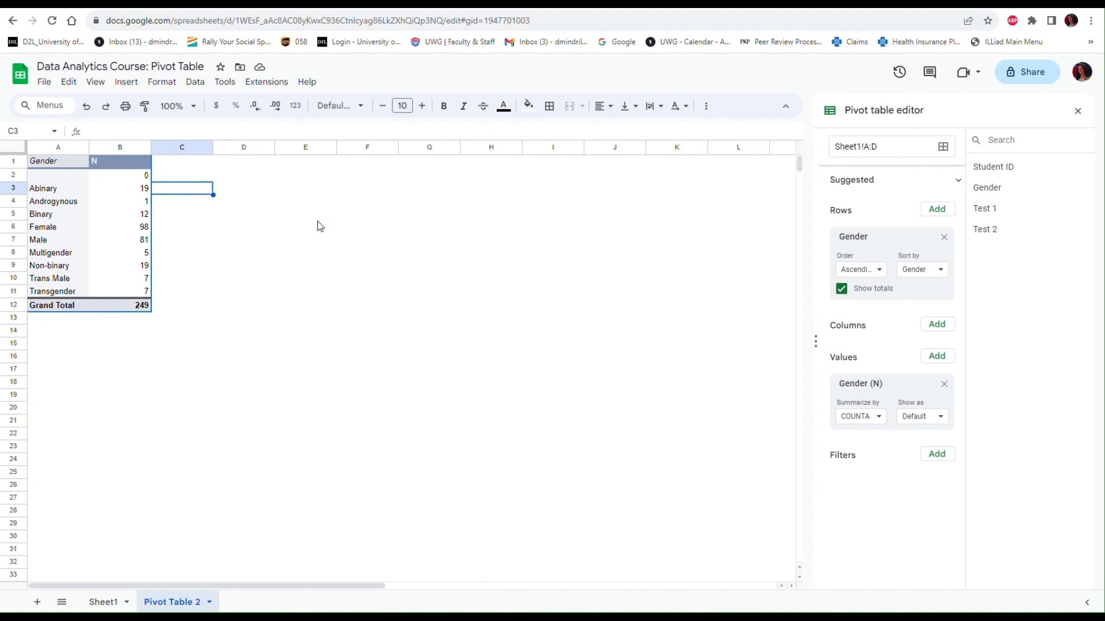
mouse_move(885, 476)
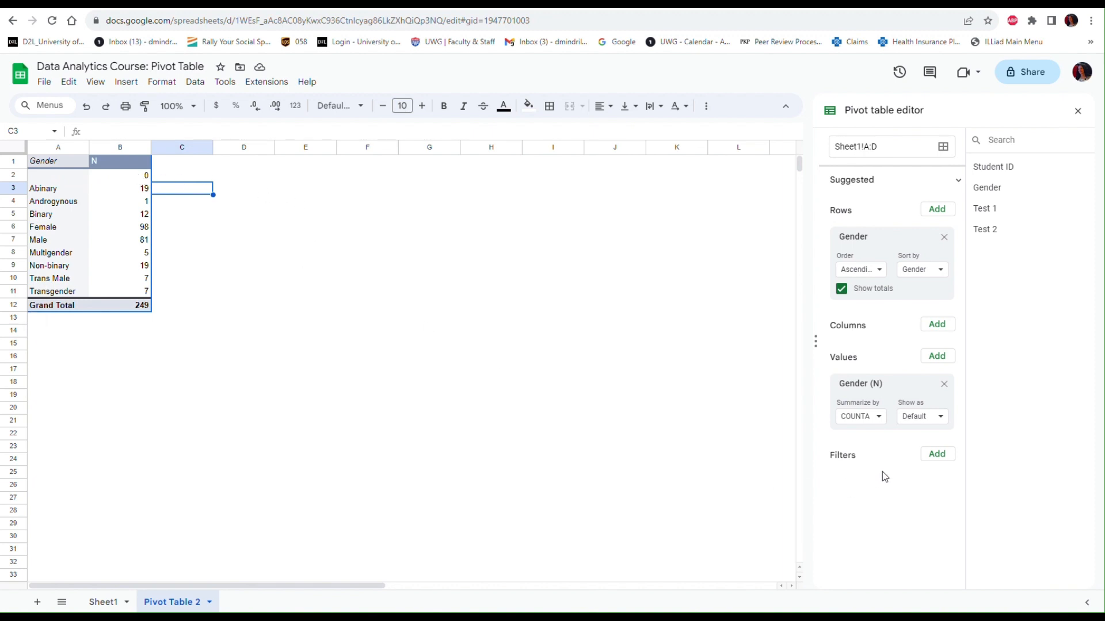
mouse_move(904, 458)
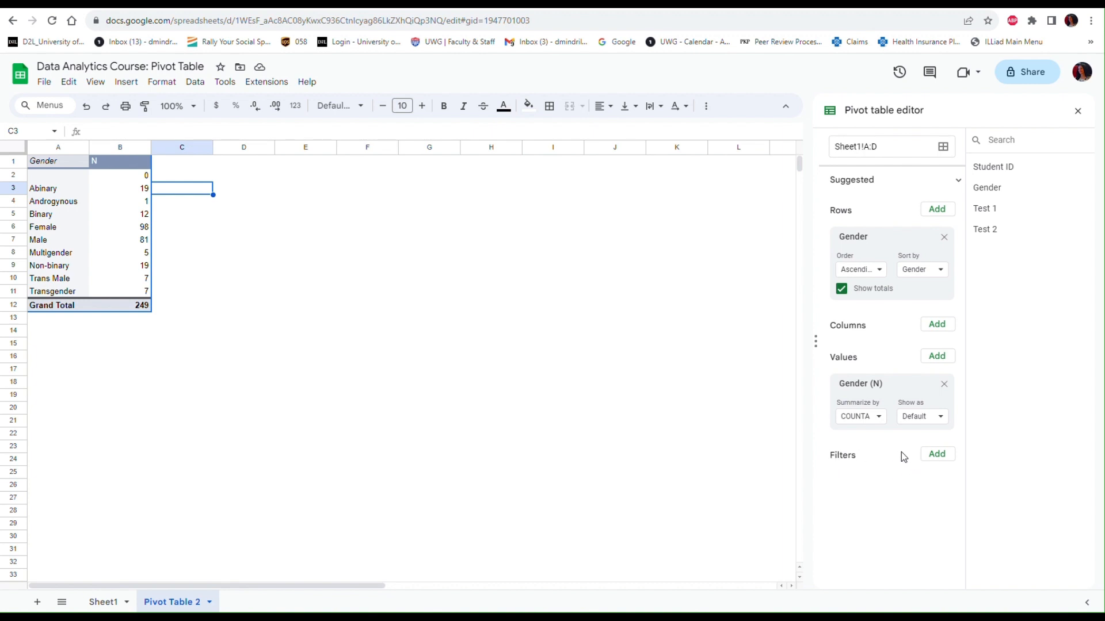
mouse_move(937, 454)
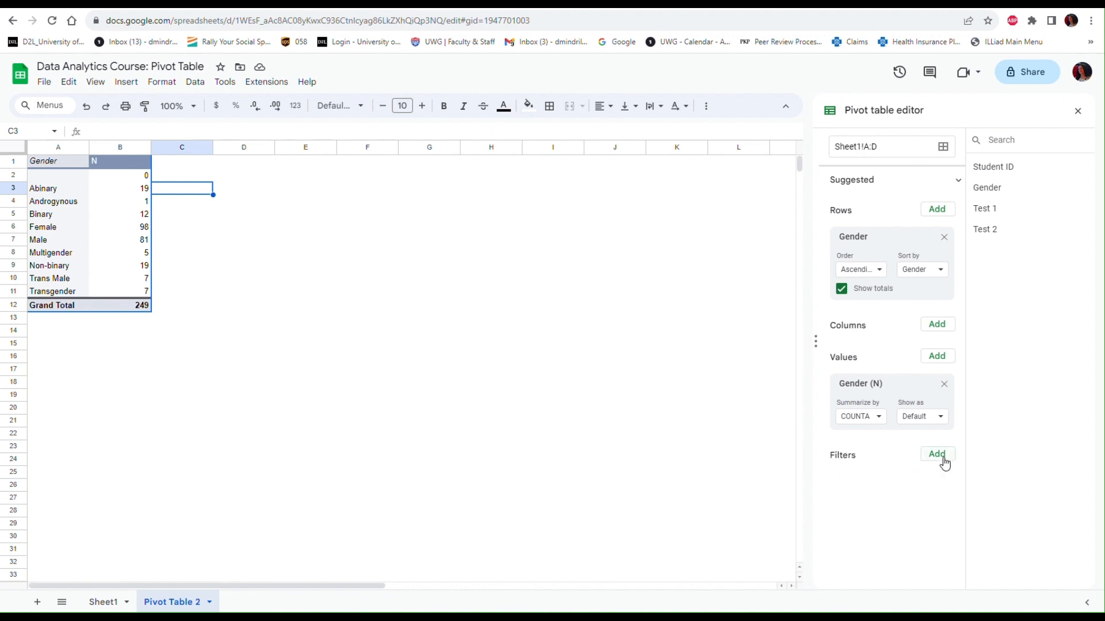
Add a Gender filter with (Blanks) unchecked, leaving nine genders totalling 249.
left_click(936, 454)
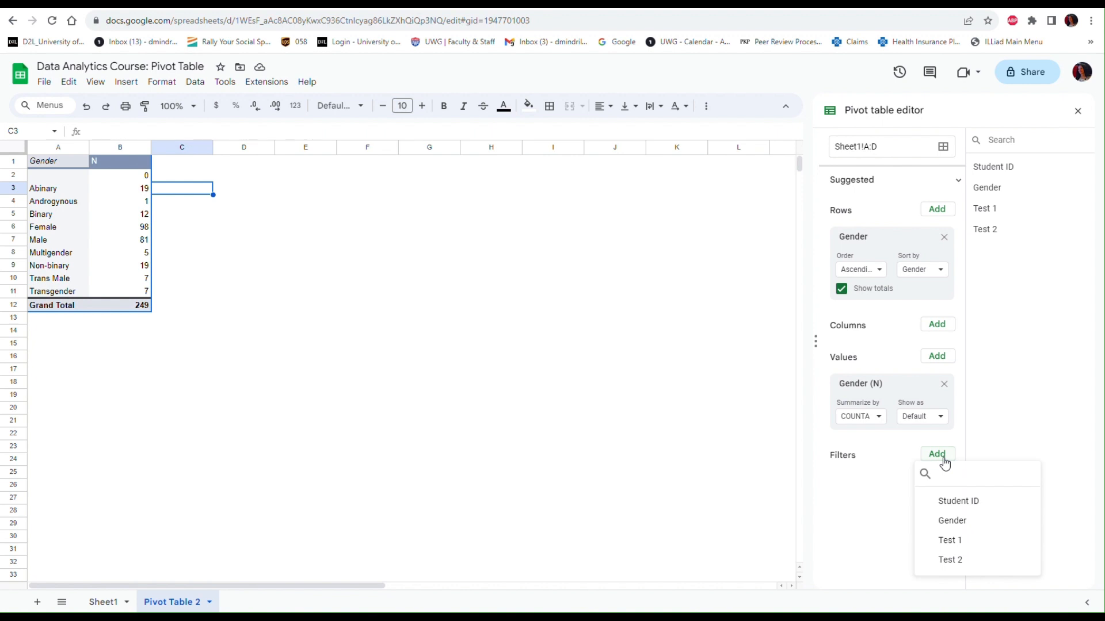
mouse_move(951, 521)
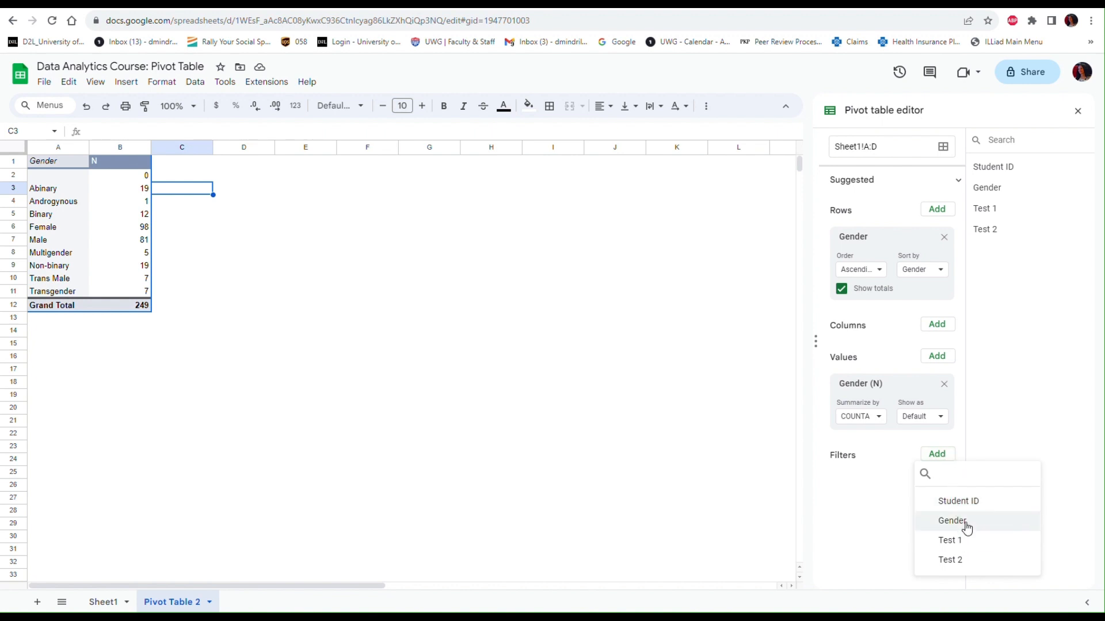
left_click(951, 520)
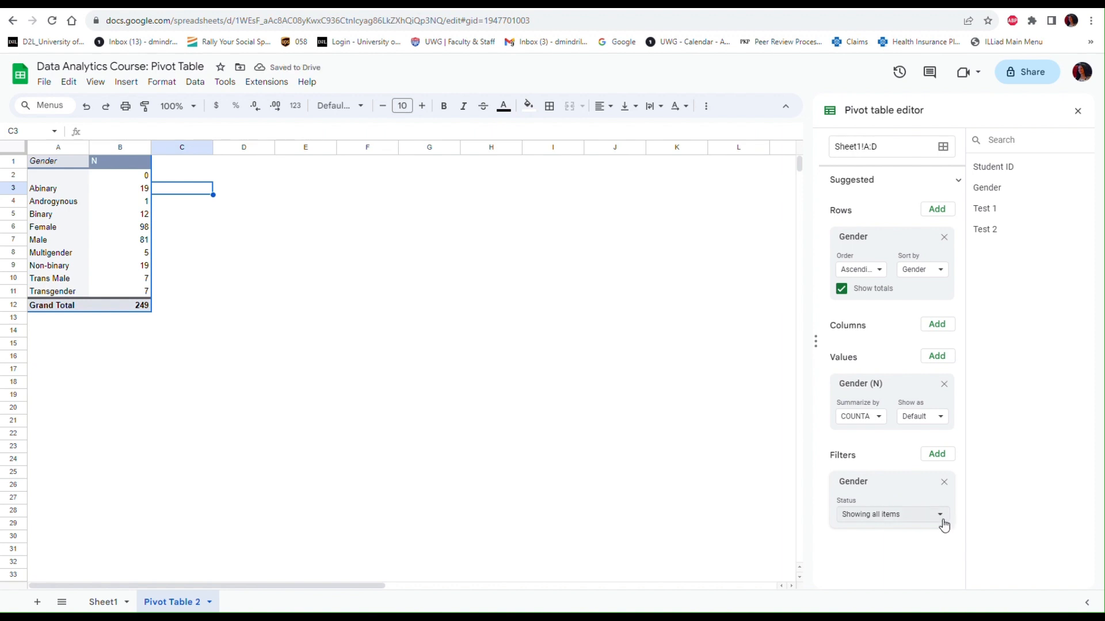
left_click(939, 514)
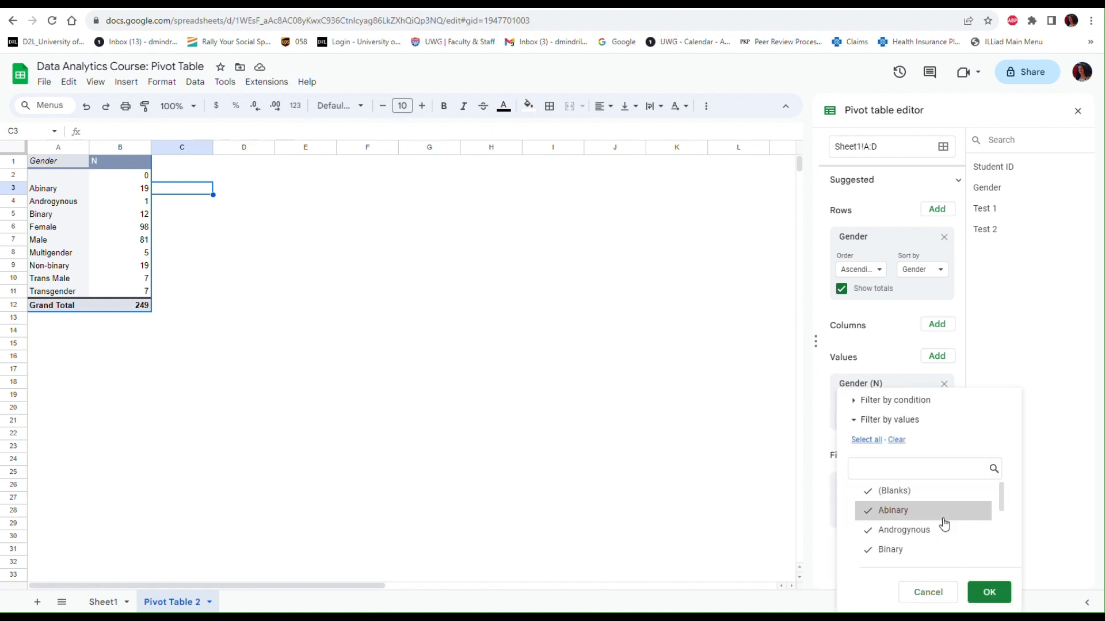
mouse_move(1008, 502)
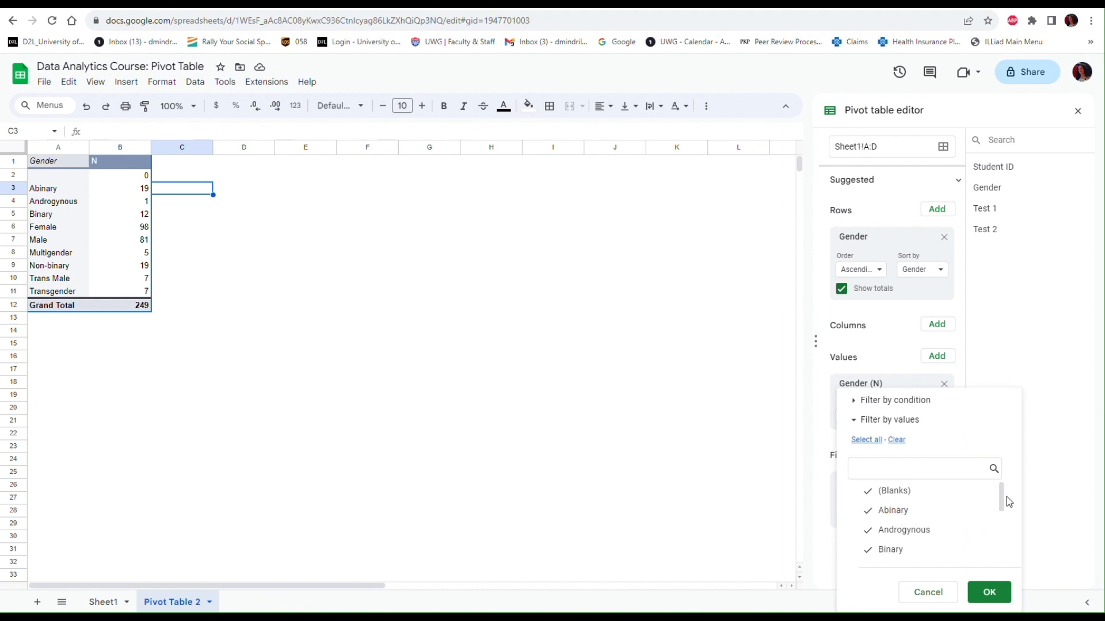
scroll("down", 3)
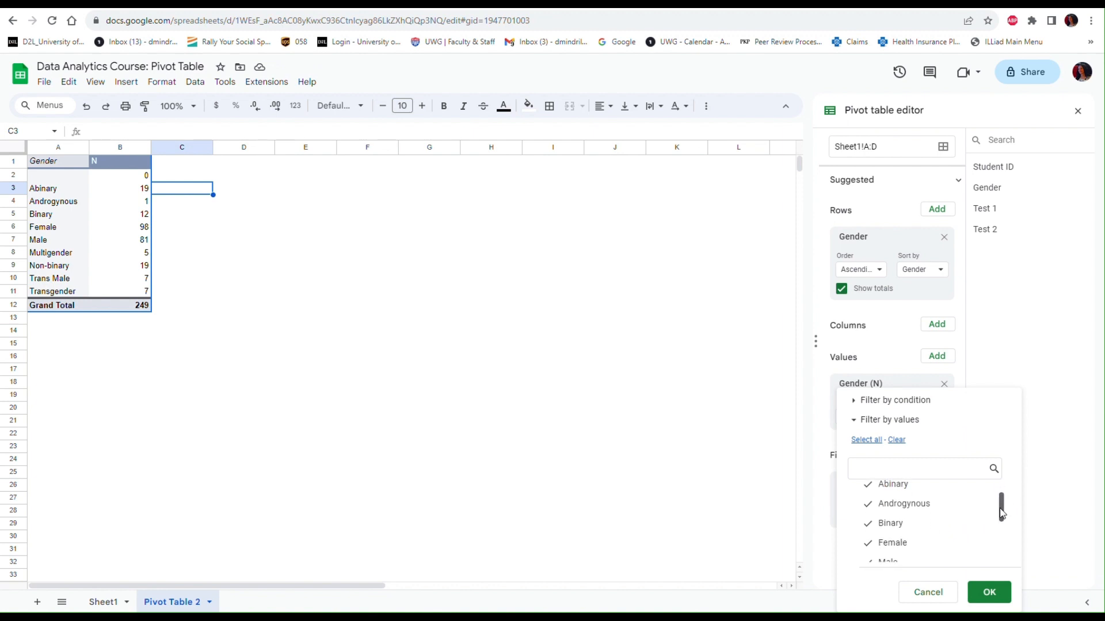
scroll("down", 3)
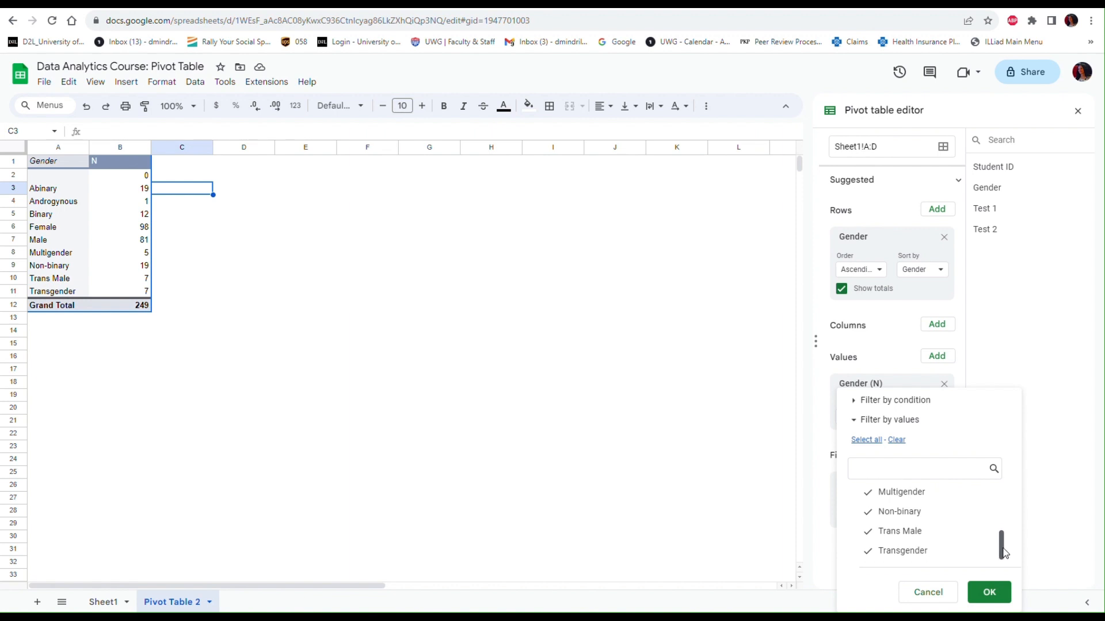
scroll("up", 3)
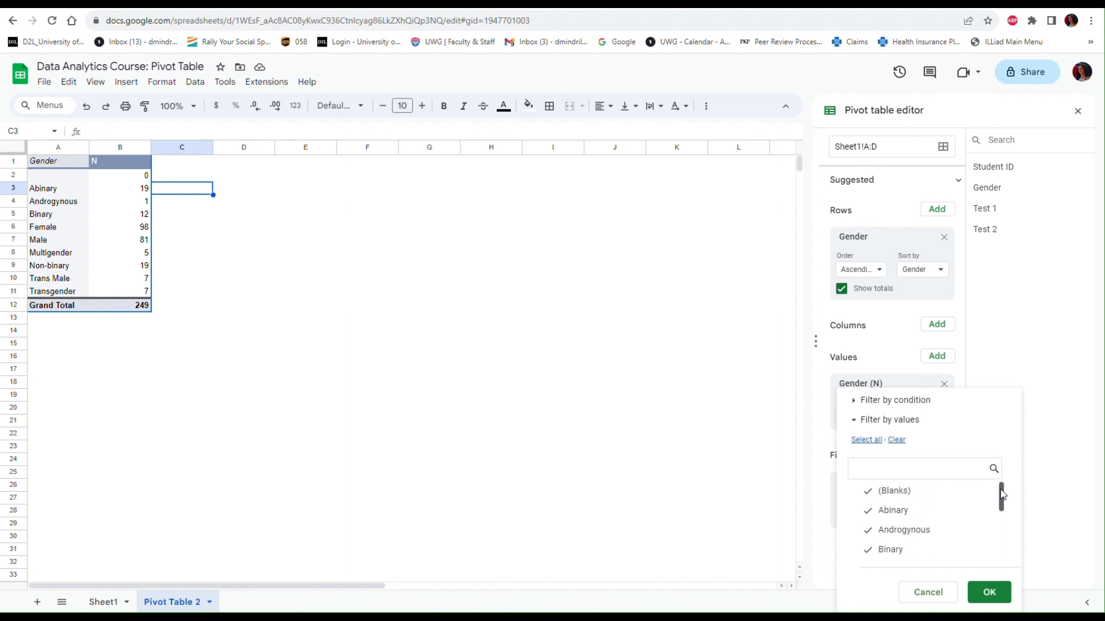
mouse_move(892, 511)
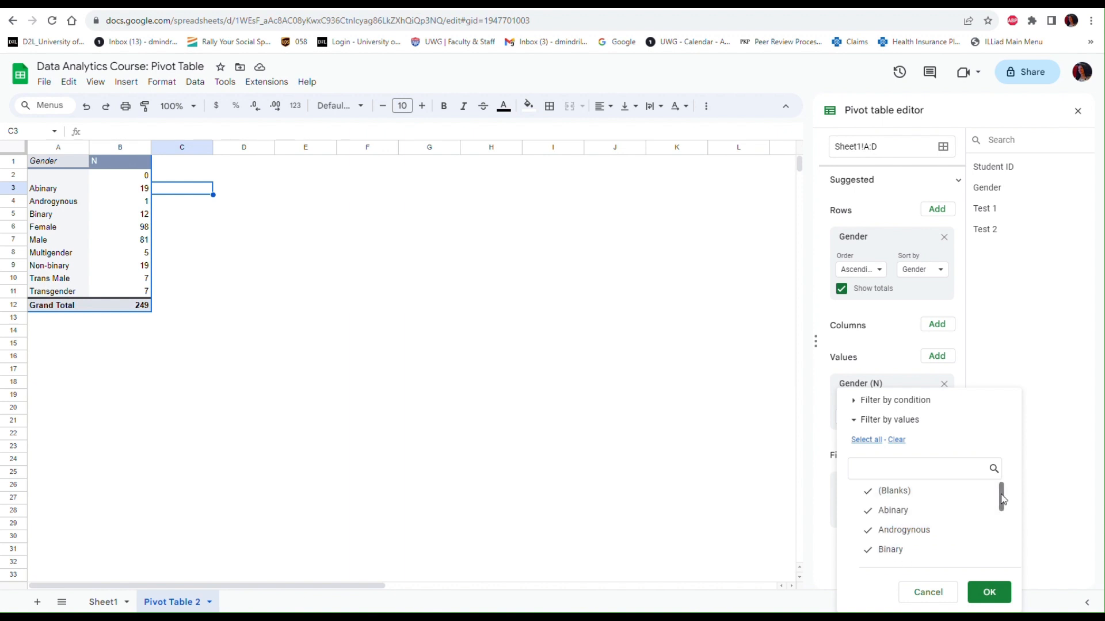
mouse_move(925, 511)
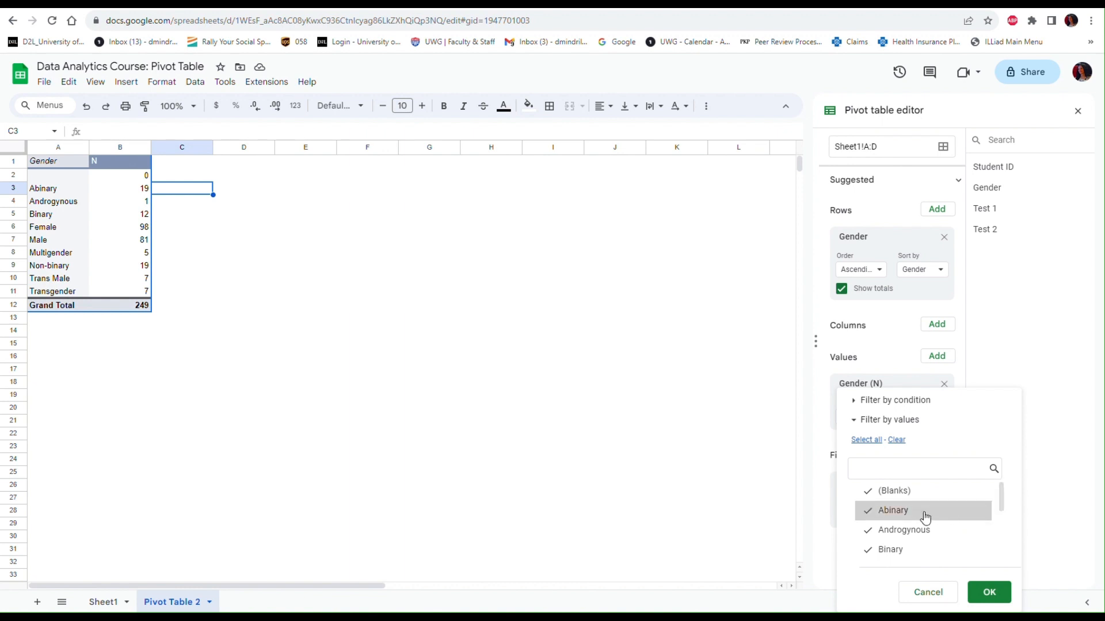
mouse_move(893, 491)
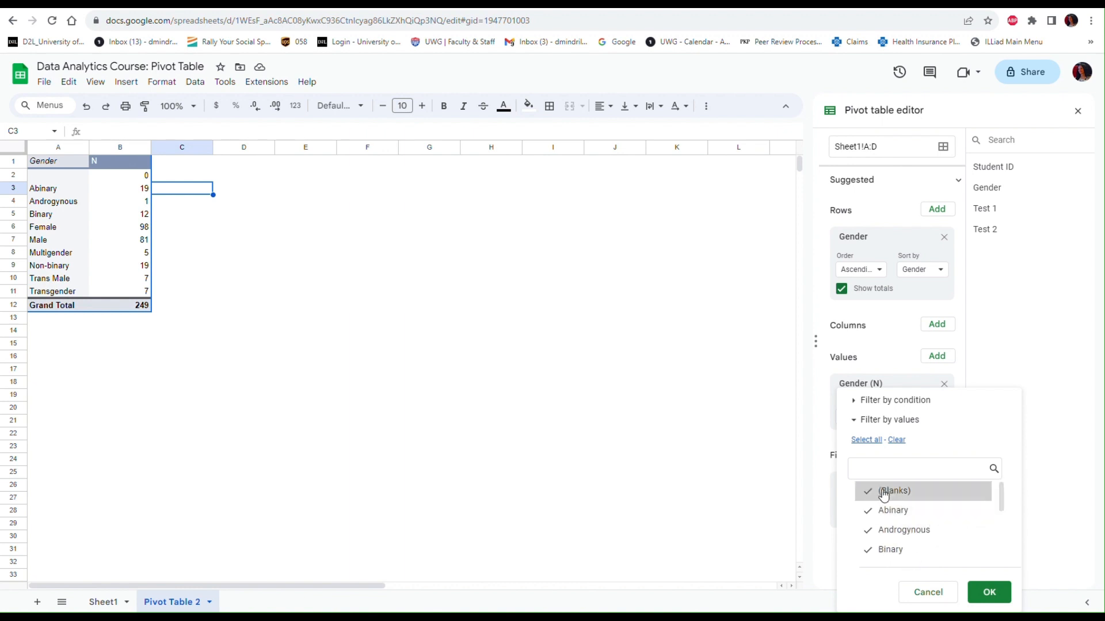
left_click(867, 491)
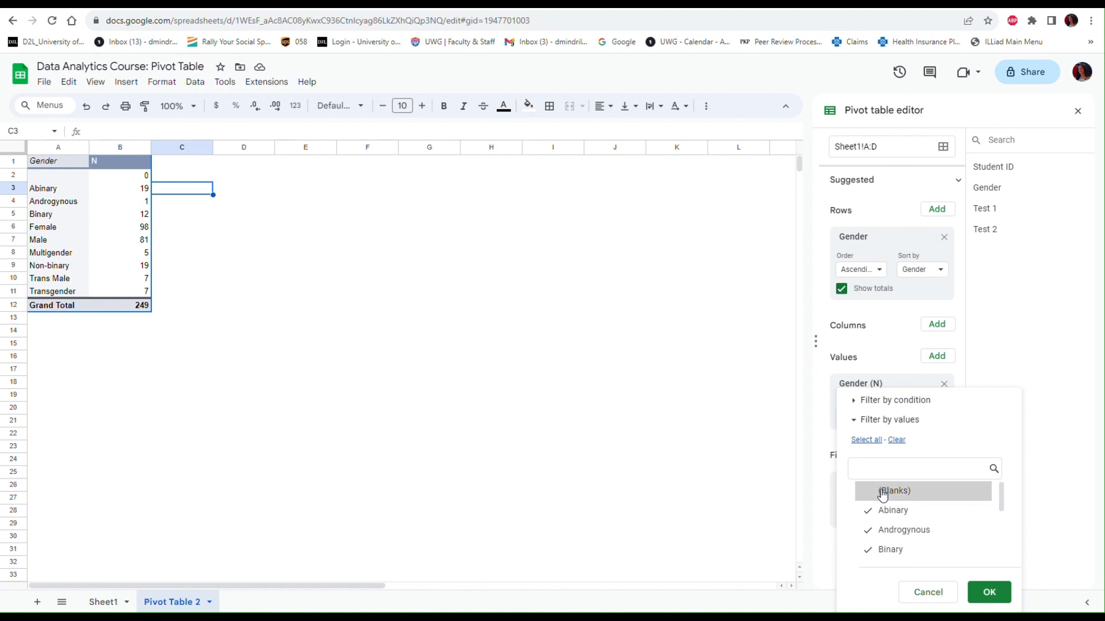
scroll("down", 3)
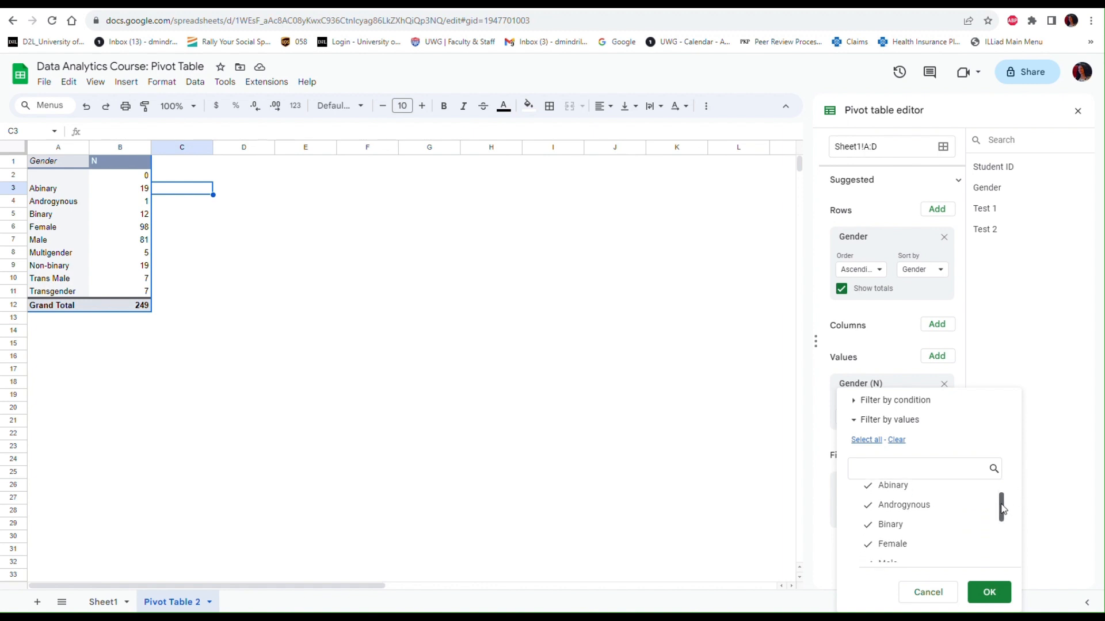
scroll("up", 3)
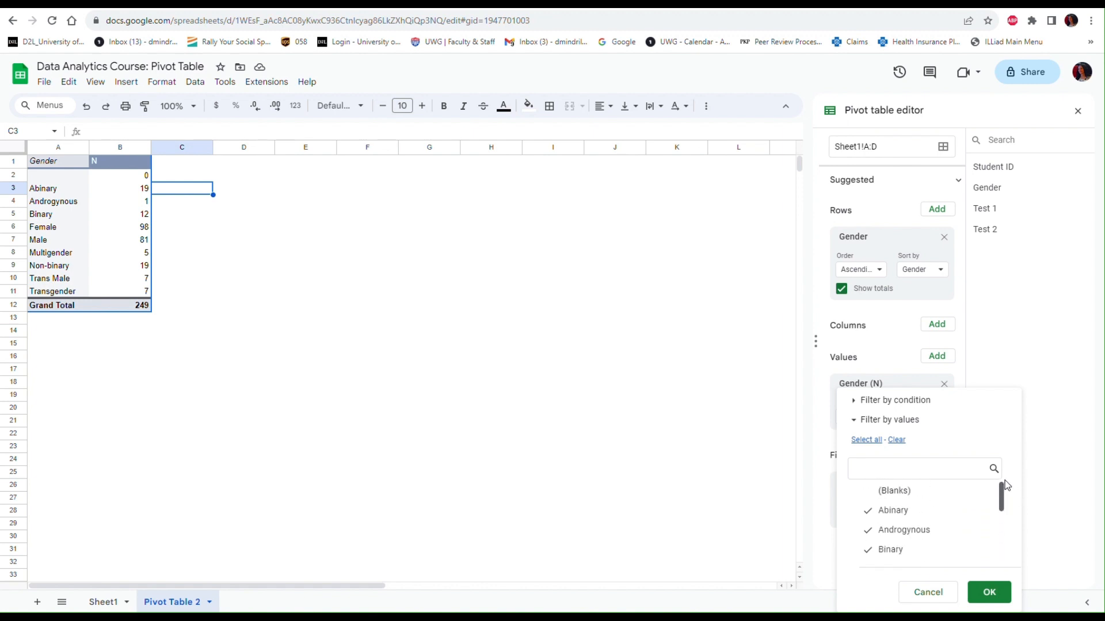
scroll("down", 3)
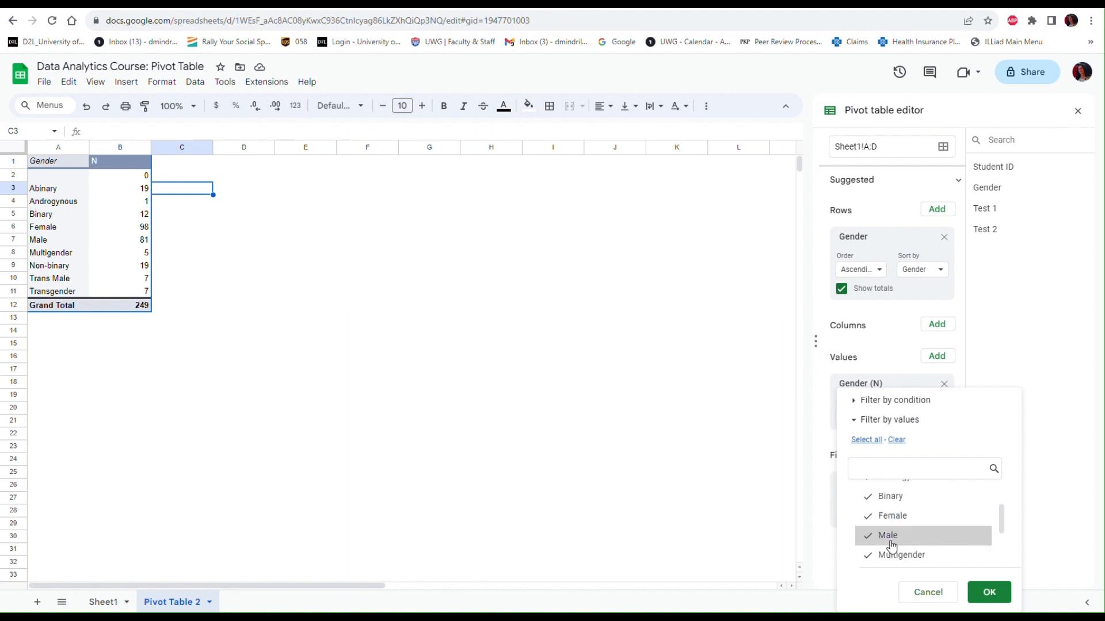
mouse_move(890, 537)
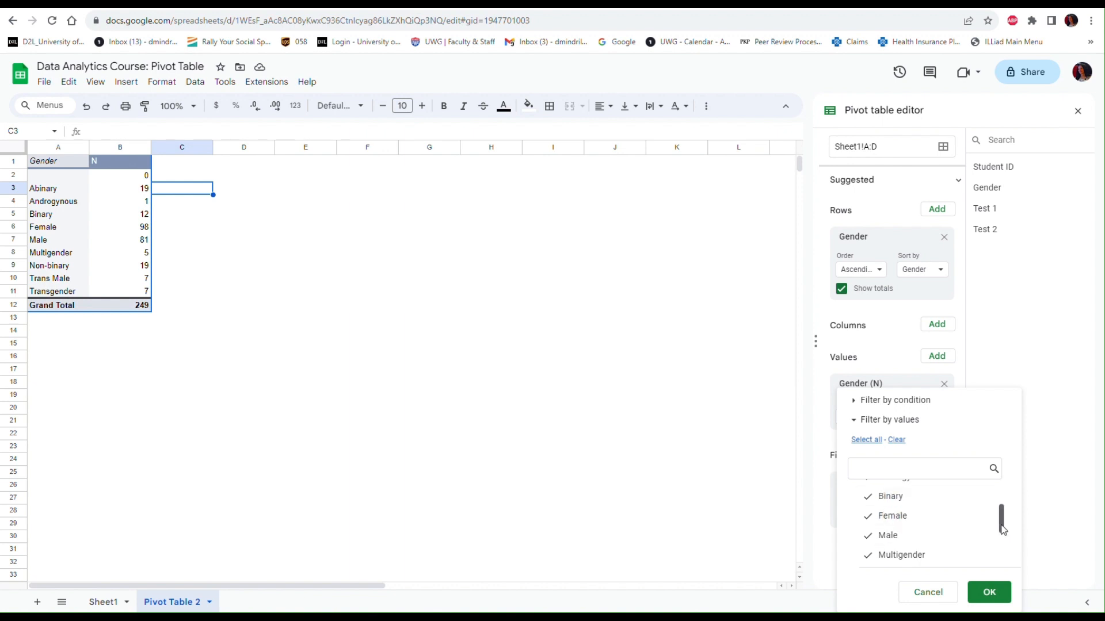
scroll("up", 3)
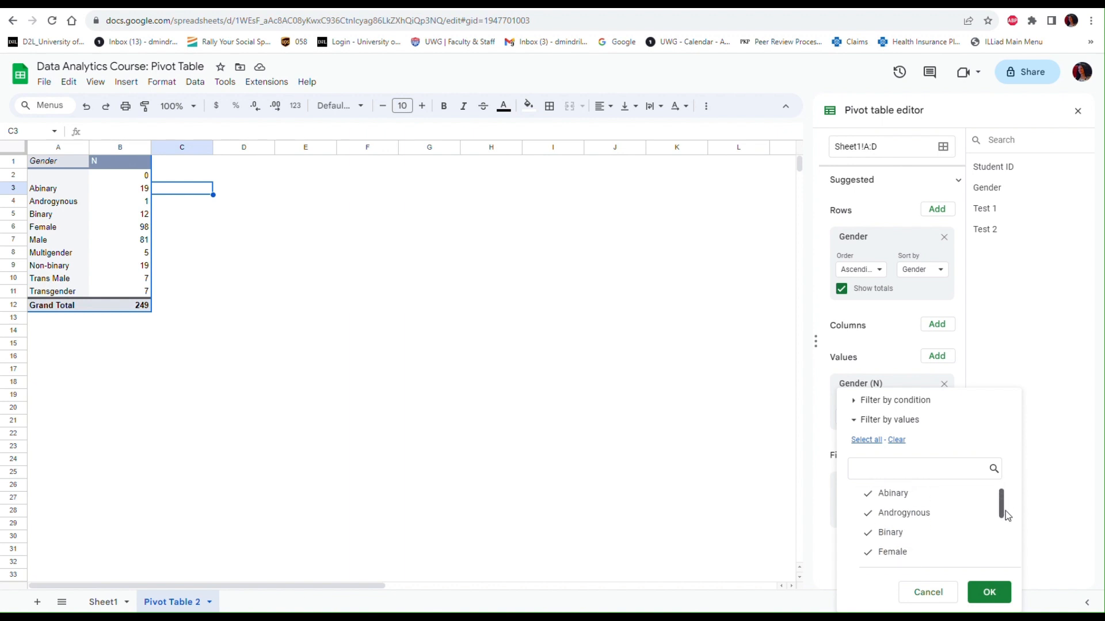
scroll("down", 3)
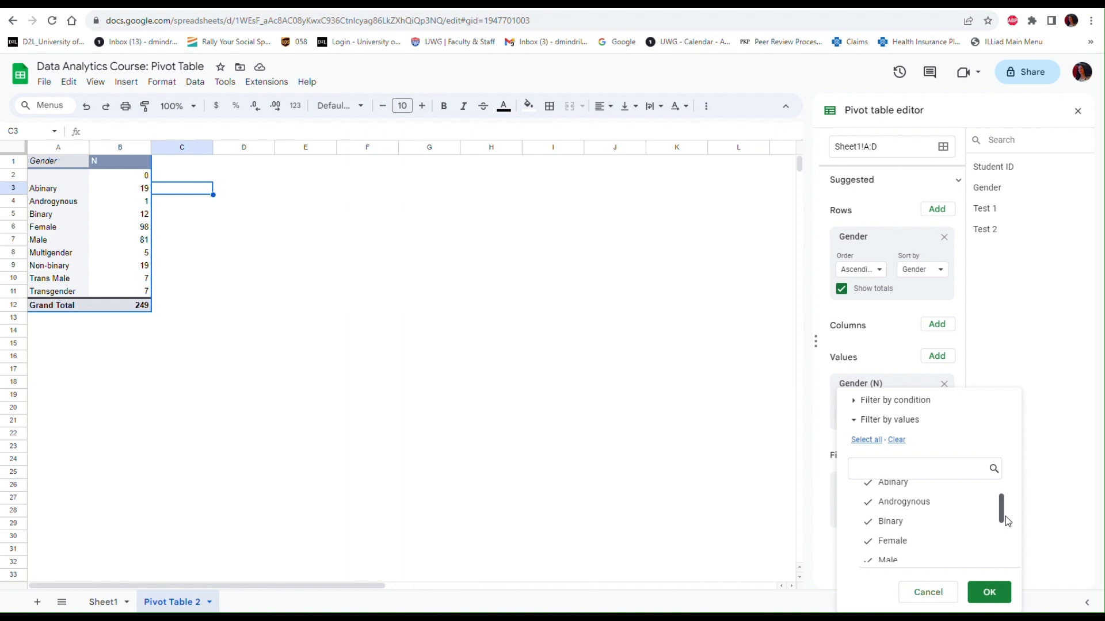
scroll("down", 3)
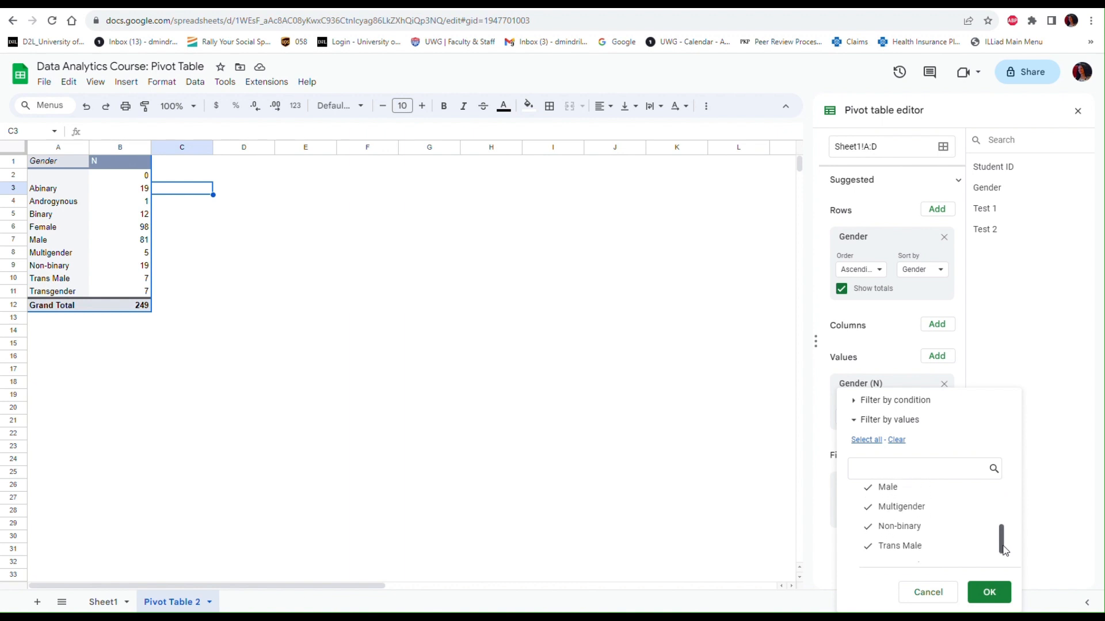
mouse_move(989, 593)
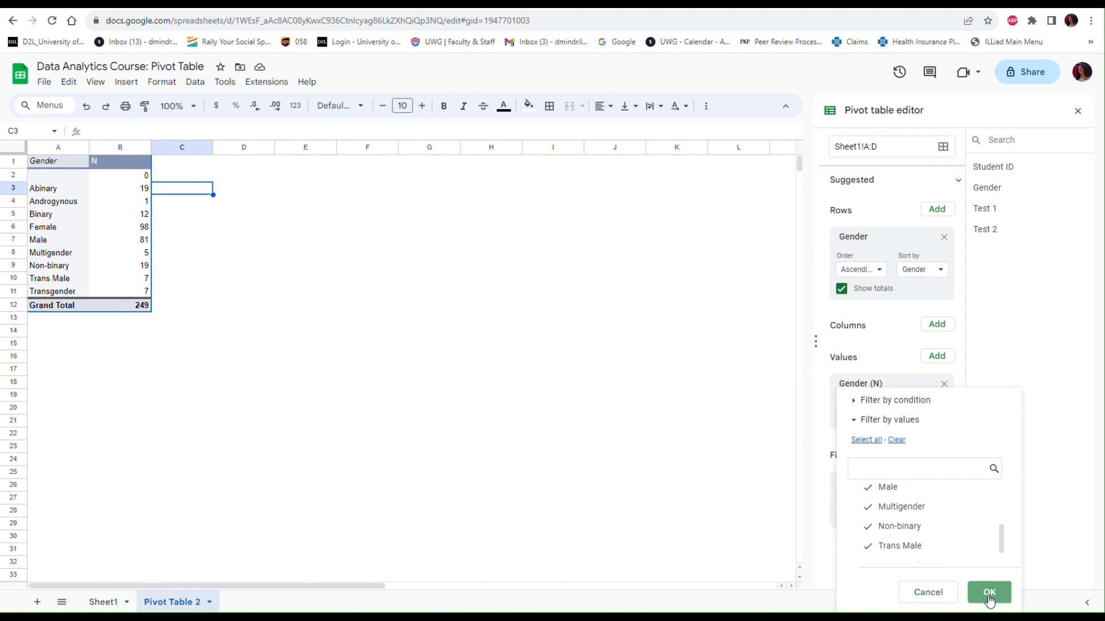
left_click(988, 592)
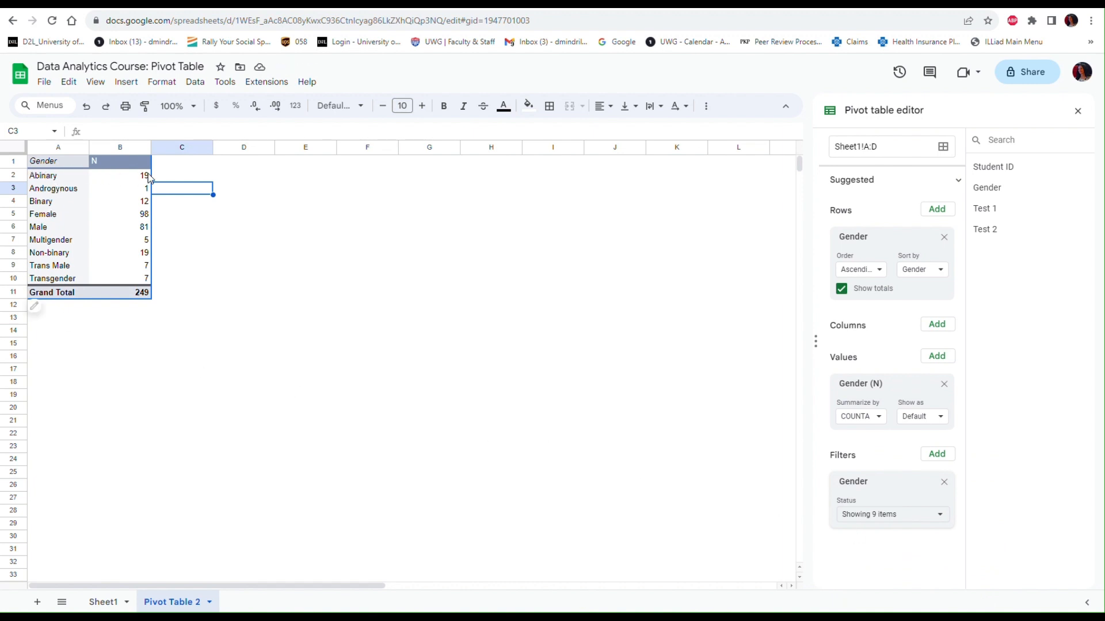
mouse_move(153, 304)
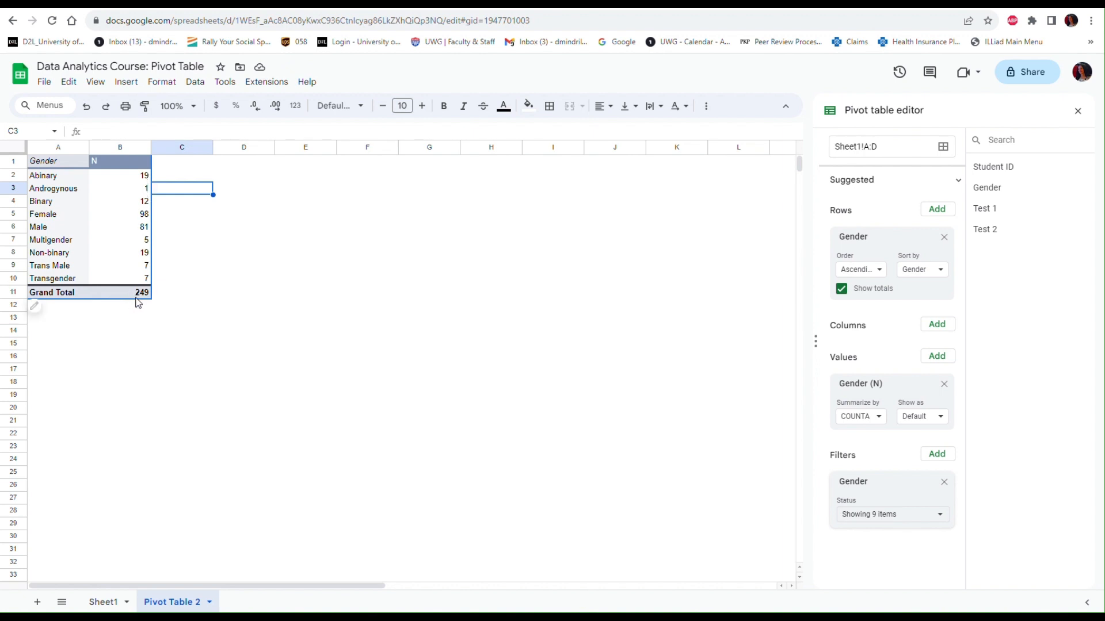
mouse_move(163, 316)
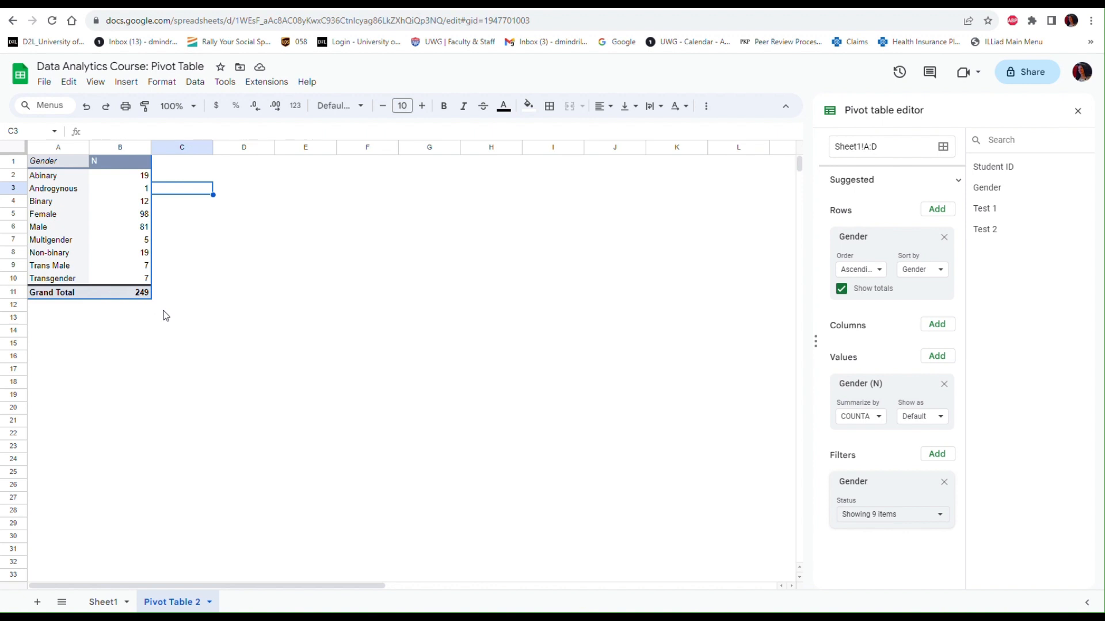
mouse_move(197, 330)
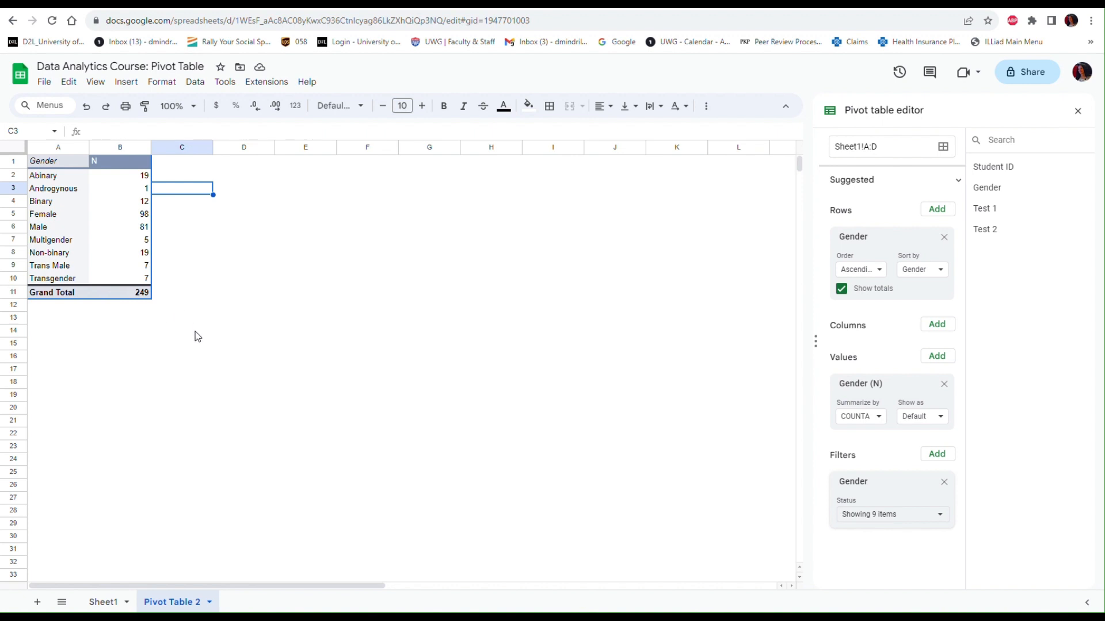
mouse_move(209, 344)
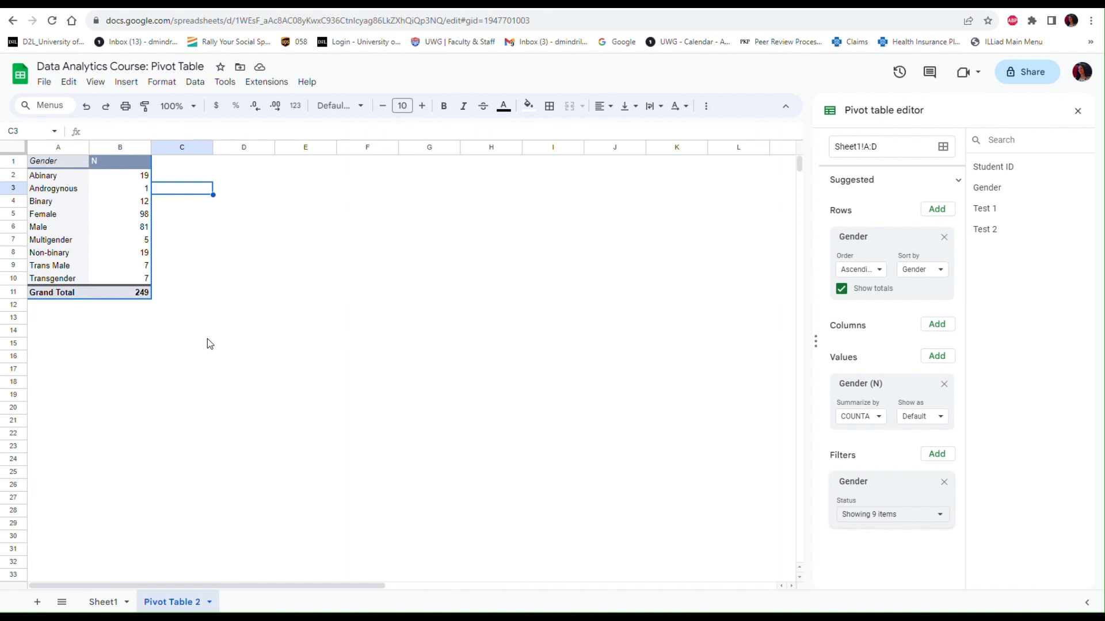
mouse_move(138, 201)
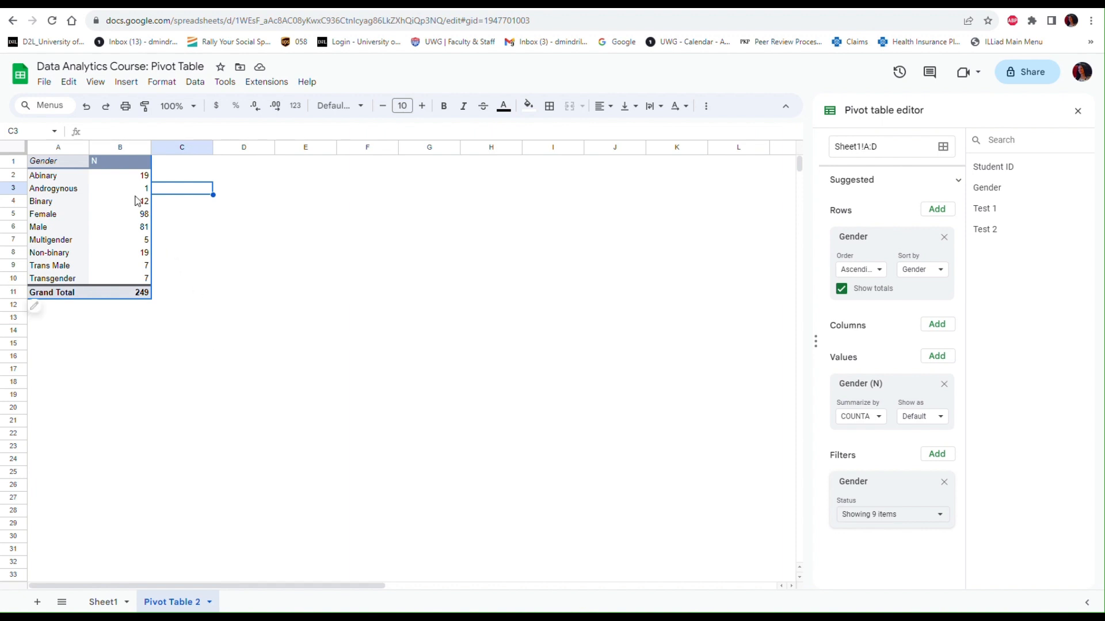
mouse_move(152, 191)
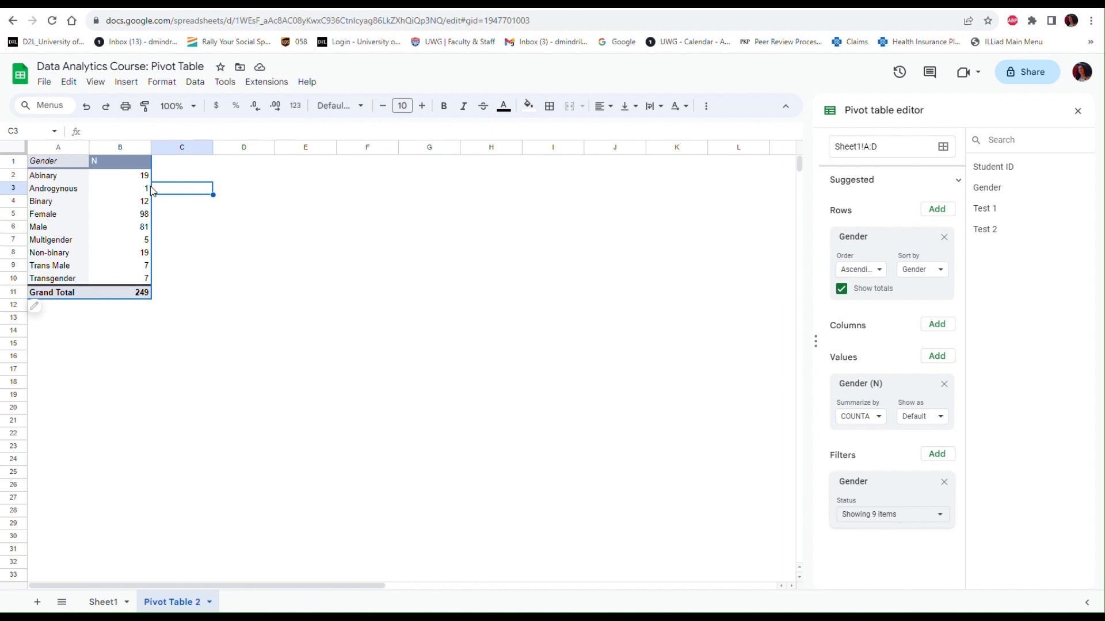
mouse_move(168, 180)
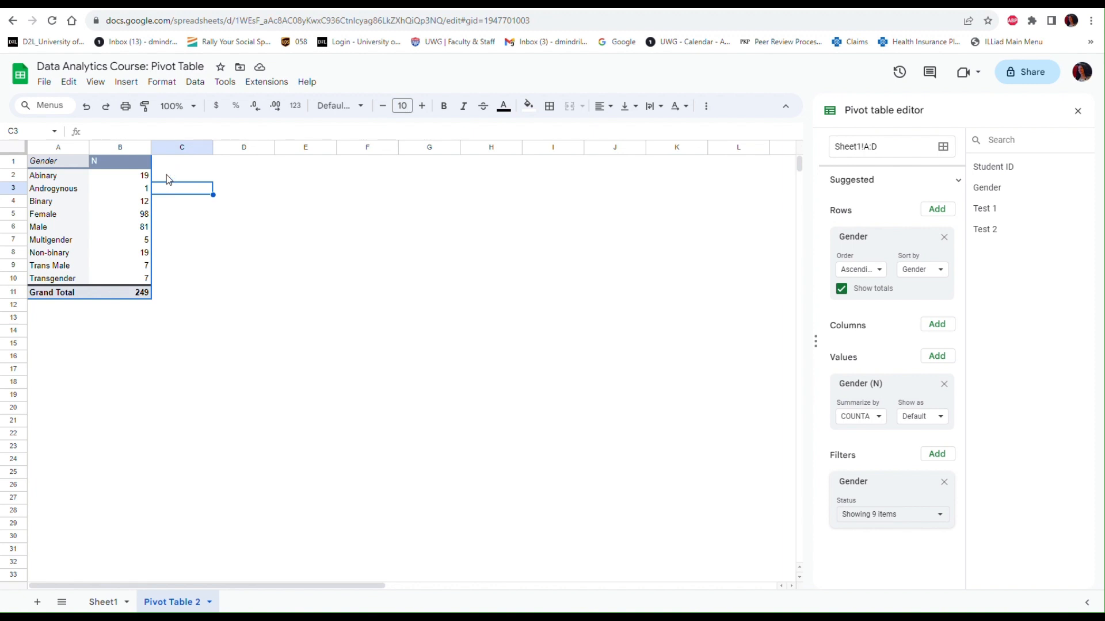
mouse_move(173, 180)
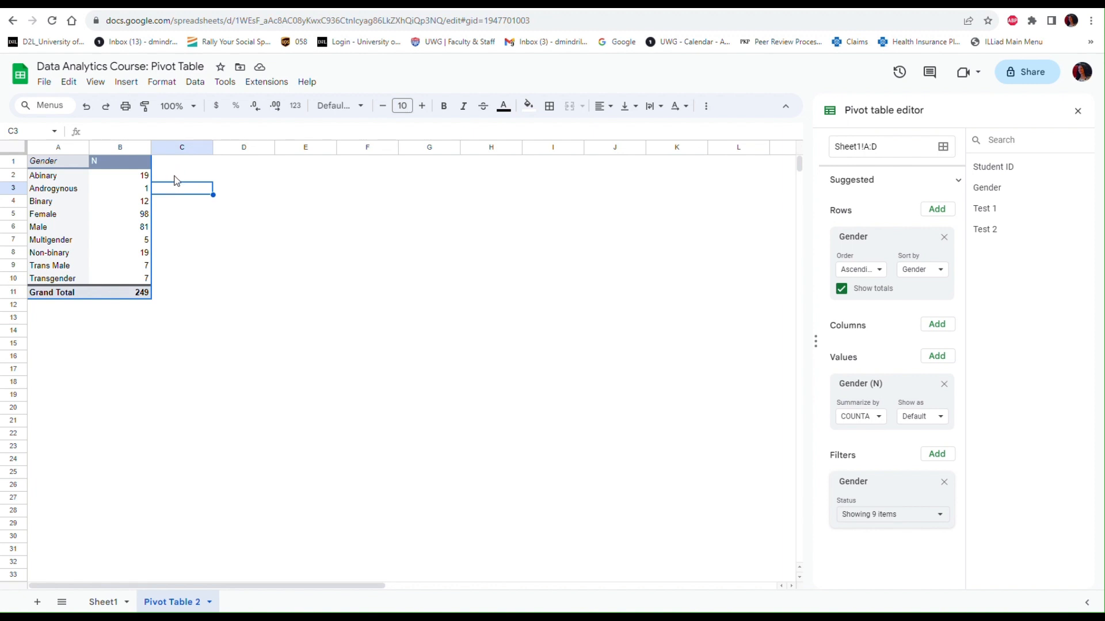
mouse_move(511, 285)
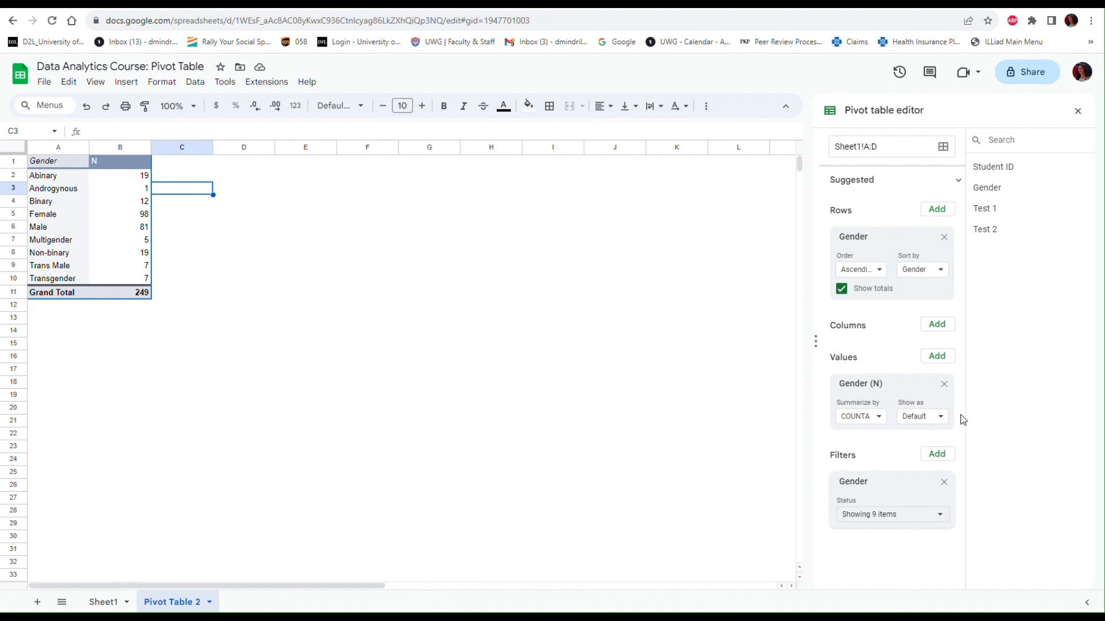
mouse_move(845, 368)
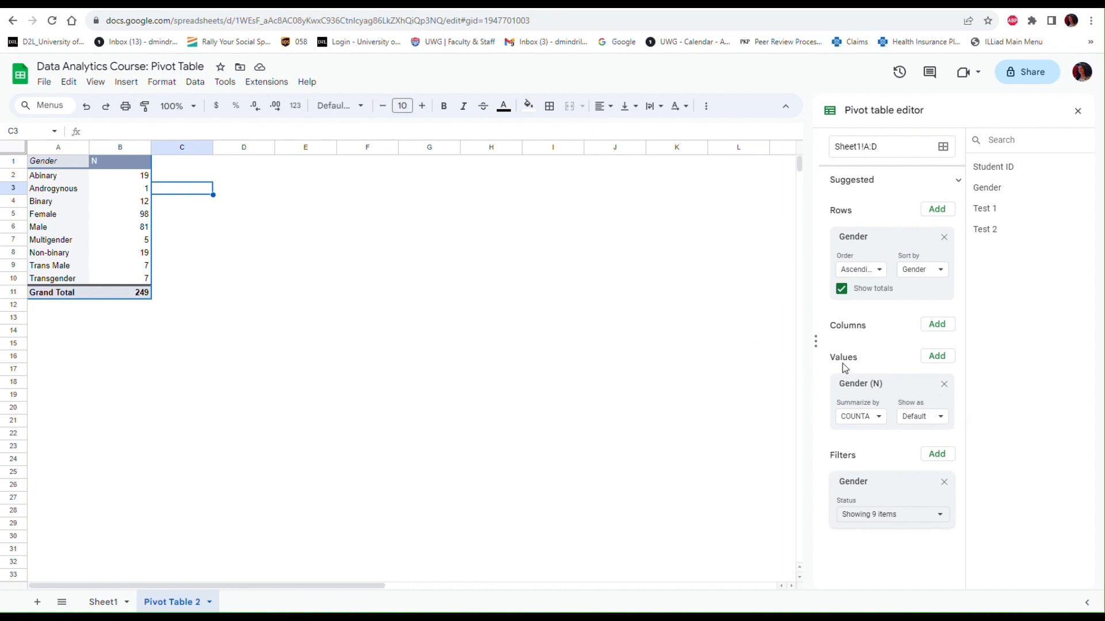
Add Test 2 as a SUM value column, totalling 19701.
left_click(936, 355)
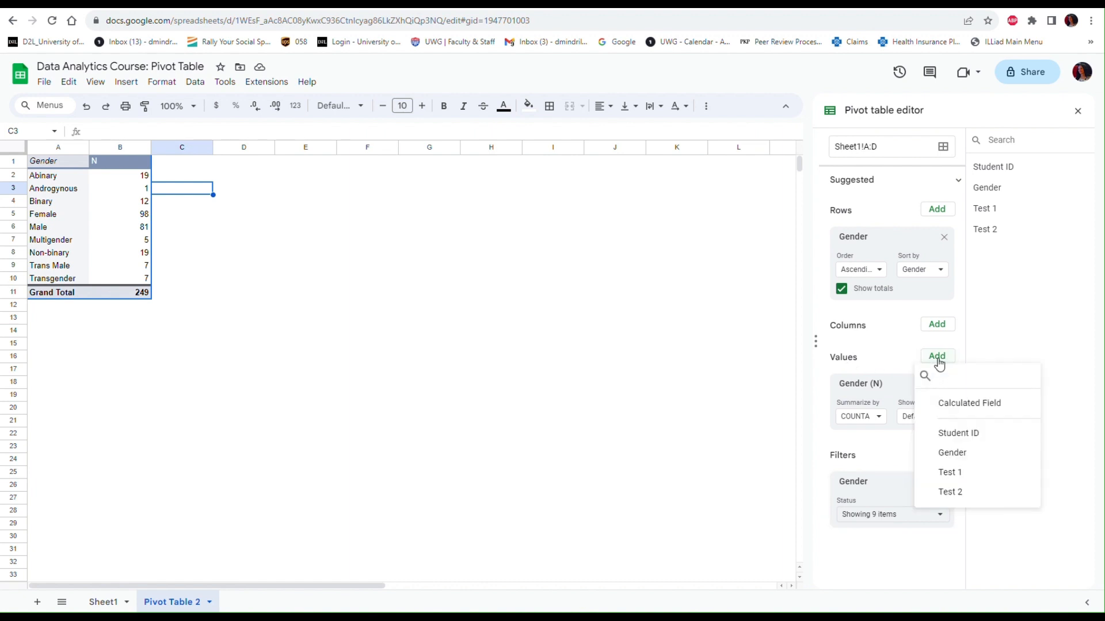
mouse_move(950, 472)
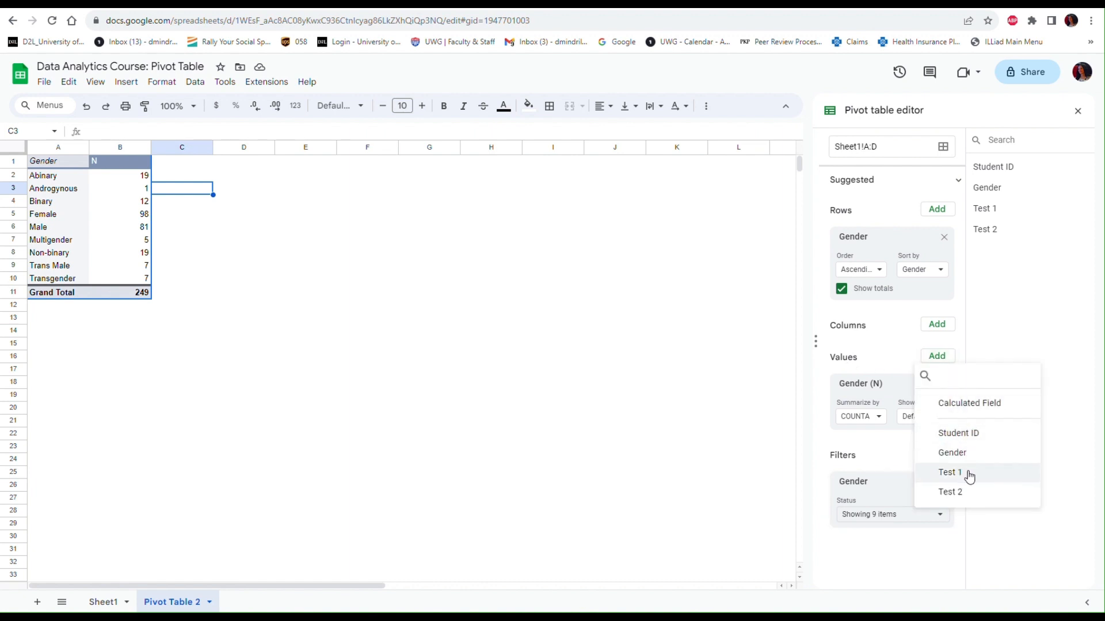
mouse_move(963, 492)
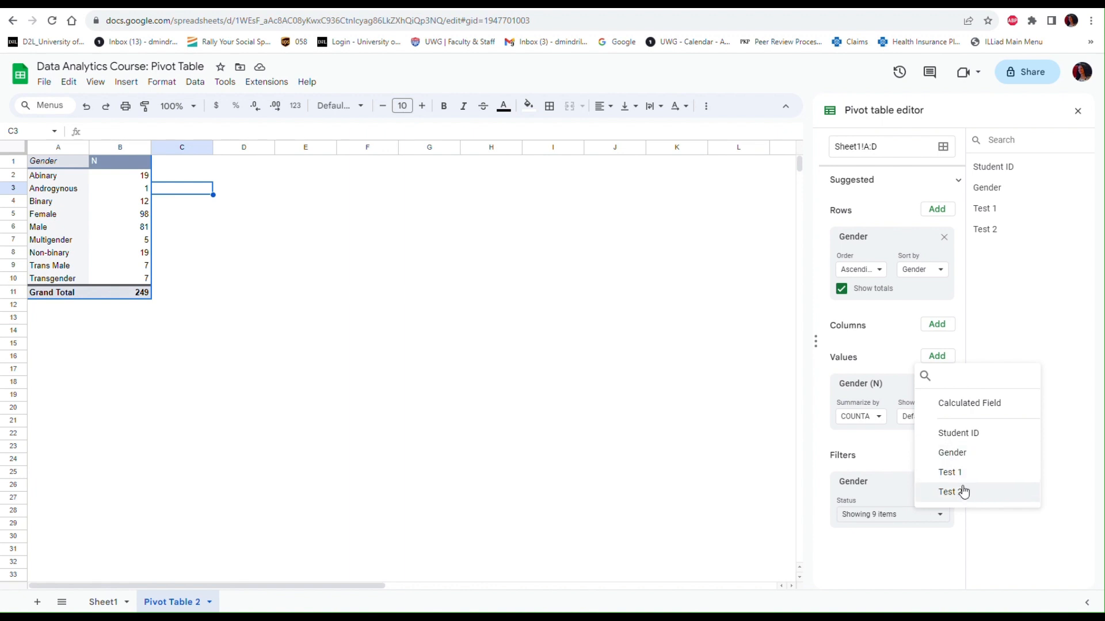
left_click(948, 491)
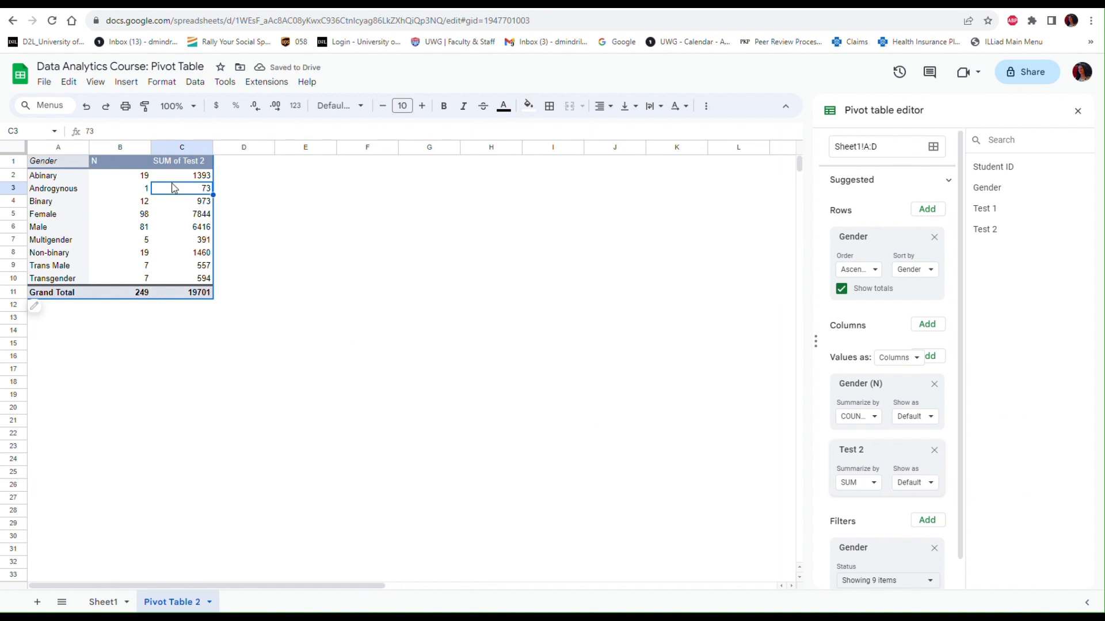
mouse_move(164, 172)
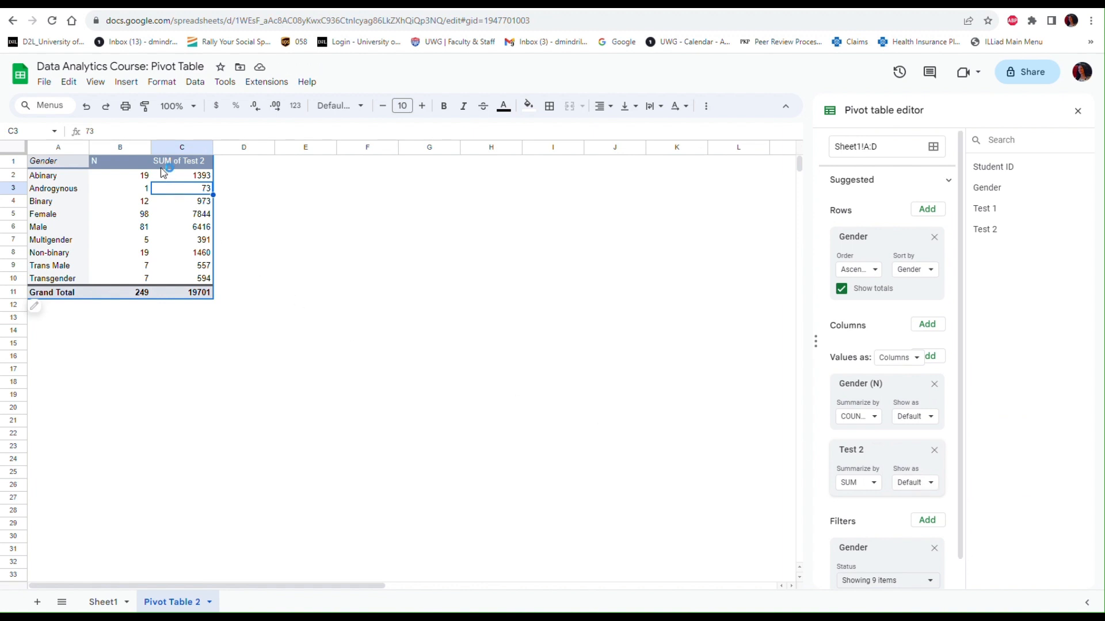
mouse_move(166, 176)
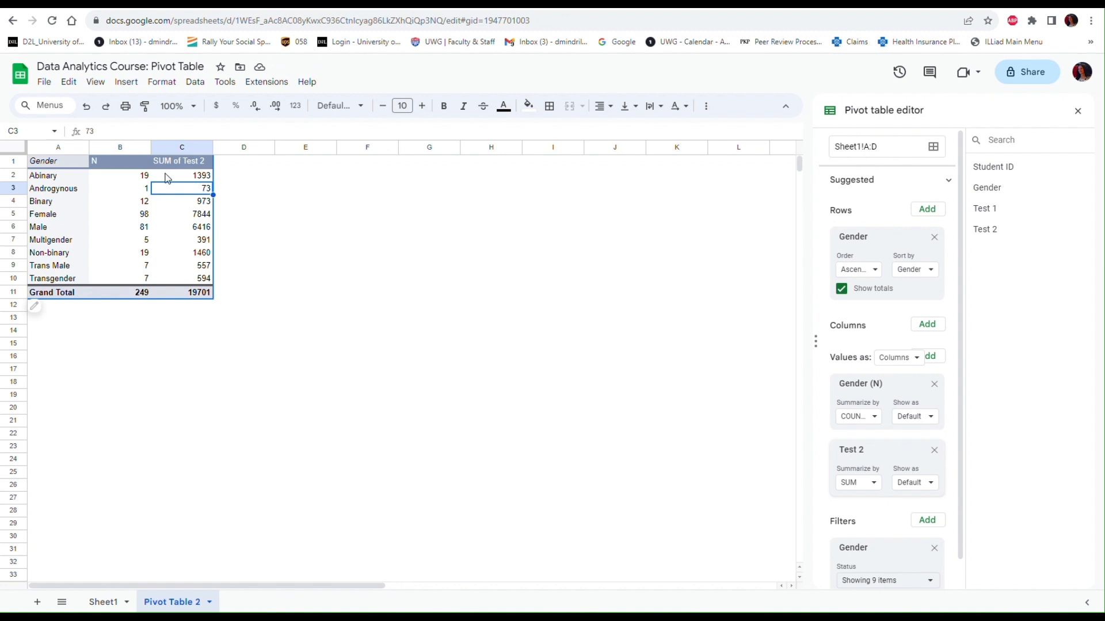
mouse_move(883, 492)
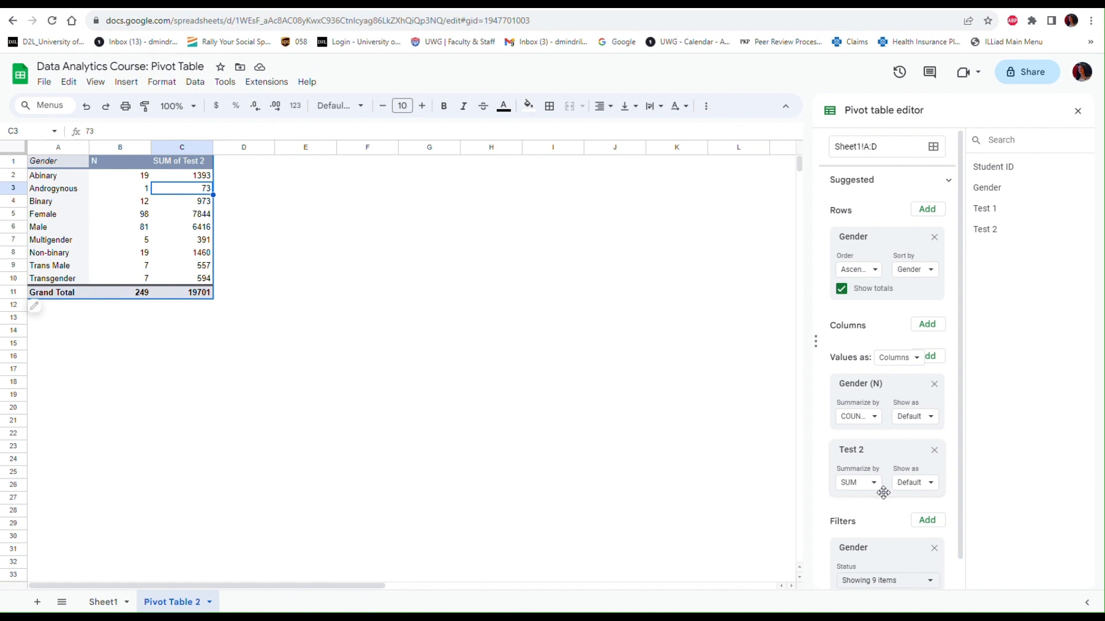
Summarize Test 2 by AVERAGE instead of SUM, giving an overall 79.12.
left_click(857, 482)
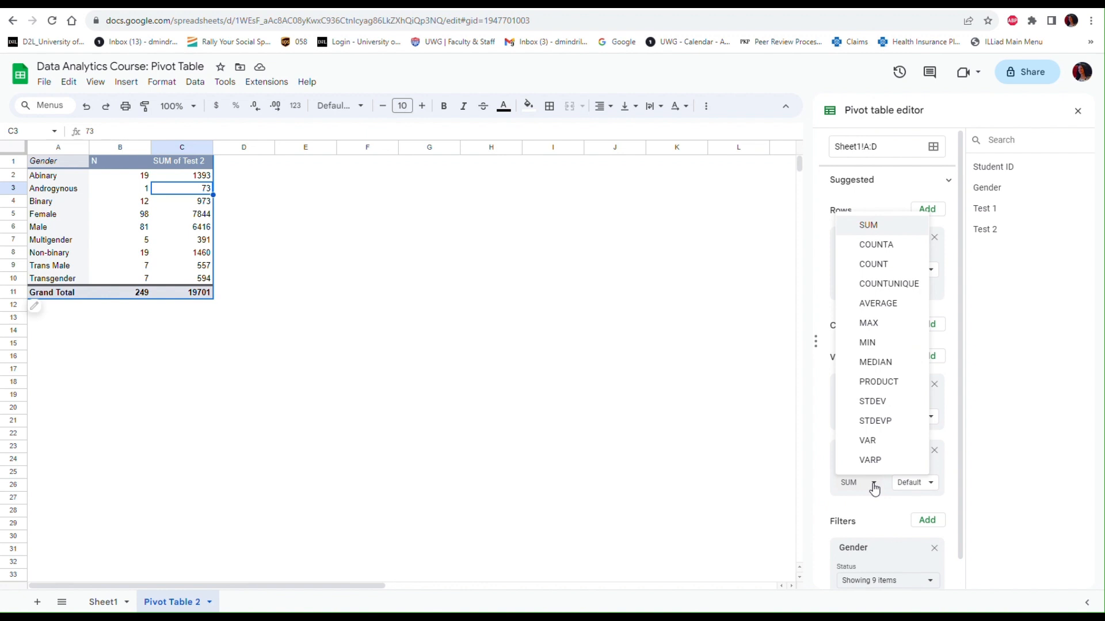
mouse_move(878, 303)
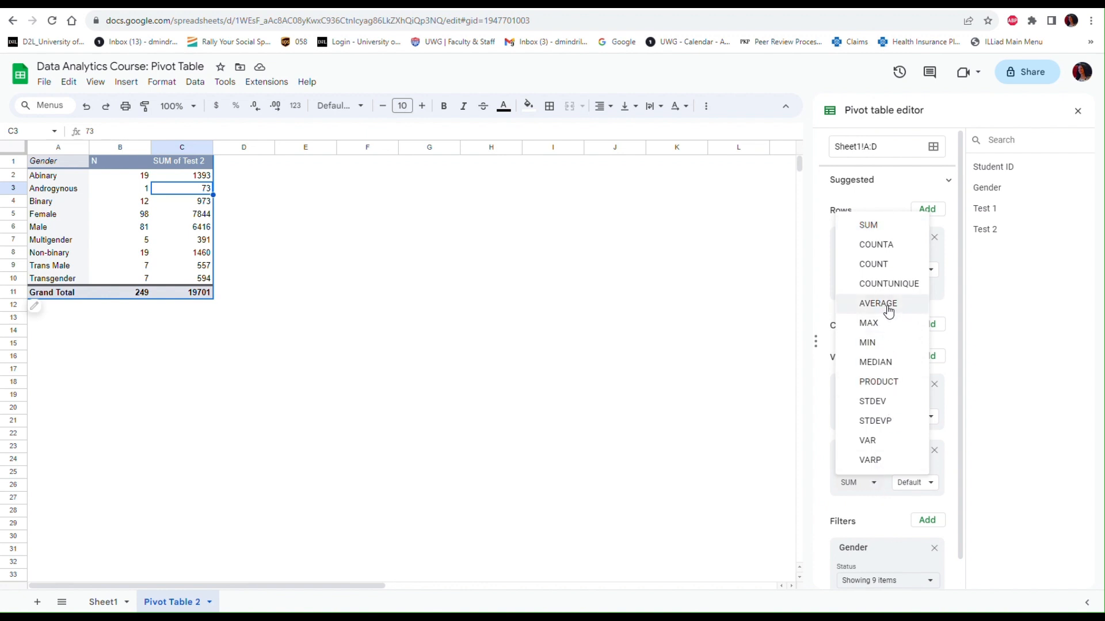
left_click(876, 304)
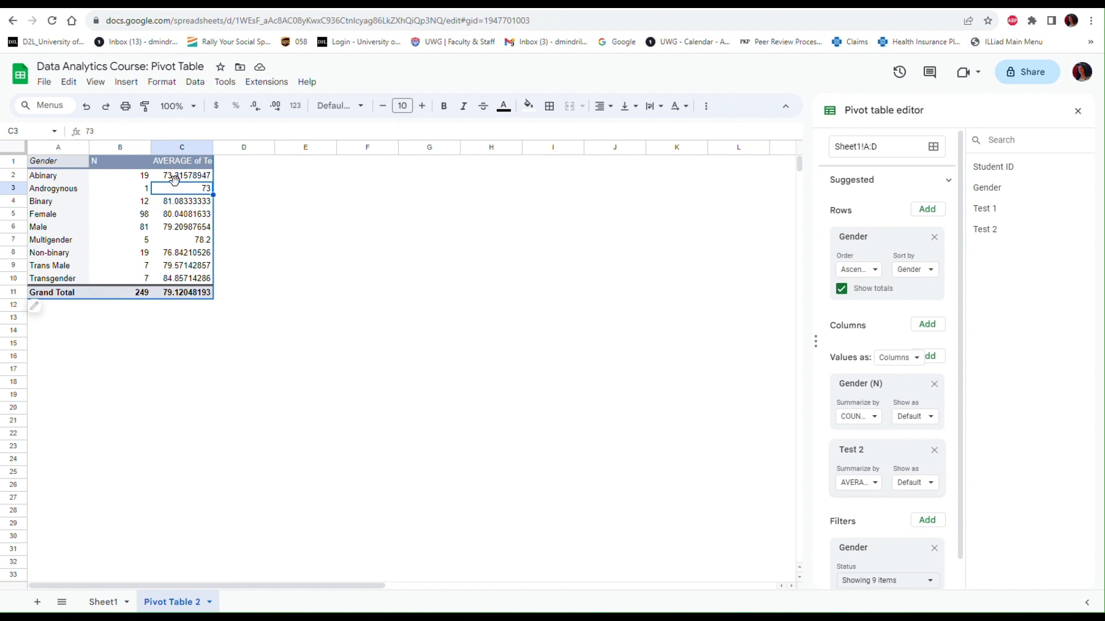
left_click(182, 147)
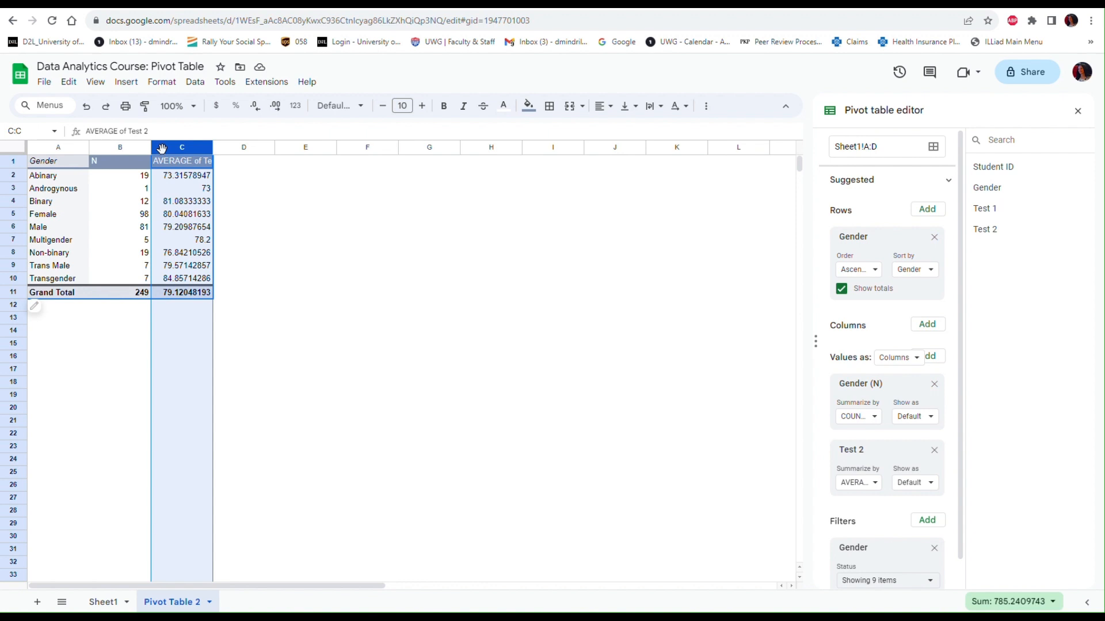
mouse_move(254, 106)
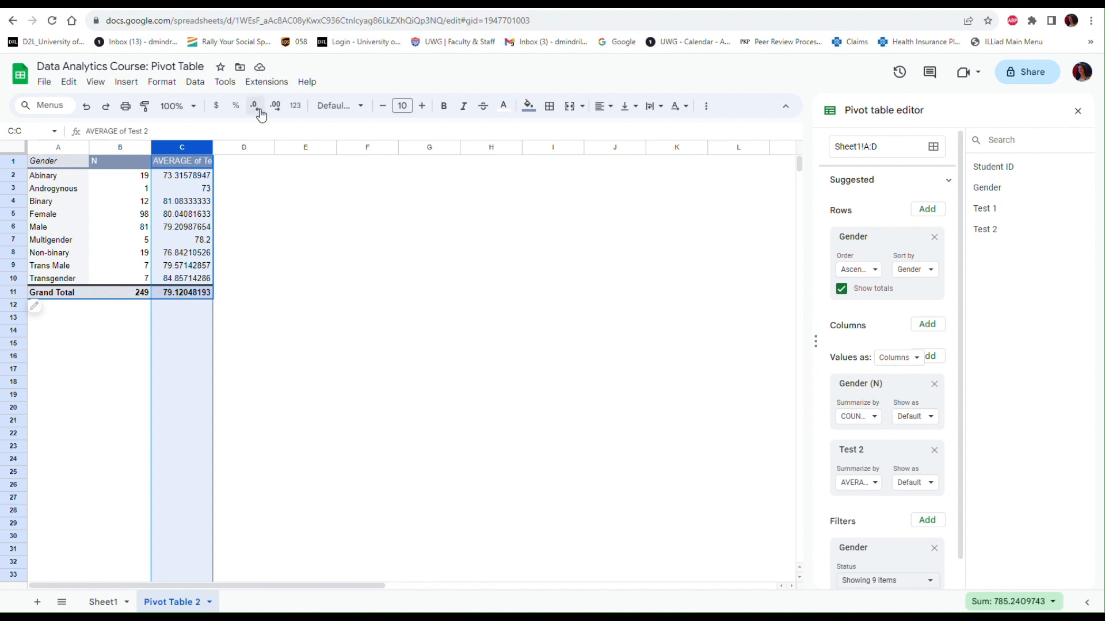
mouse_move(254, 105)
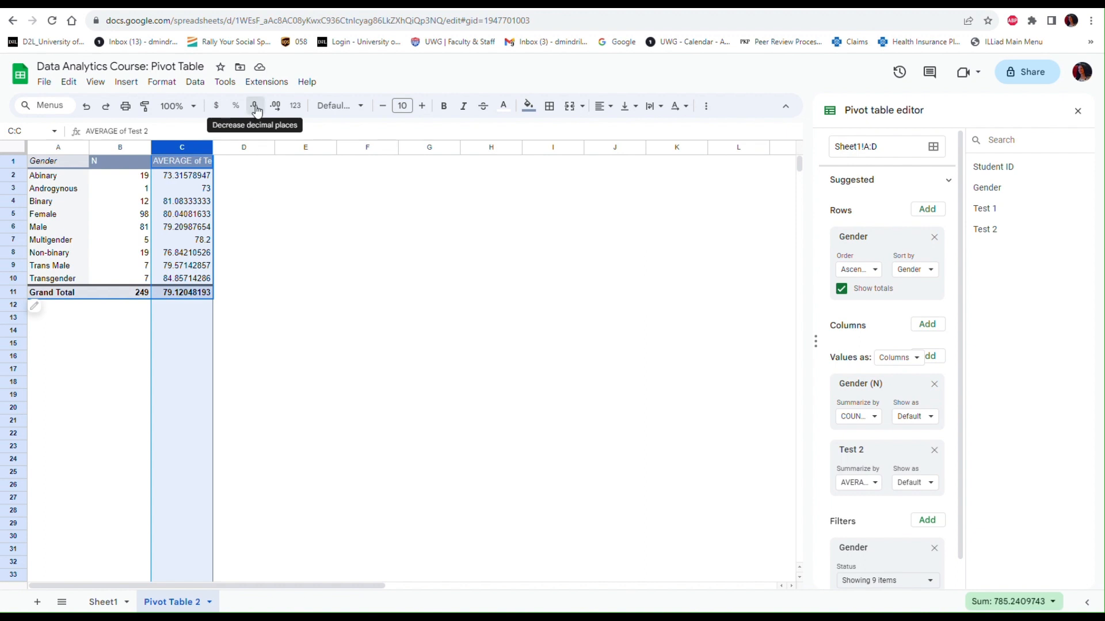
Reduce the column C Test 2 averages to two decimal places.
left_click(254, 106)
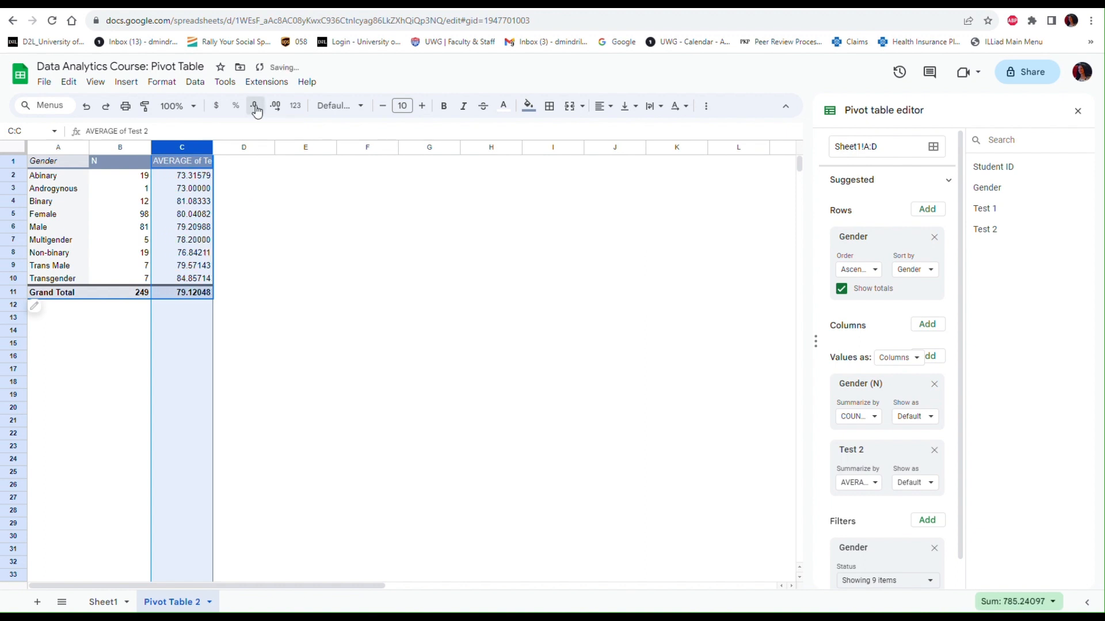
left_click(254, 106)
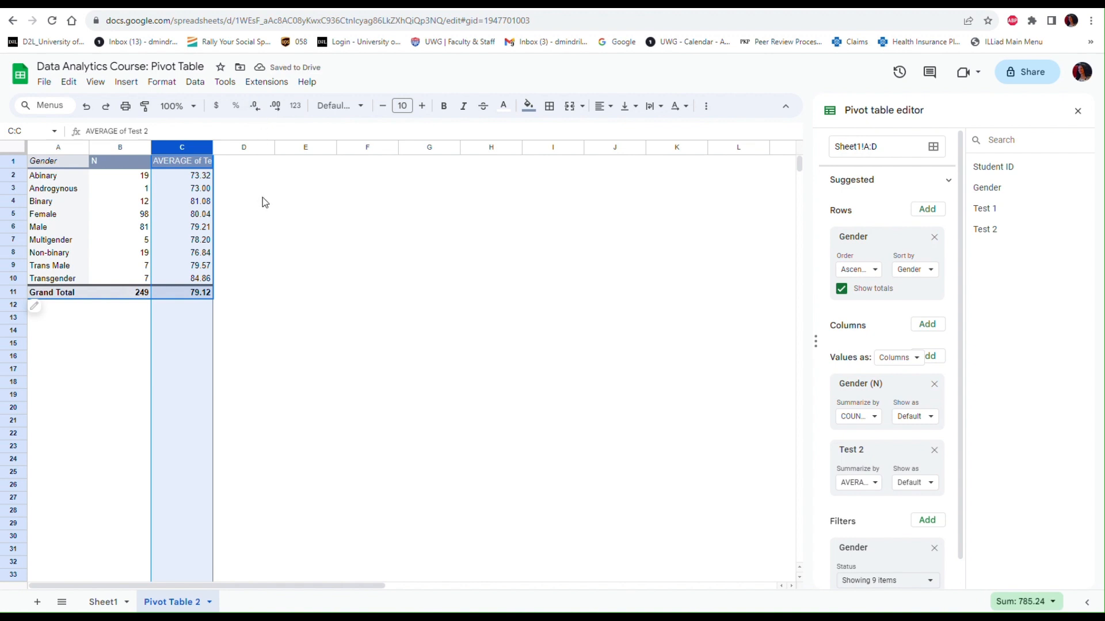
left_click(182, 161)
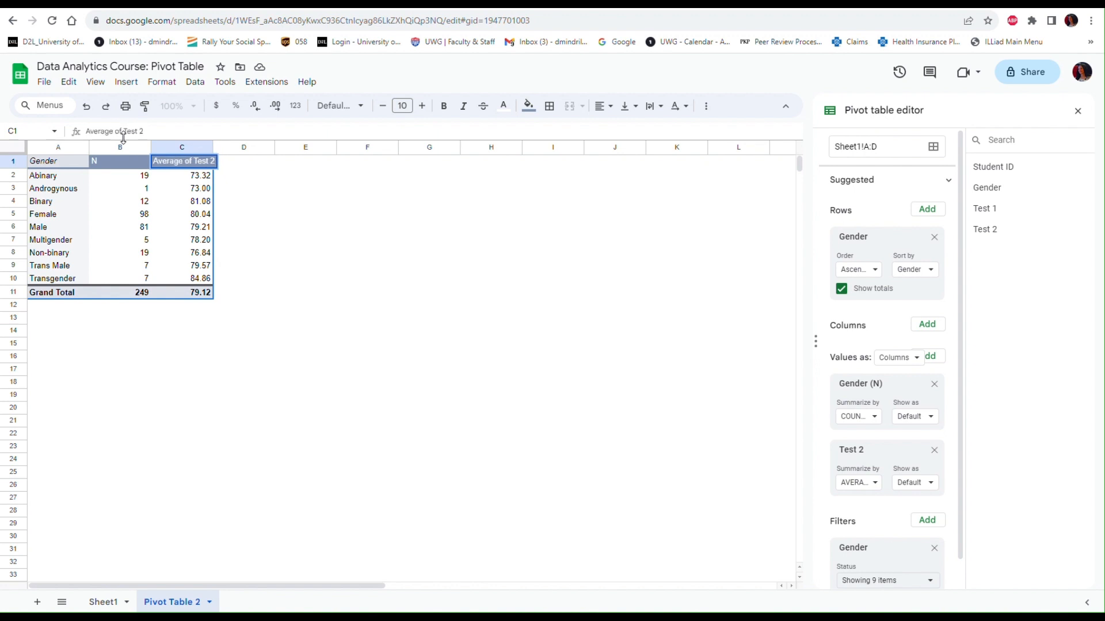
Commit 'Average of Test 2' as the pivot table's average column header.
left_click(182, 175)
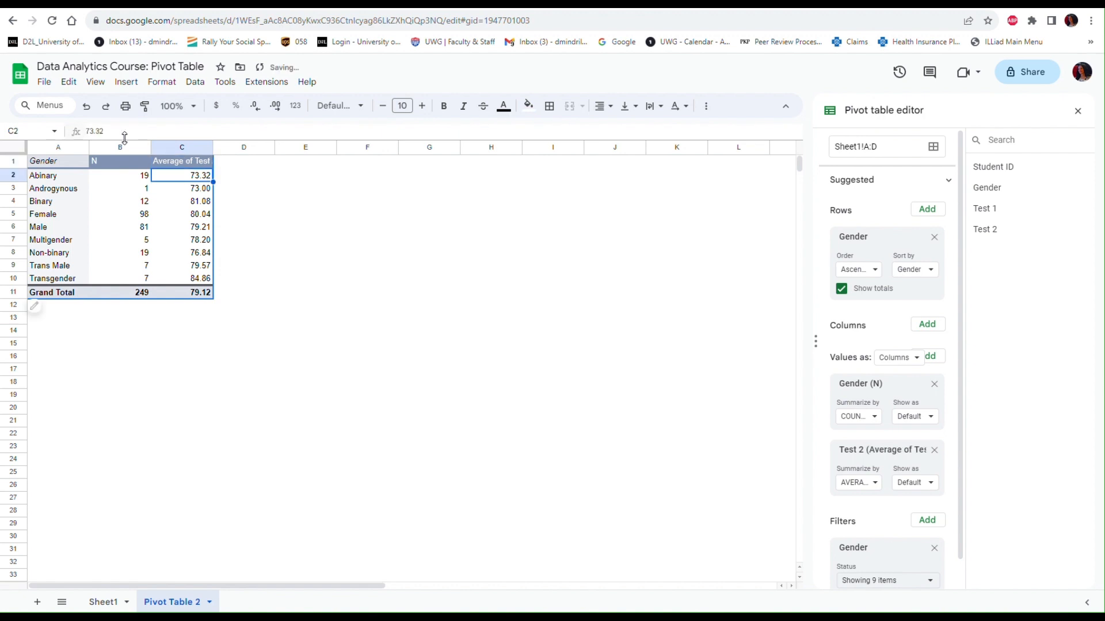
mouse_move(274, 254)
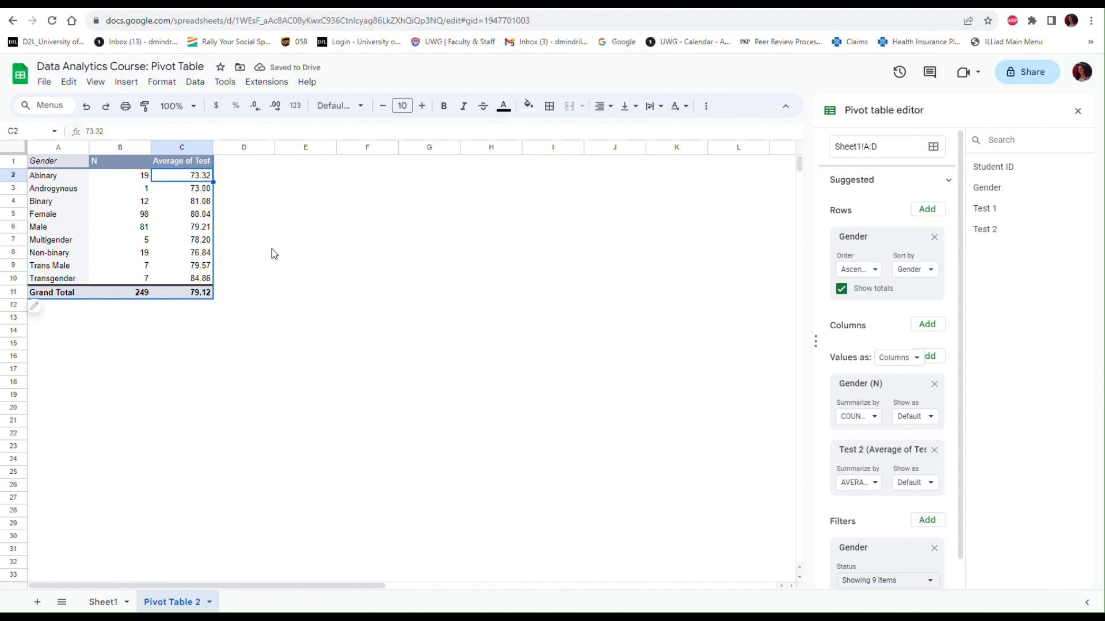
mouse_move(308, 356)
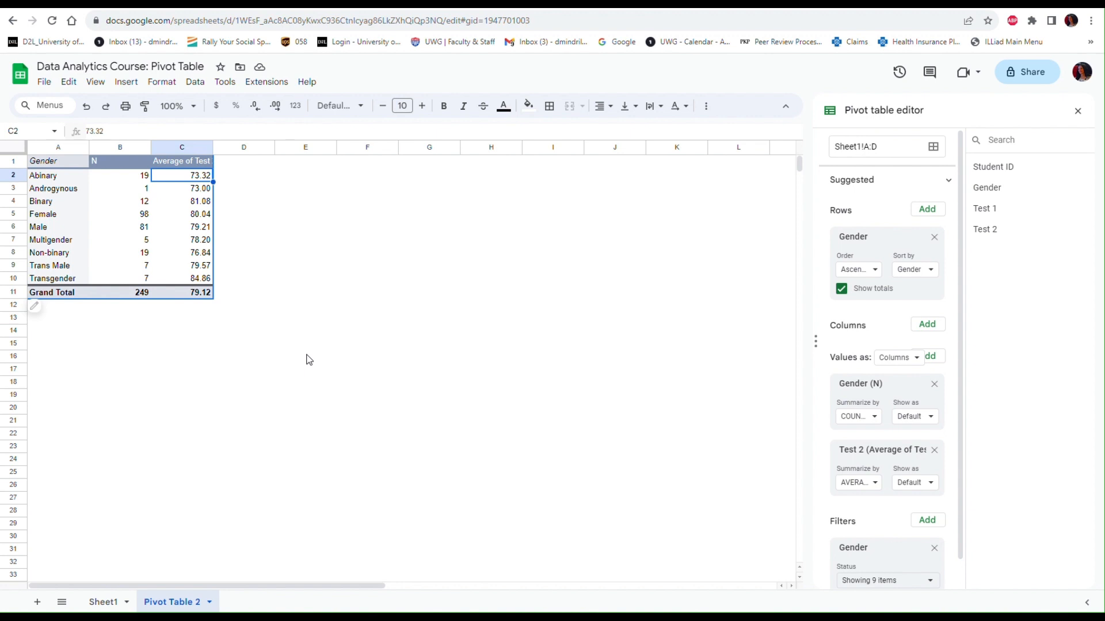
mouse_move(23, 175)
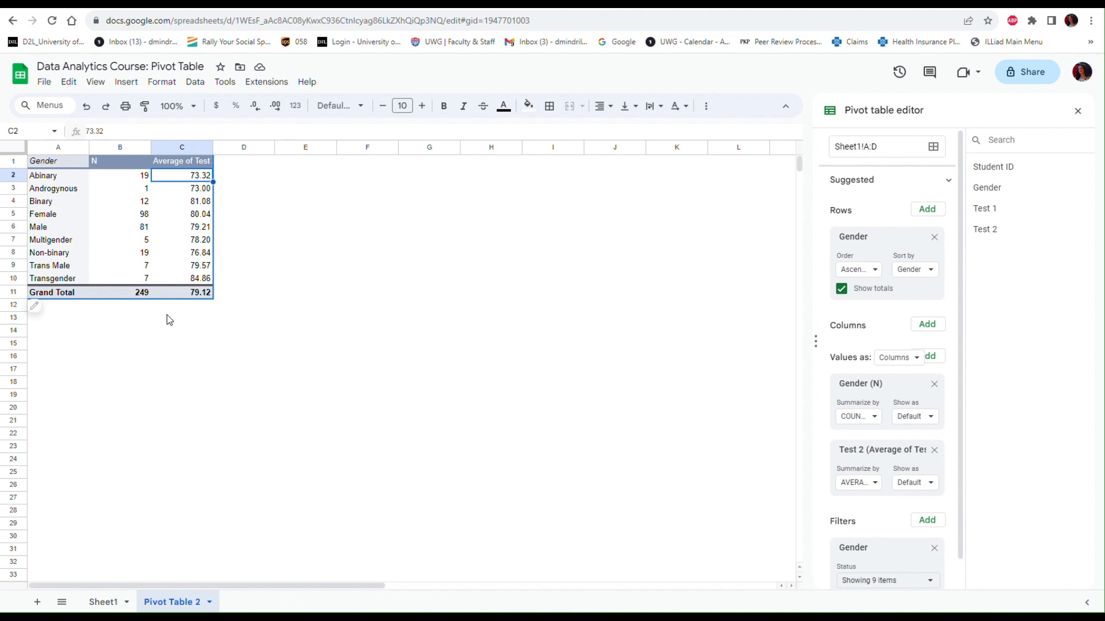
mouse_move(176, 321)
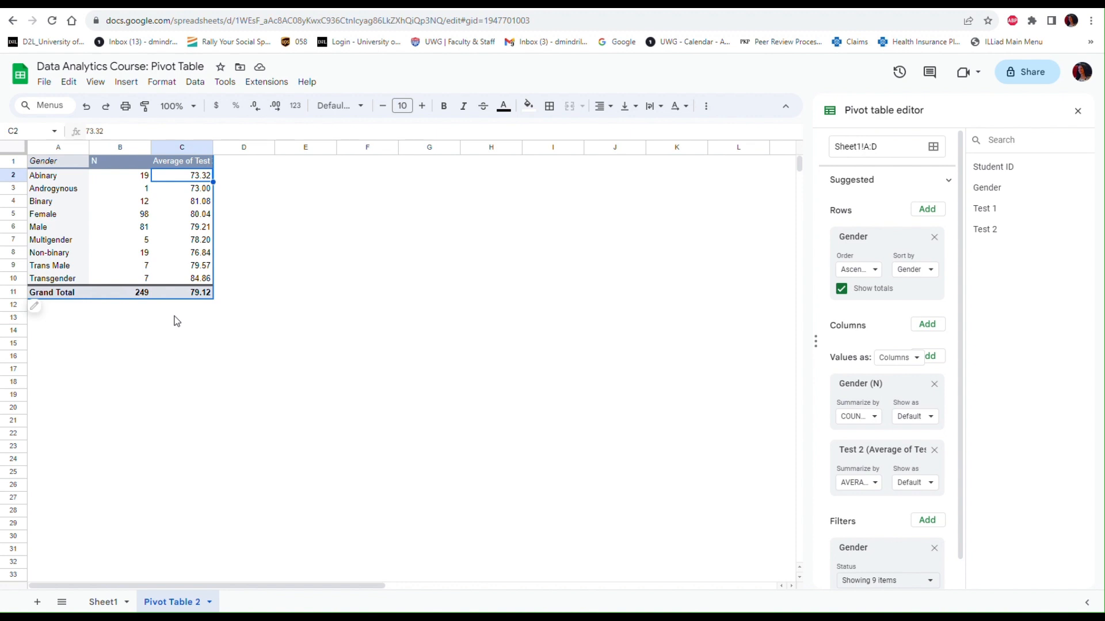
Select the Gender and N pivot range A1:B10.
left_click(44, 160)
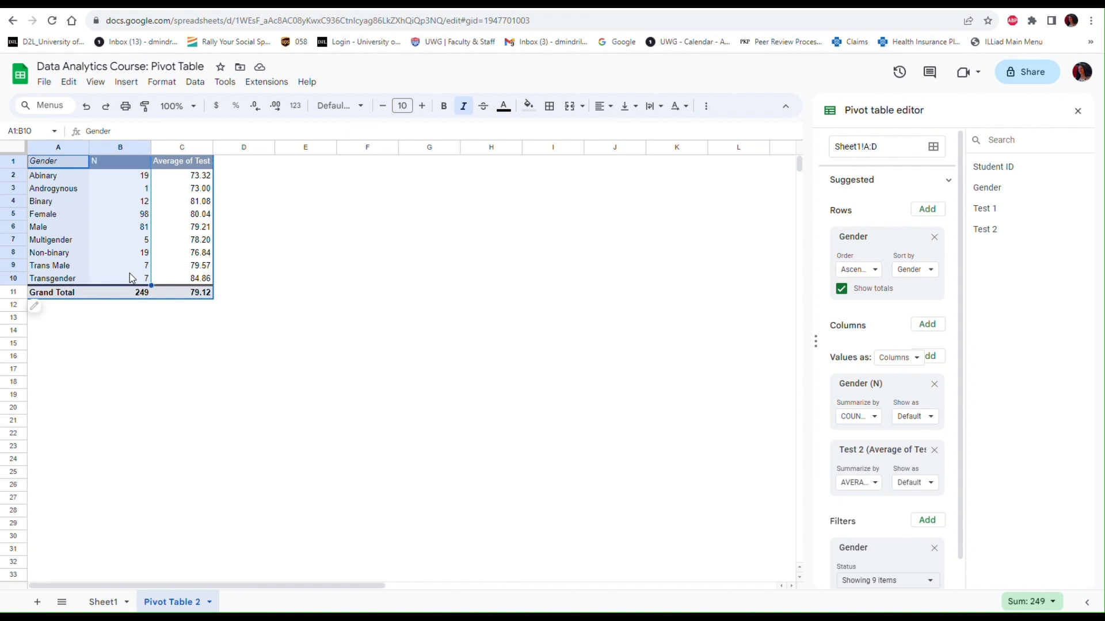
mouse_move(124, 188)
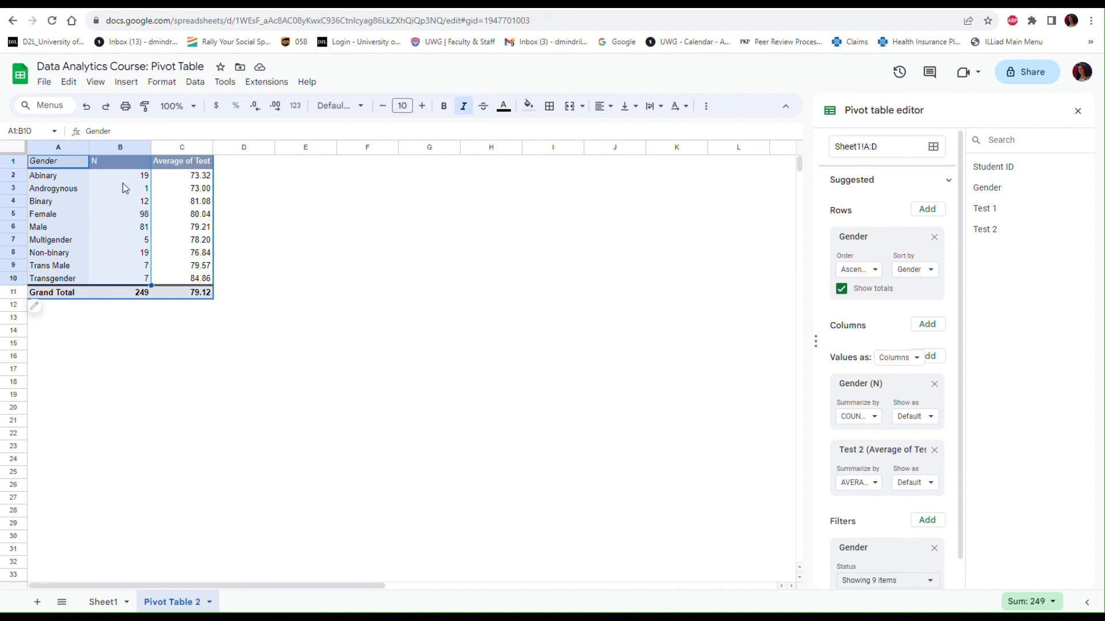
Insert a column chart 'N vs. Gender' of student counts per gender.
left_click(125, 82)
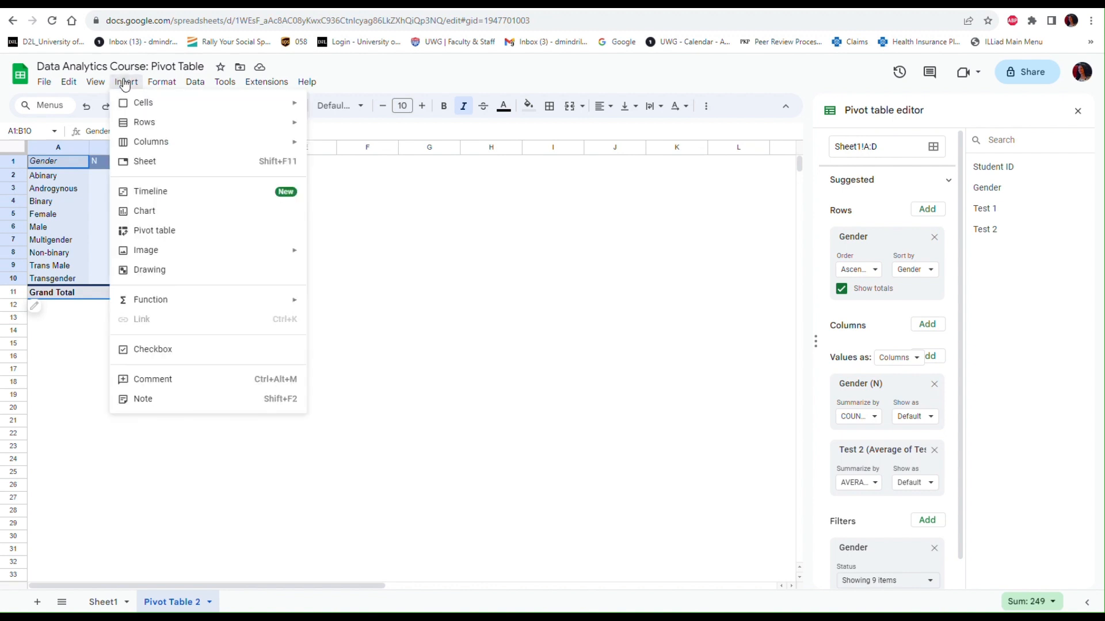
mouse_move(145, 210)
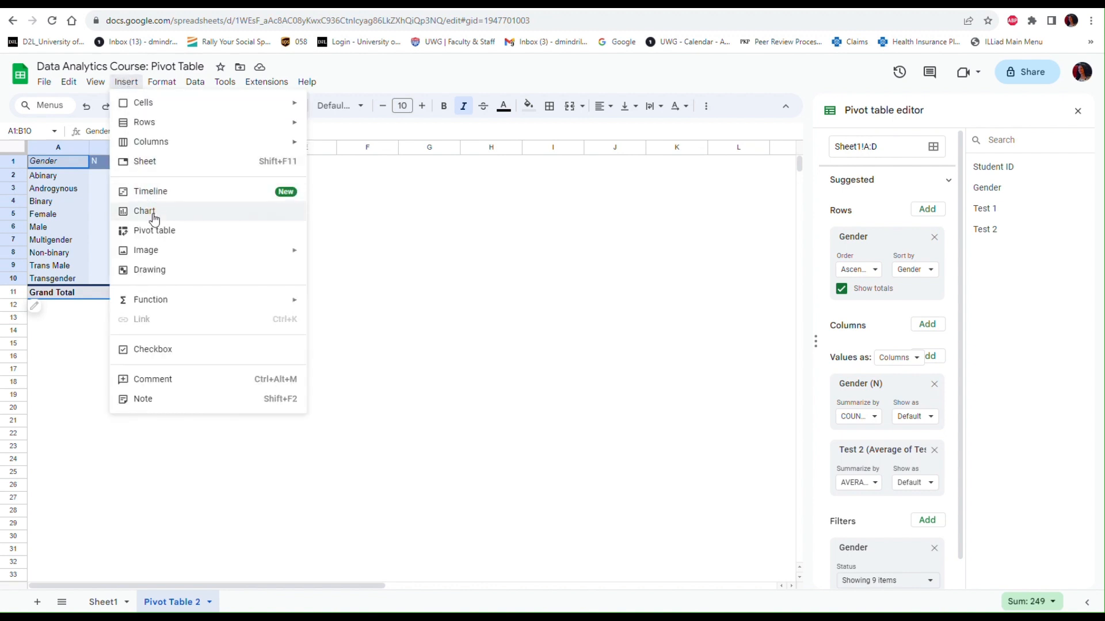
left_click(144, 210)
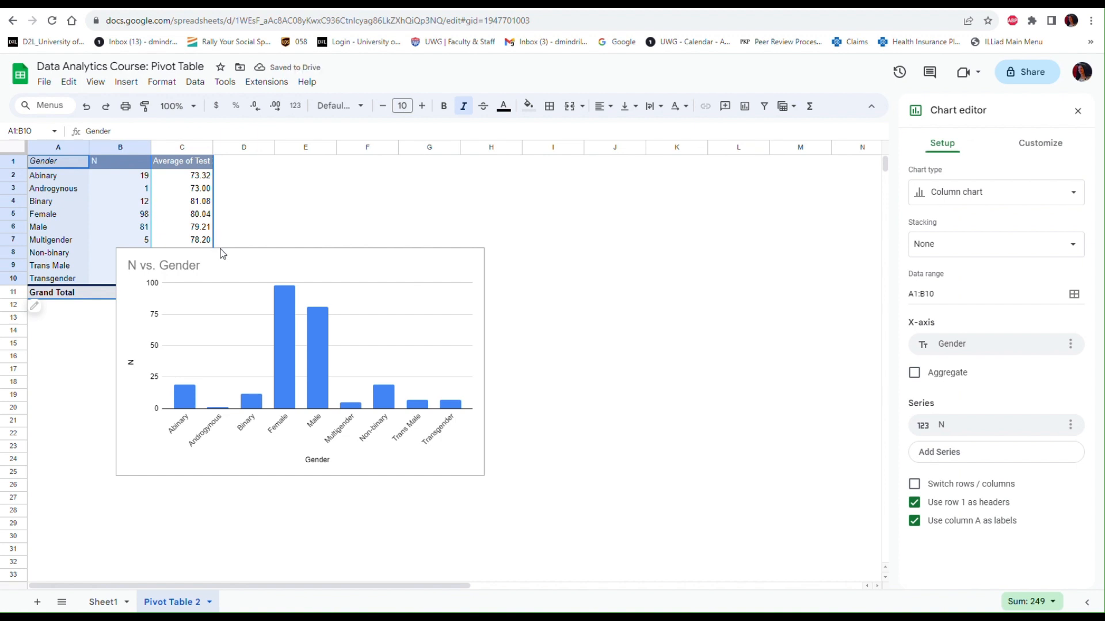
left_click(303, 359)
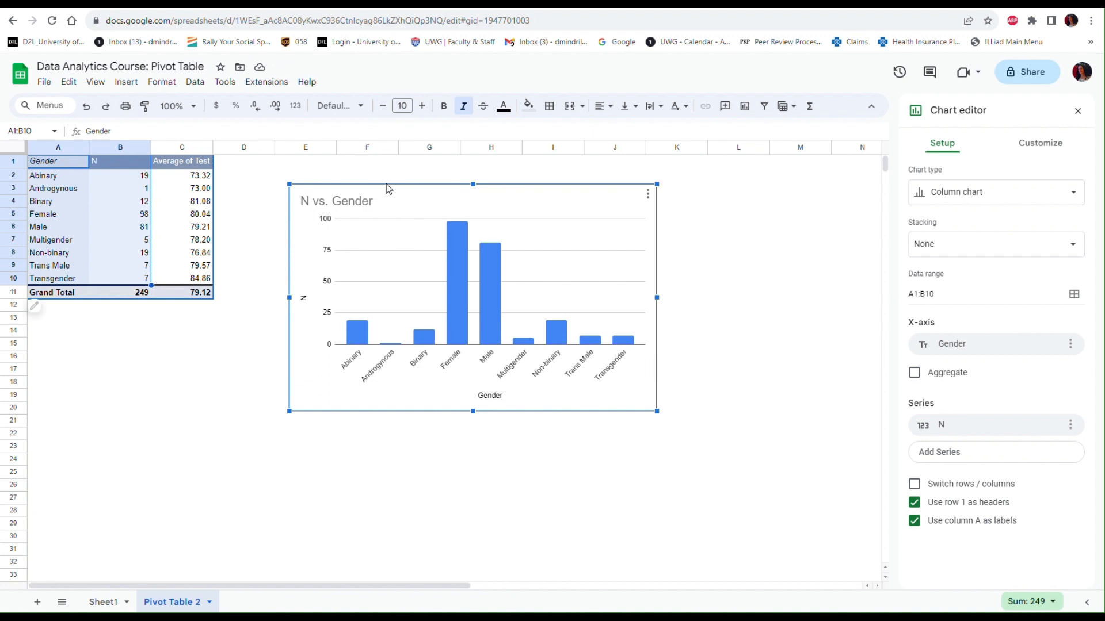
mouse_move(895, 277)
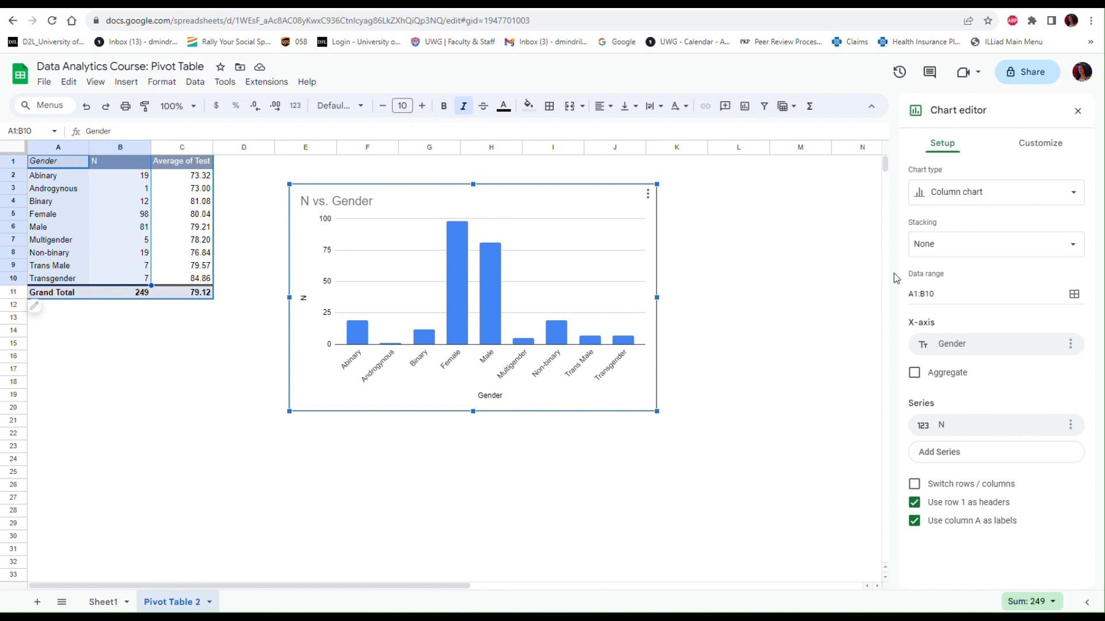
mouse_move(1066, 208)
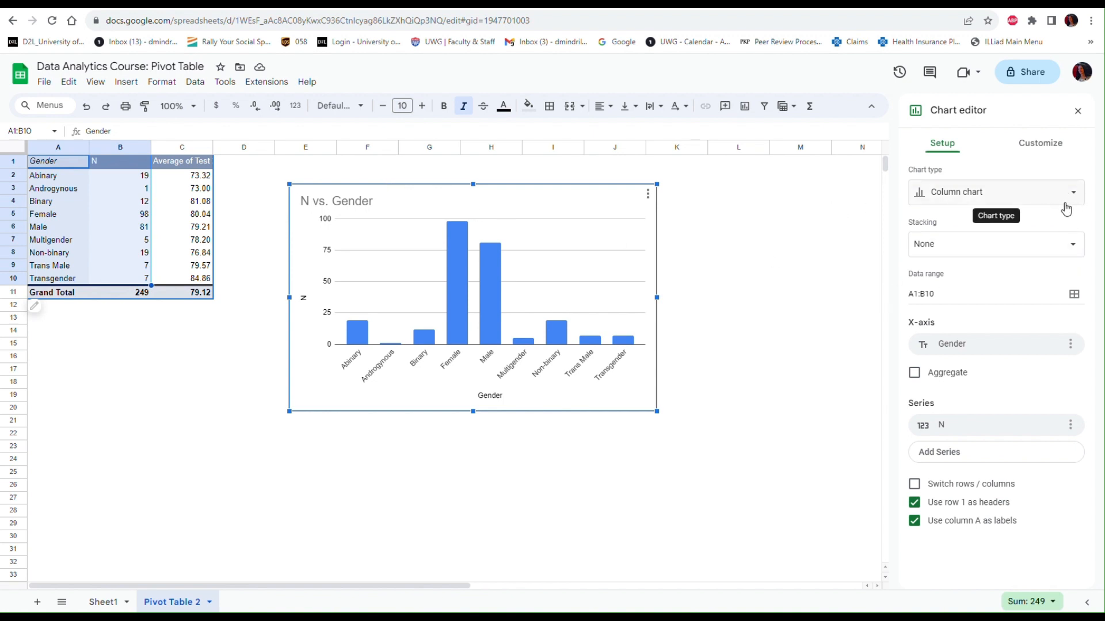
mouse_move(970, 118)
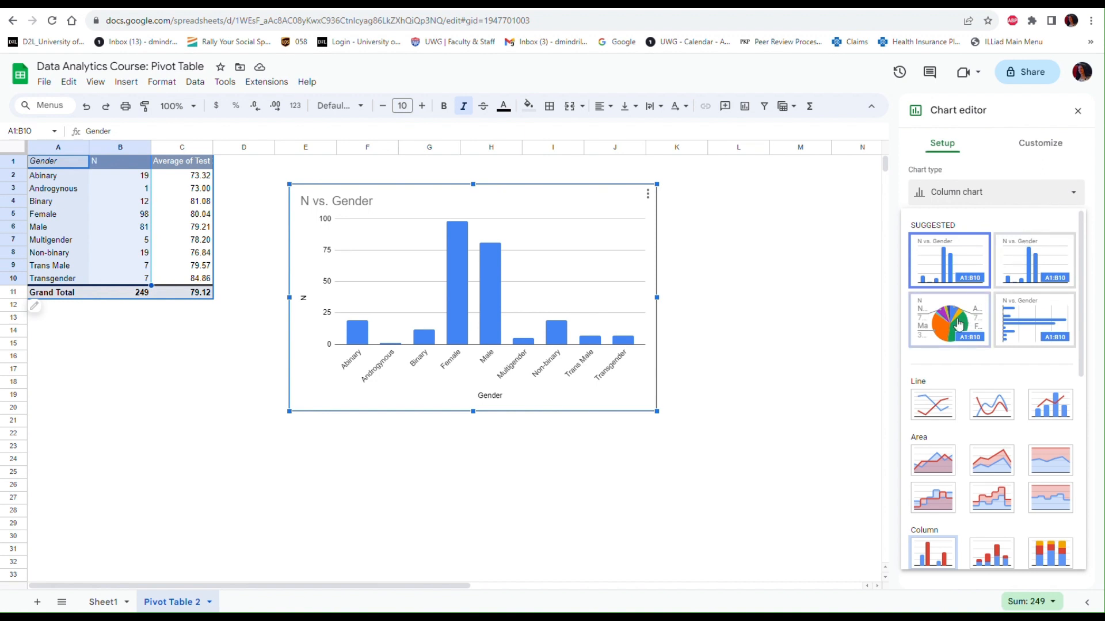
Switch the chart type to the suggested pie chart of gender shares.
left_click(948, 319)
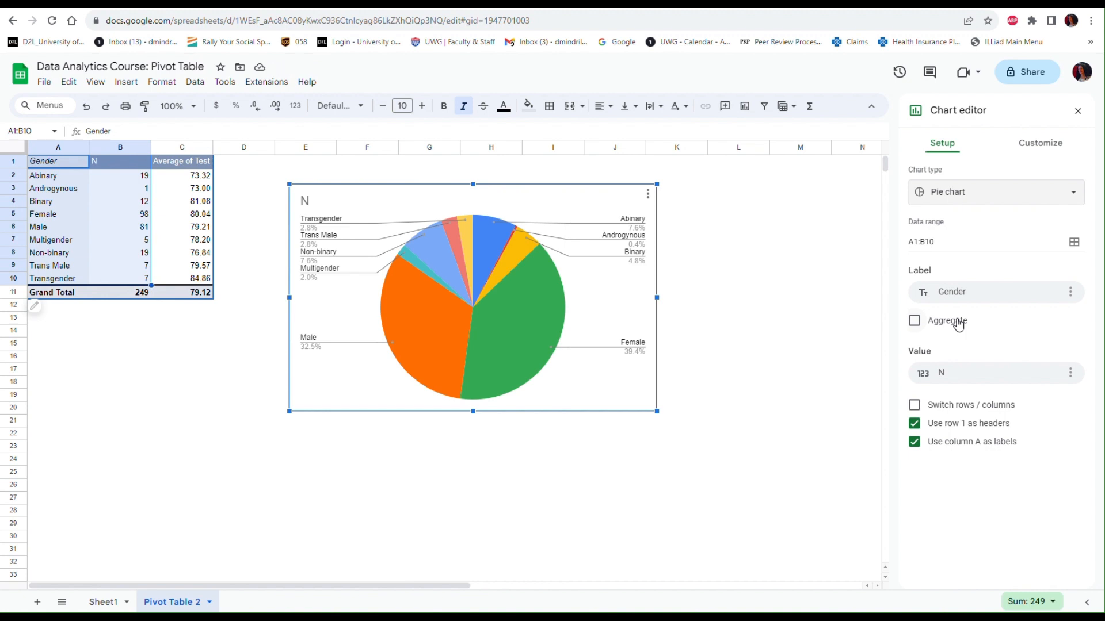
mouse_move(609, 320)
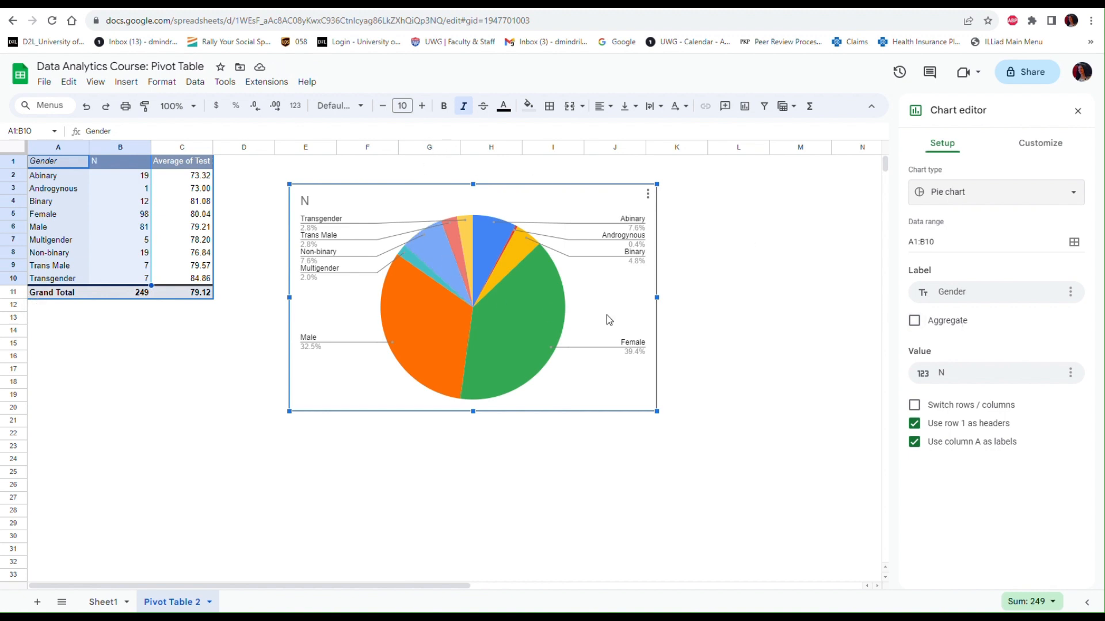
mouse_move(376, 279)
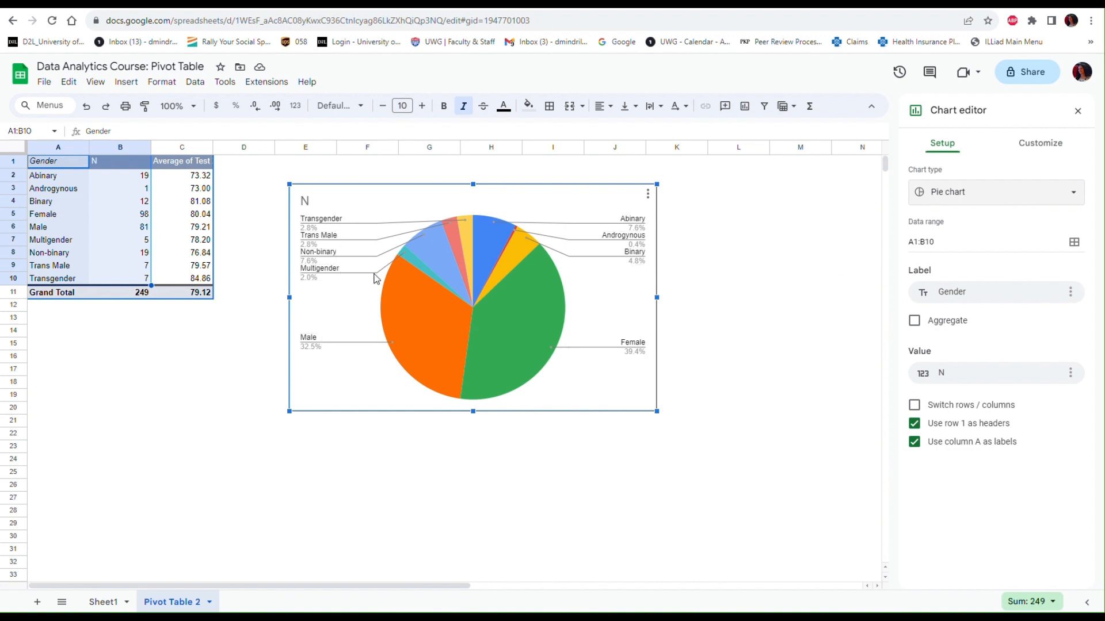
mouse_move(877, 373)
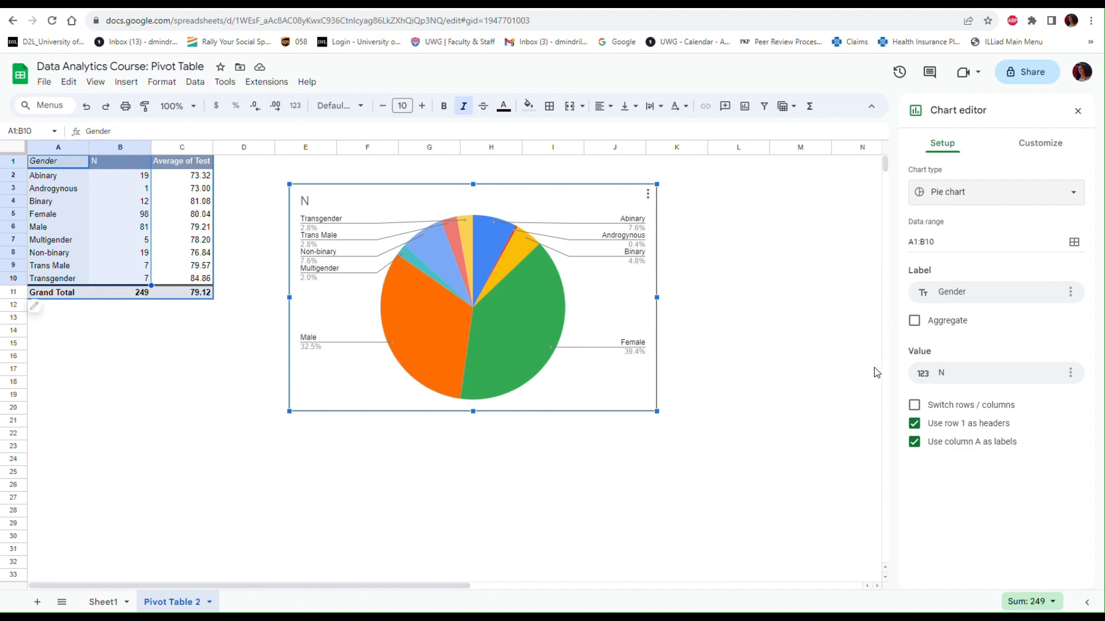
mouse_move(113, 362)
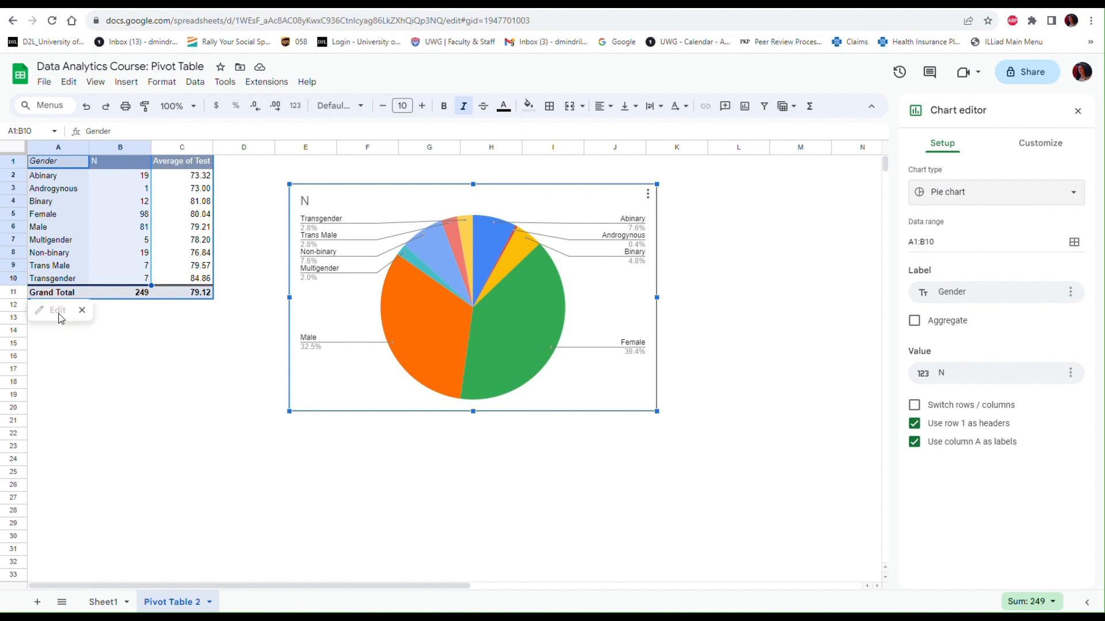
Reopen the pivot table editor and start adding a filter.
left_click(182, 355)
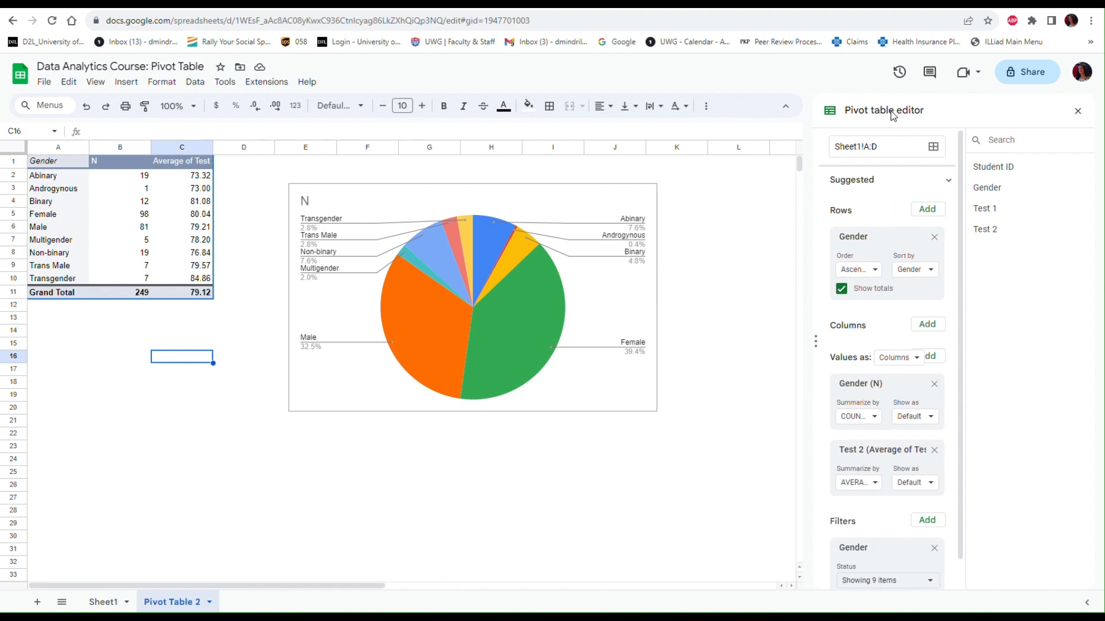
scroll("down", 3)
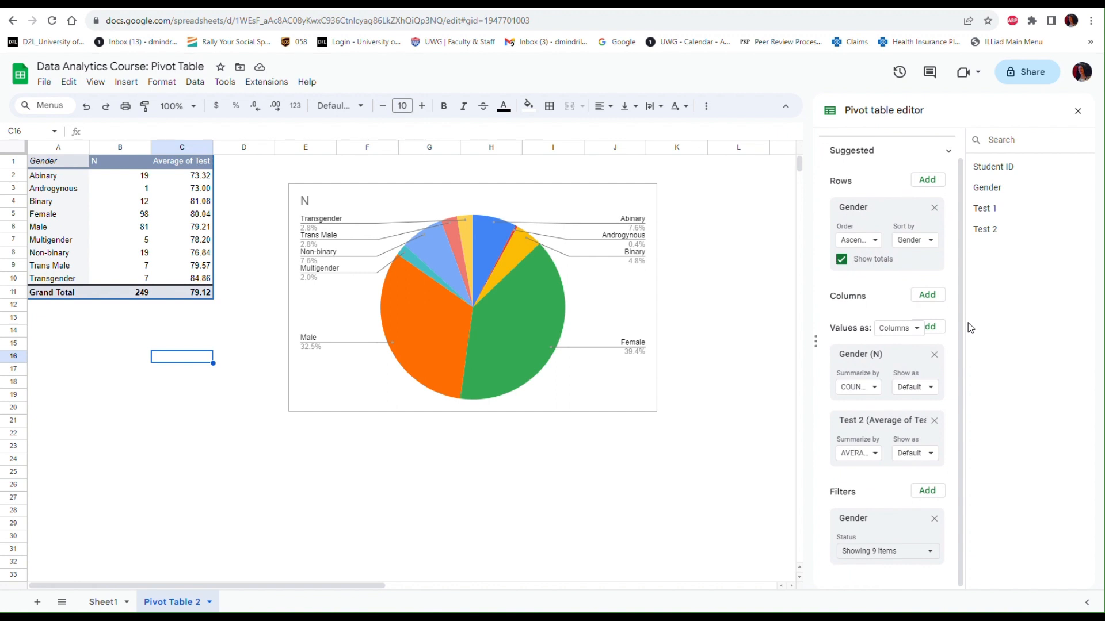
mouse_move(880, 505)
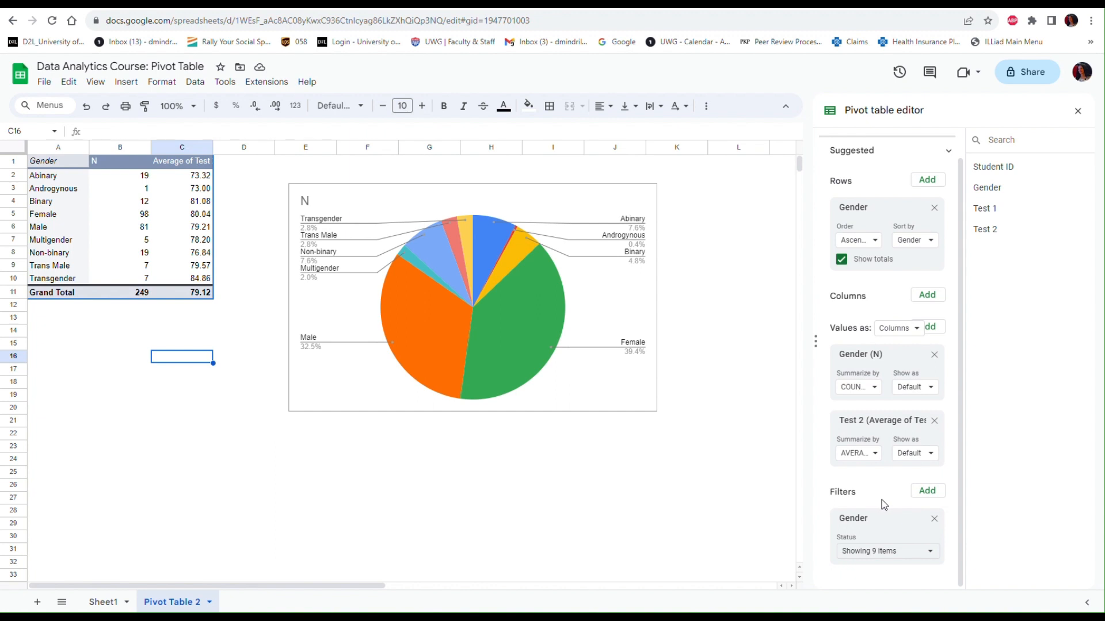
left_click(926, 491)
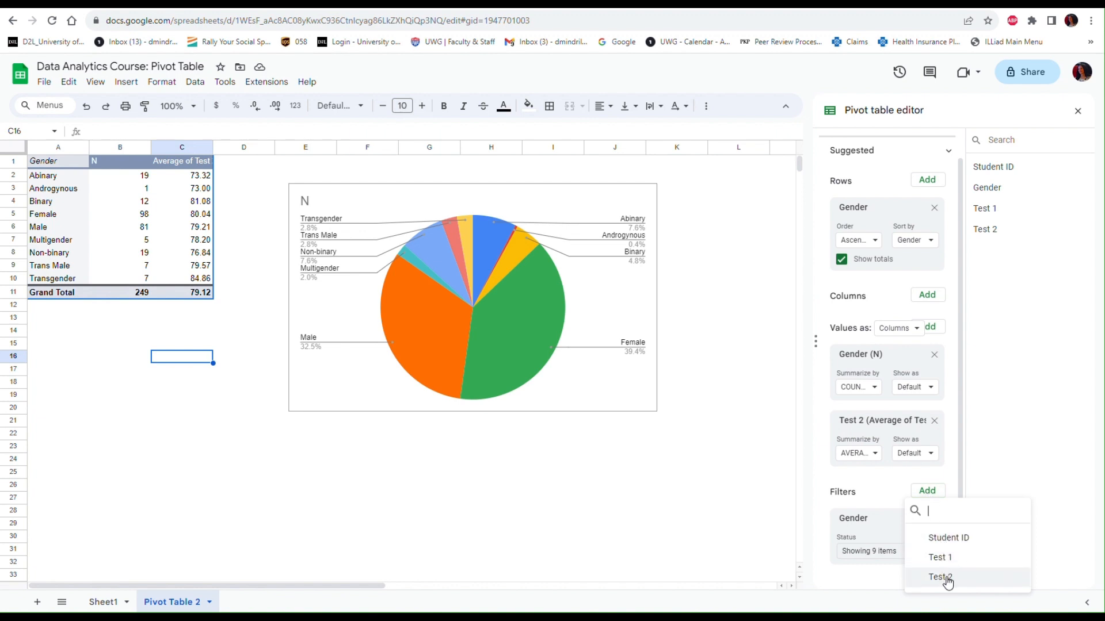
Filter the pivot table to Test 2 greater than or equal to 60.
left_click(939, 577)
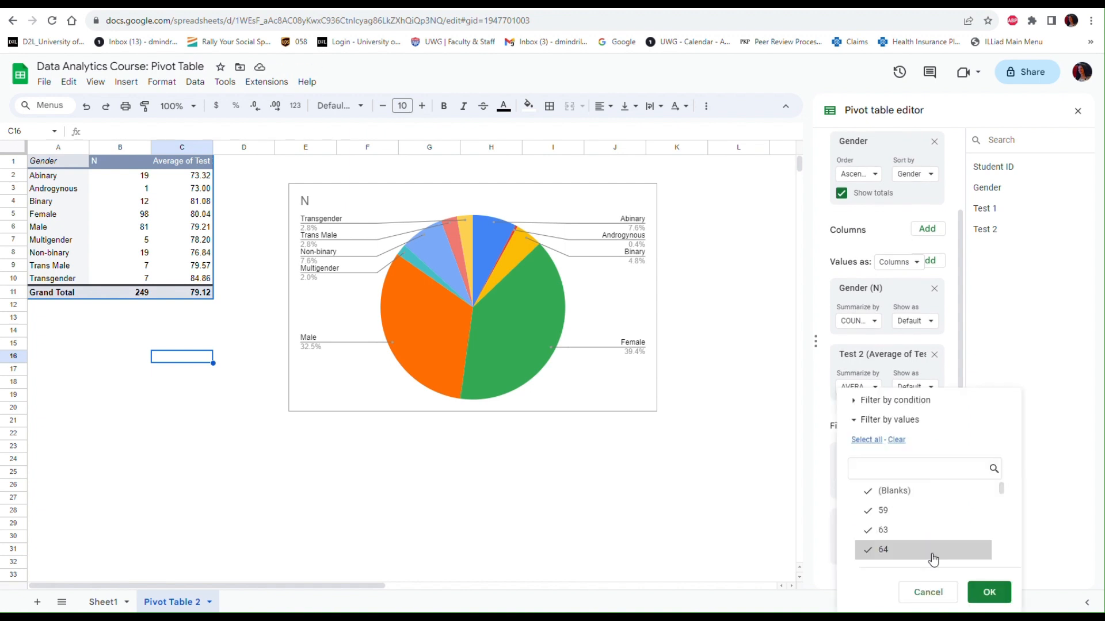
mouse_move(898, 528)
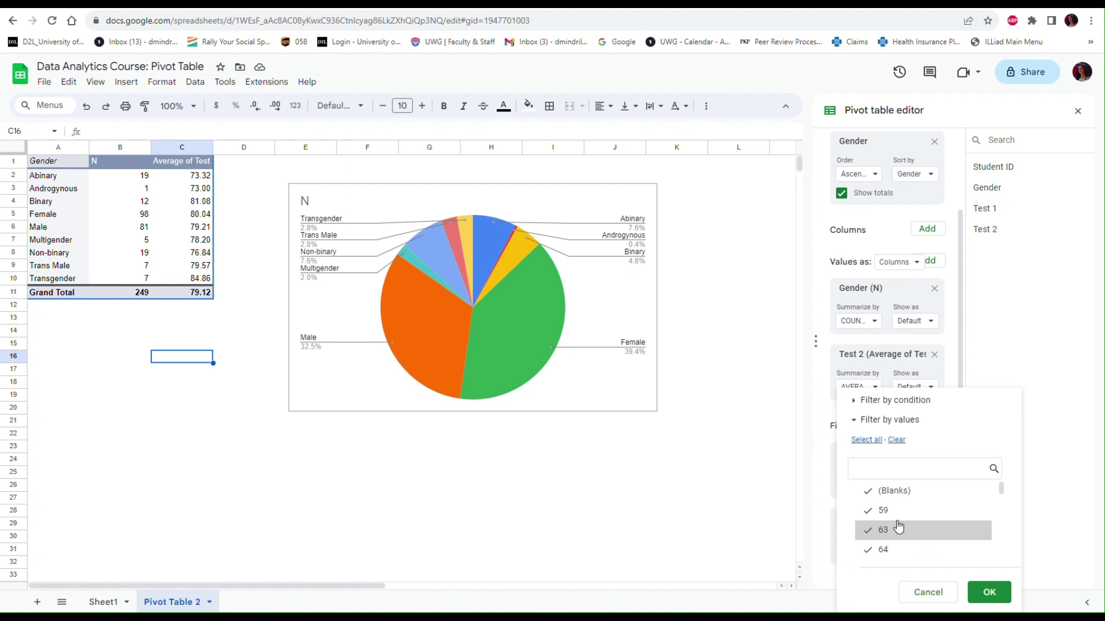
mouse_move(890, 511)
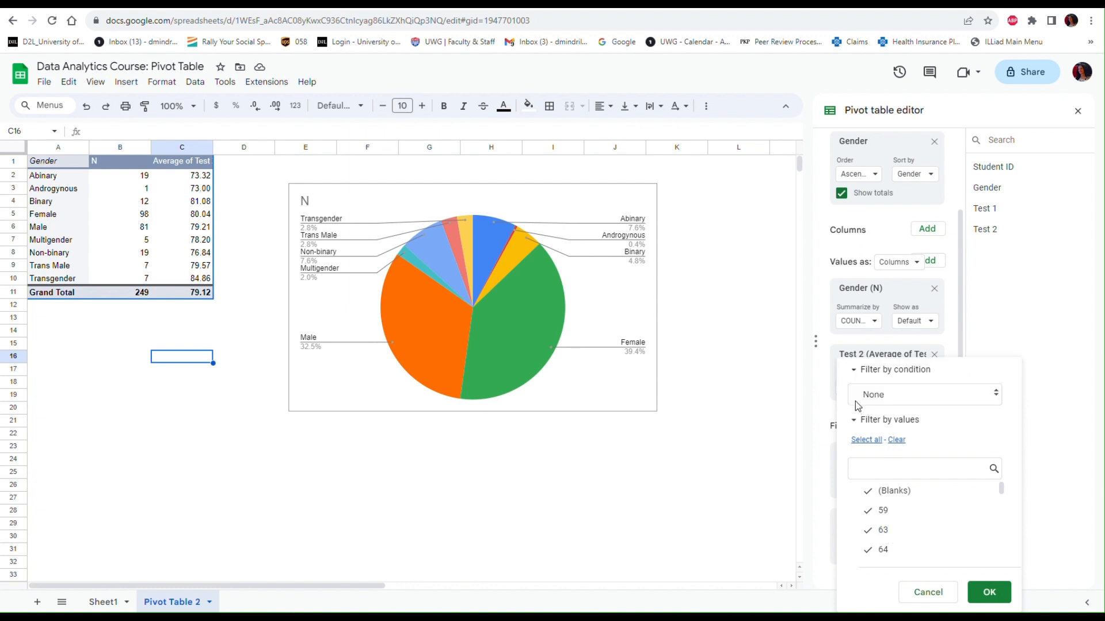
mouse_move(891, 376)
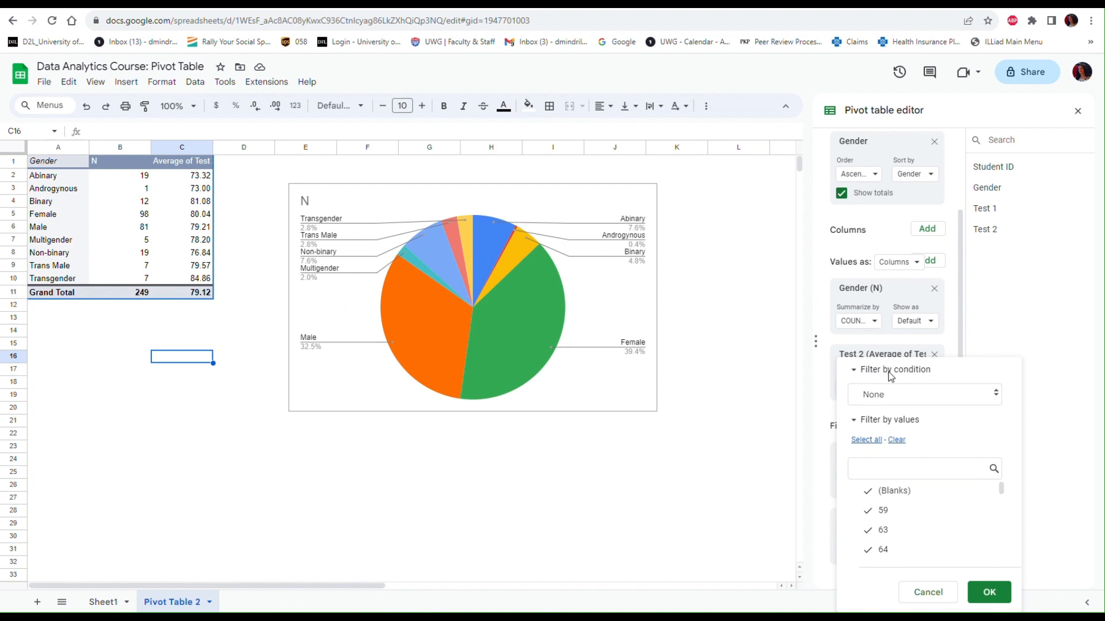
mouse_move(884, 400)
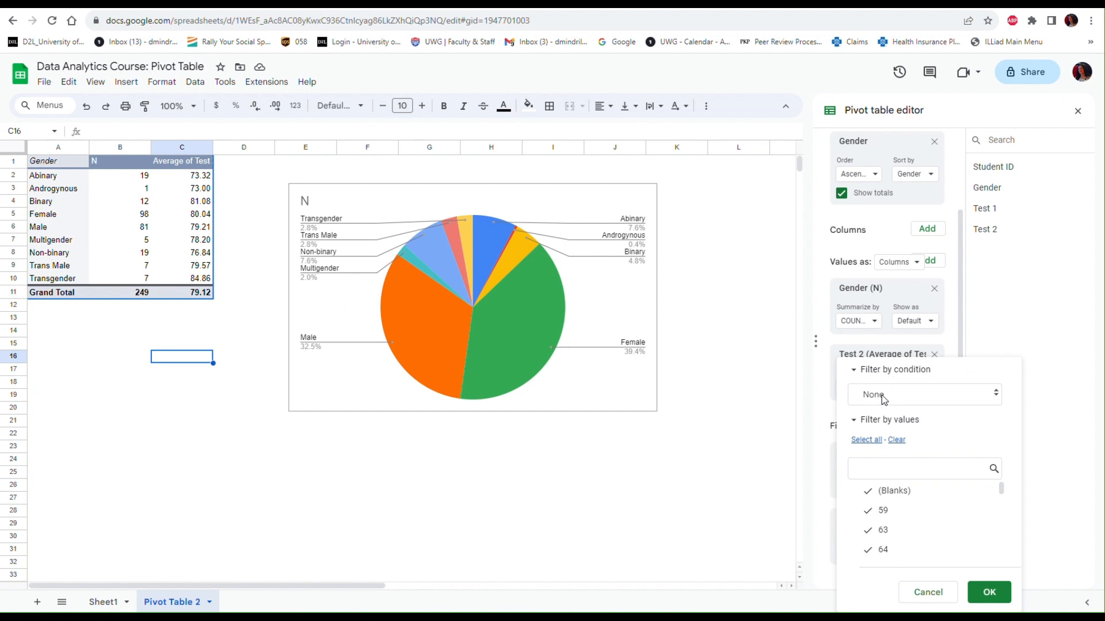
mouse_move(992, 400)
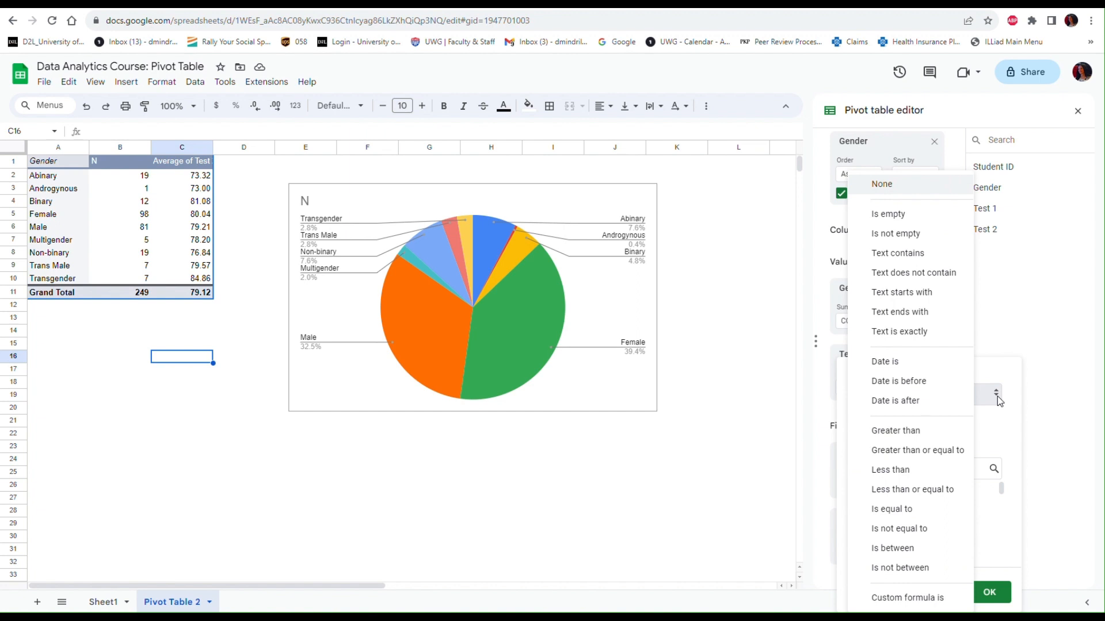
mouse_move(949, 407)
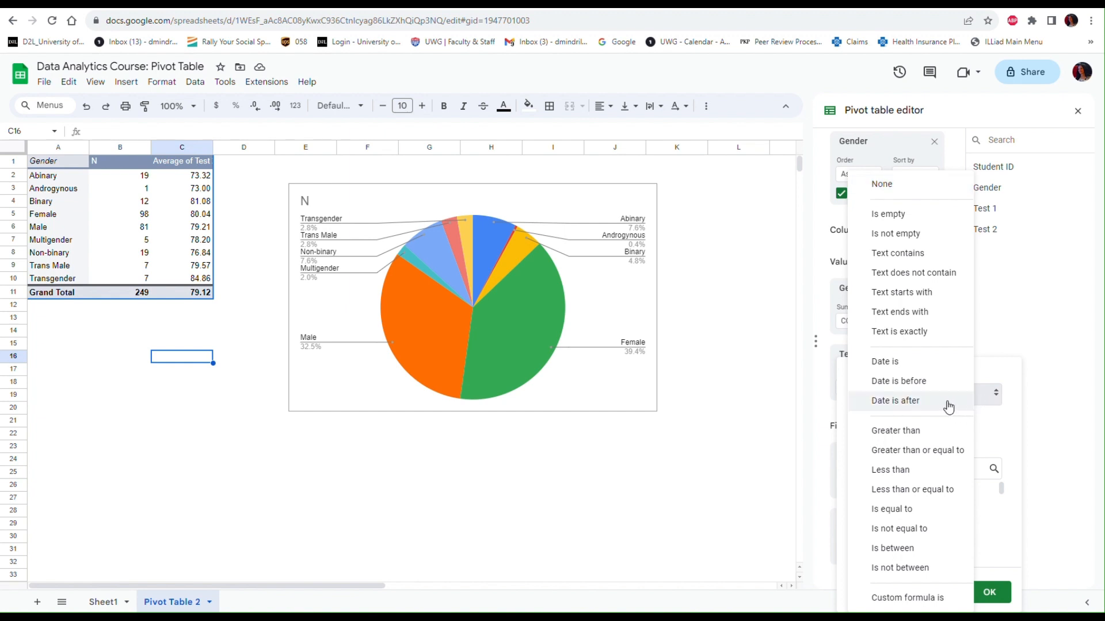
mouse_move(927, 436)
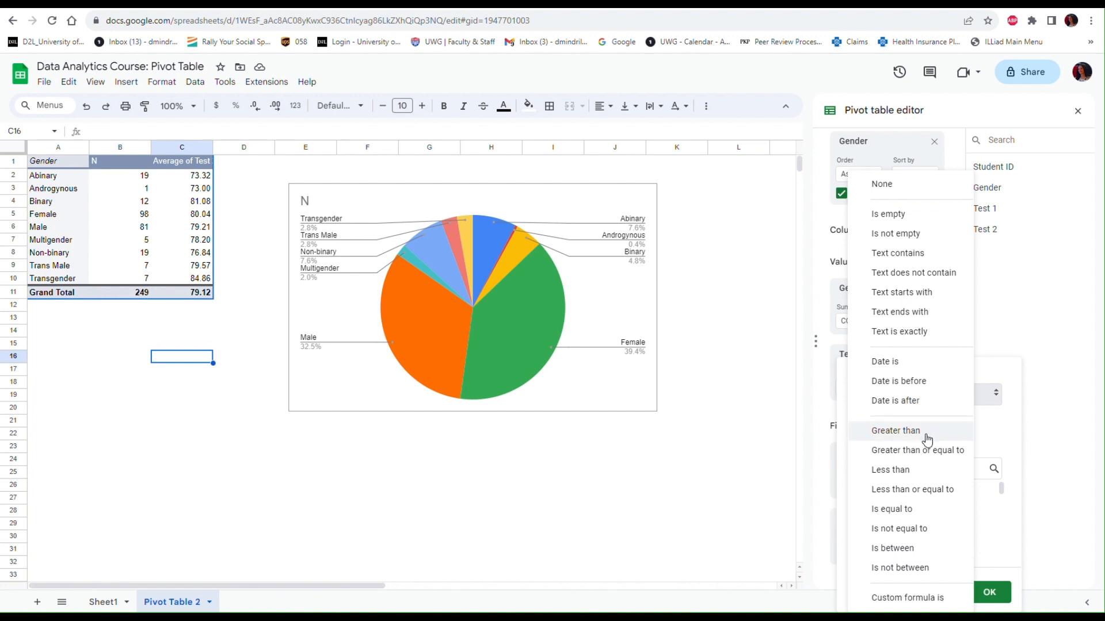
left_click(917, 450)
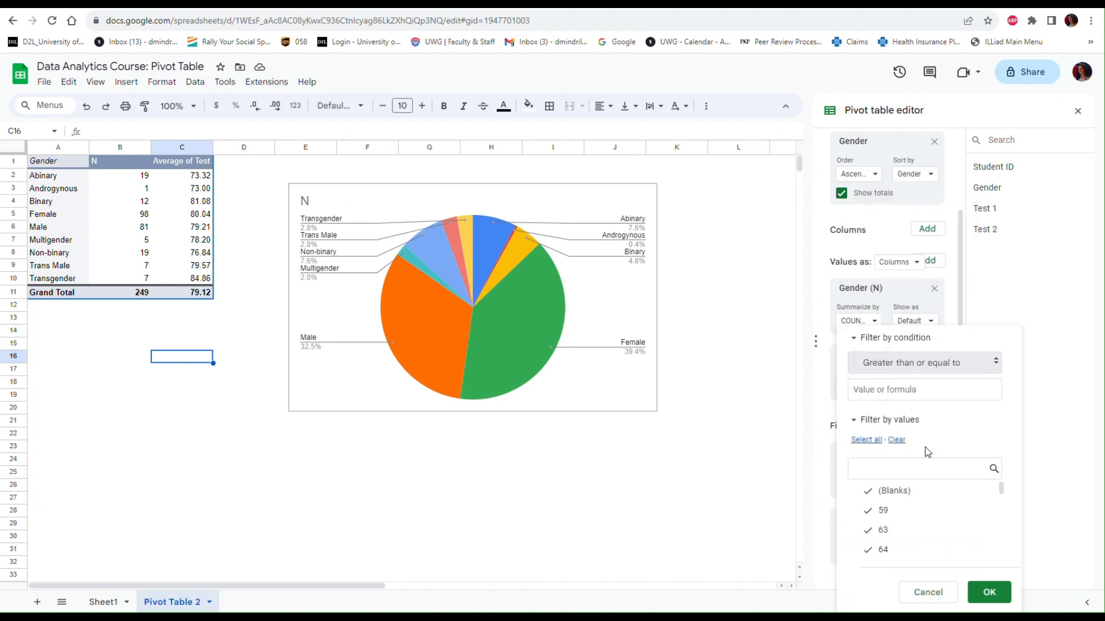
left_click(923, 389)
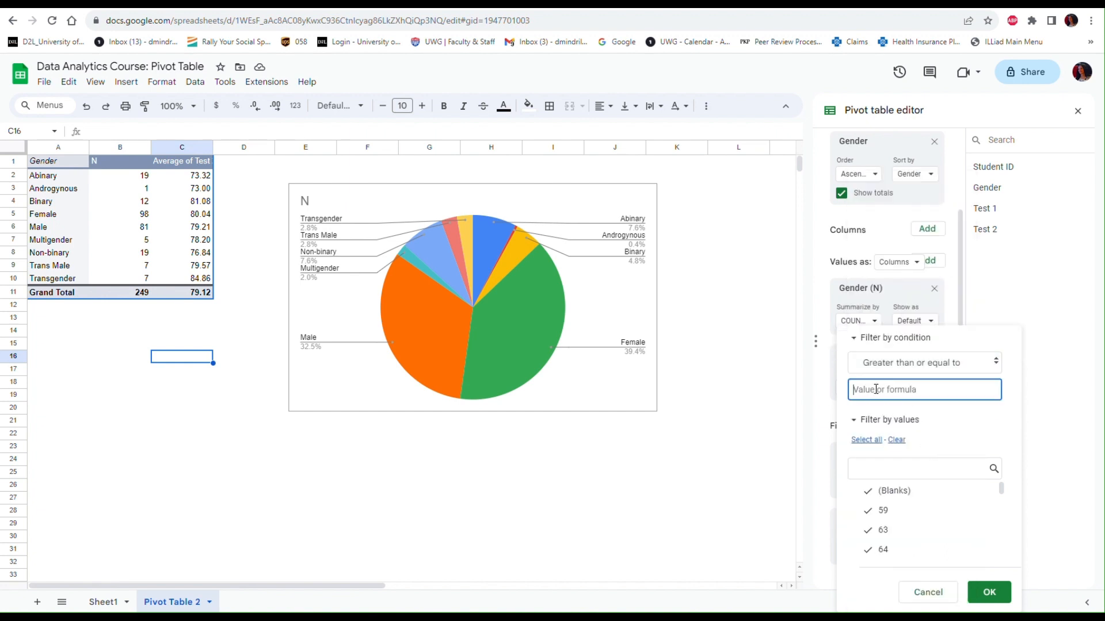
type("60")
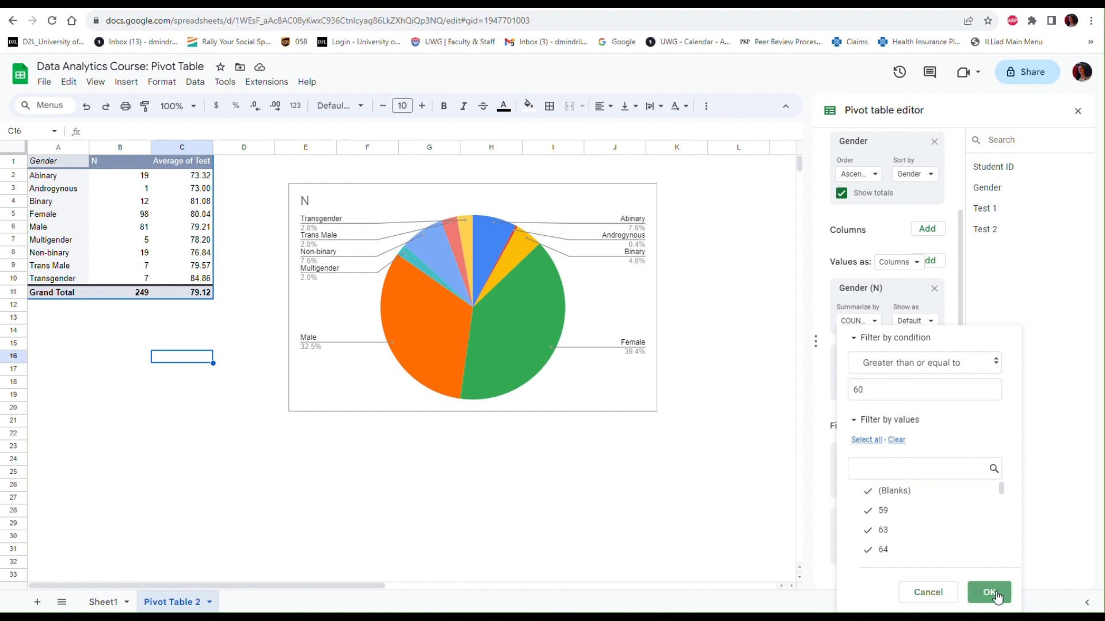
left_click(989, 593)
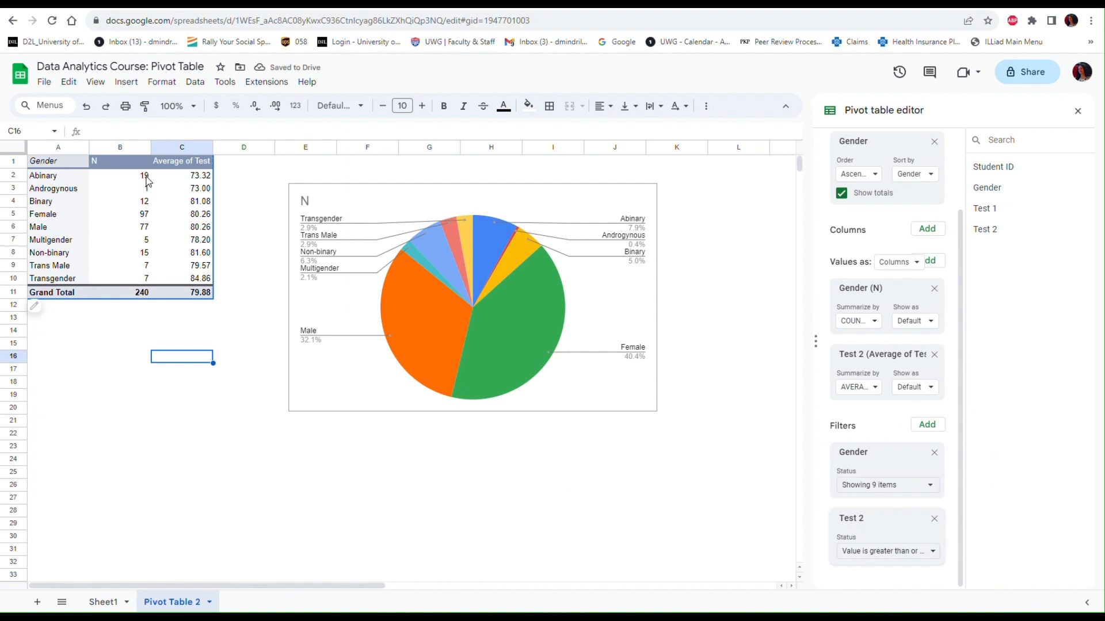
mouse_move(139, 303)
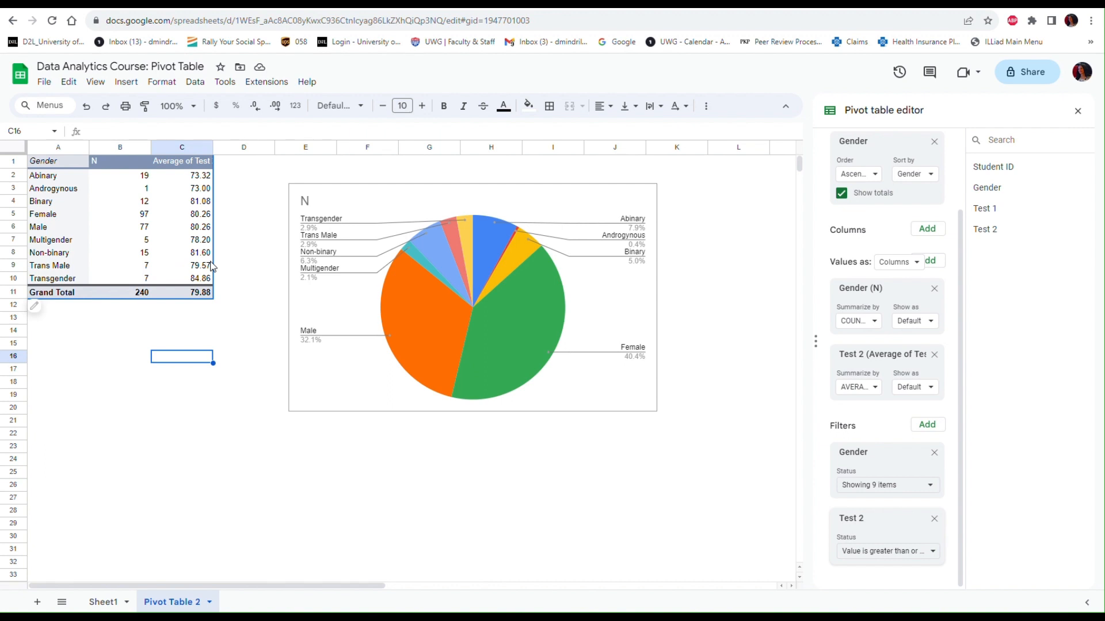
mouse_move(588, 520)
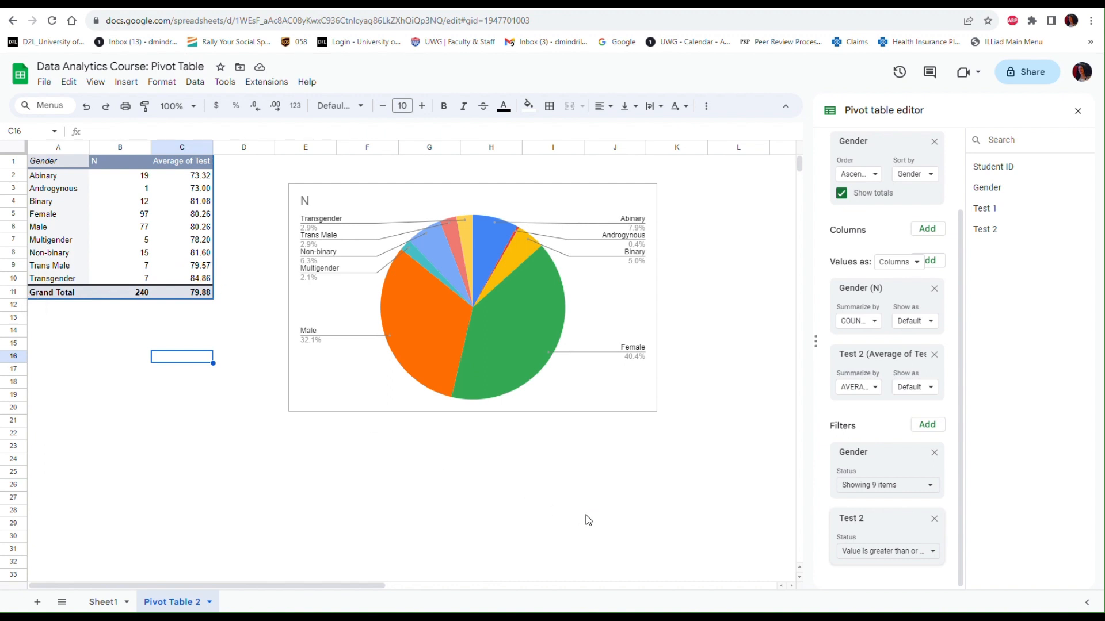
mouse_move(794, 531)
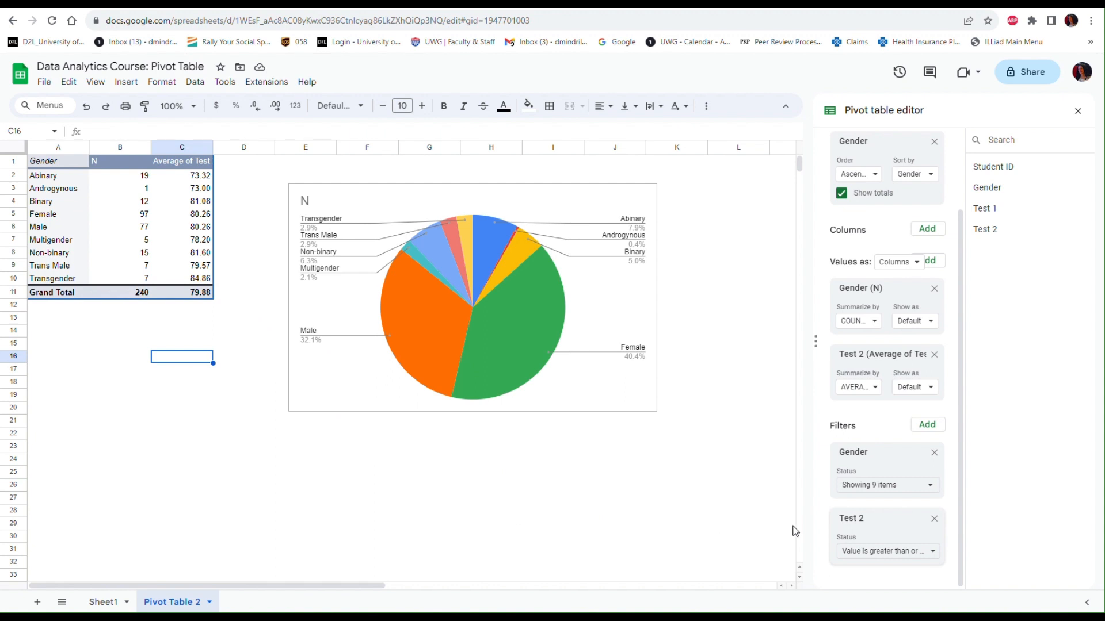
mouse_move(943, 525)
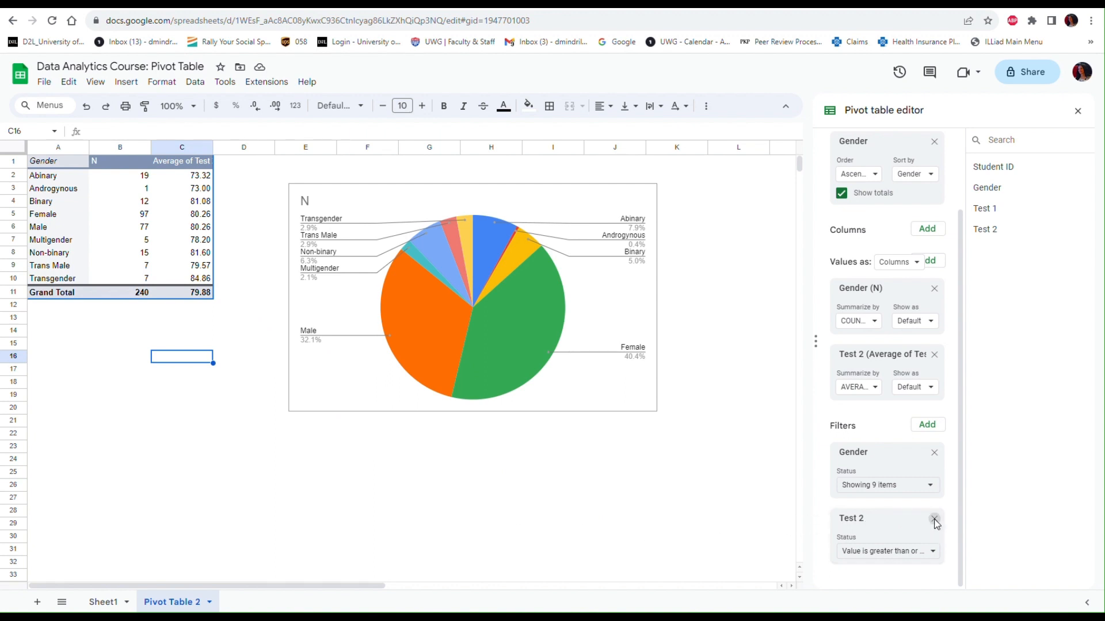
Delete the Test 2 filter, restoring all 249 students.
left_click(934, 521)
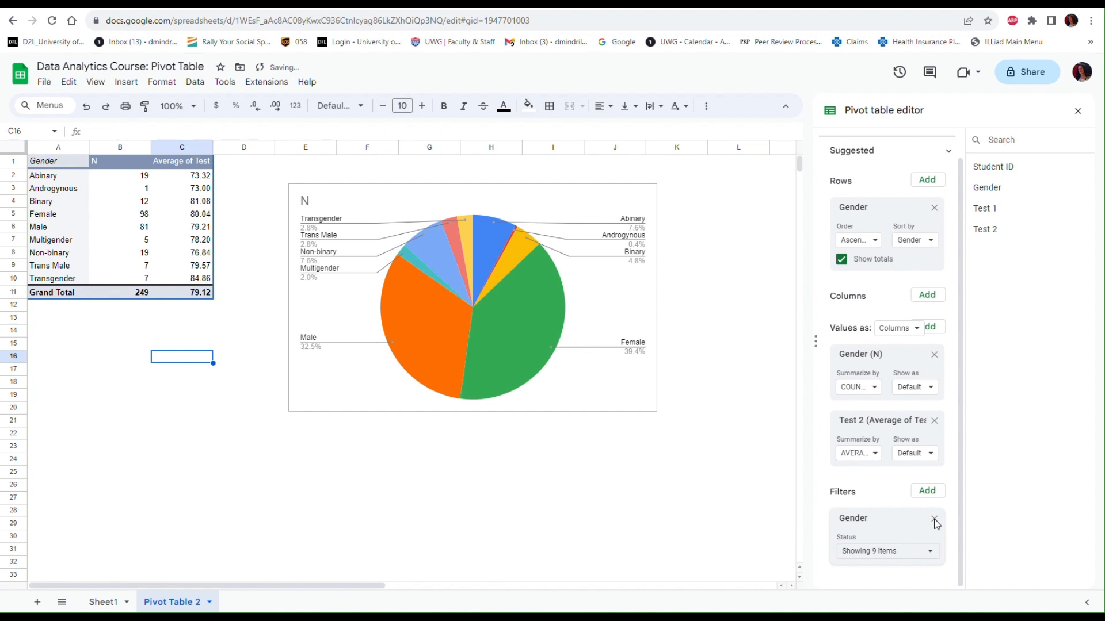